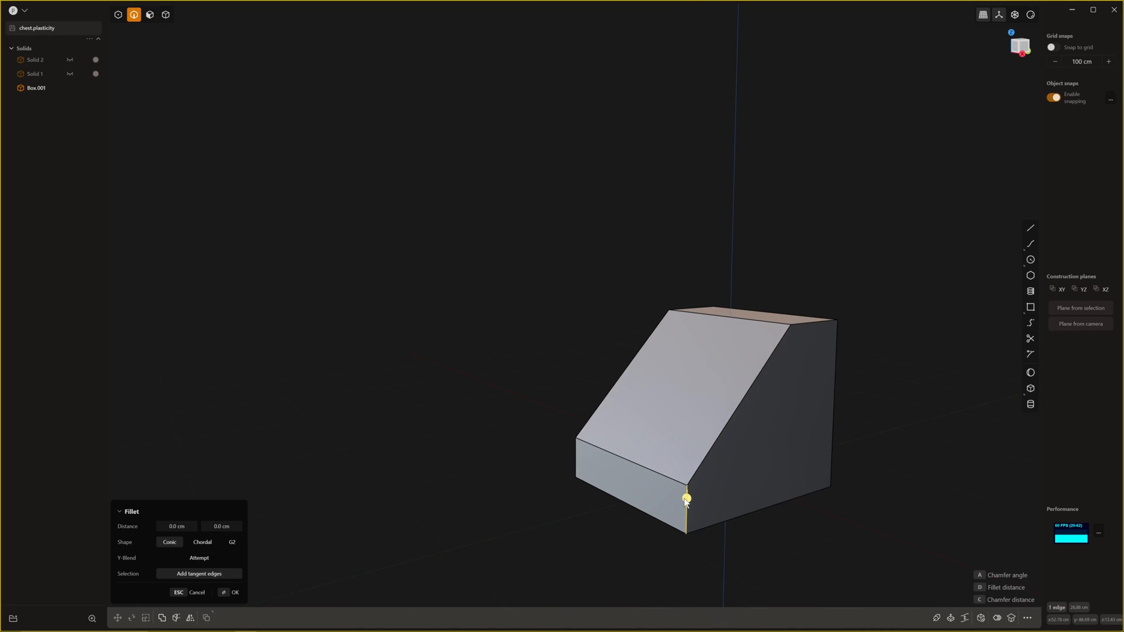
Move the lower front corner edge about -65 cm along X to extend the slanted face downward.
left_click_drag(686, 502, 746, 463)
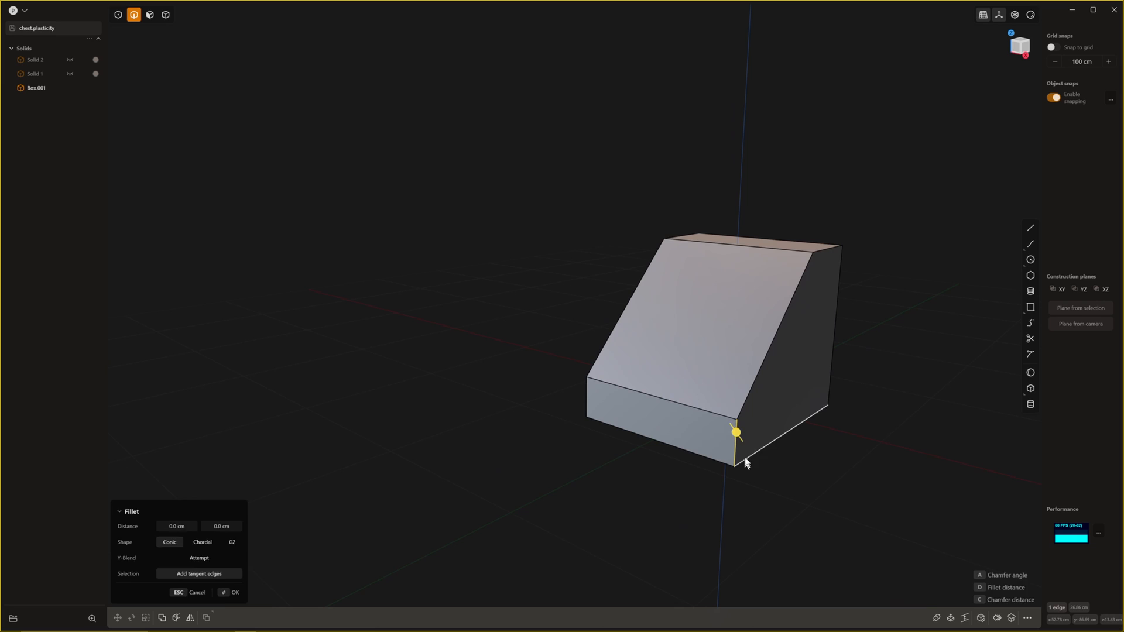
left_click(120, 616)
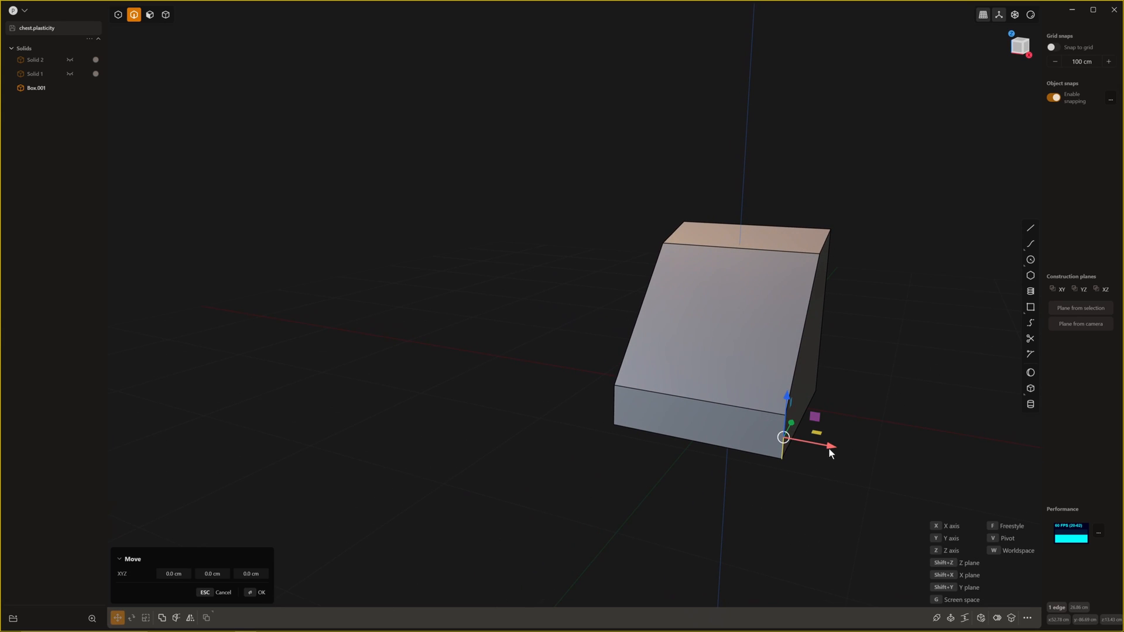
left_click_drag(830, 446, 773, 428)
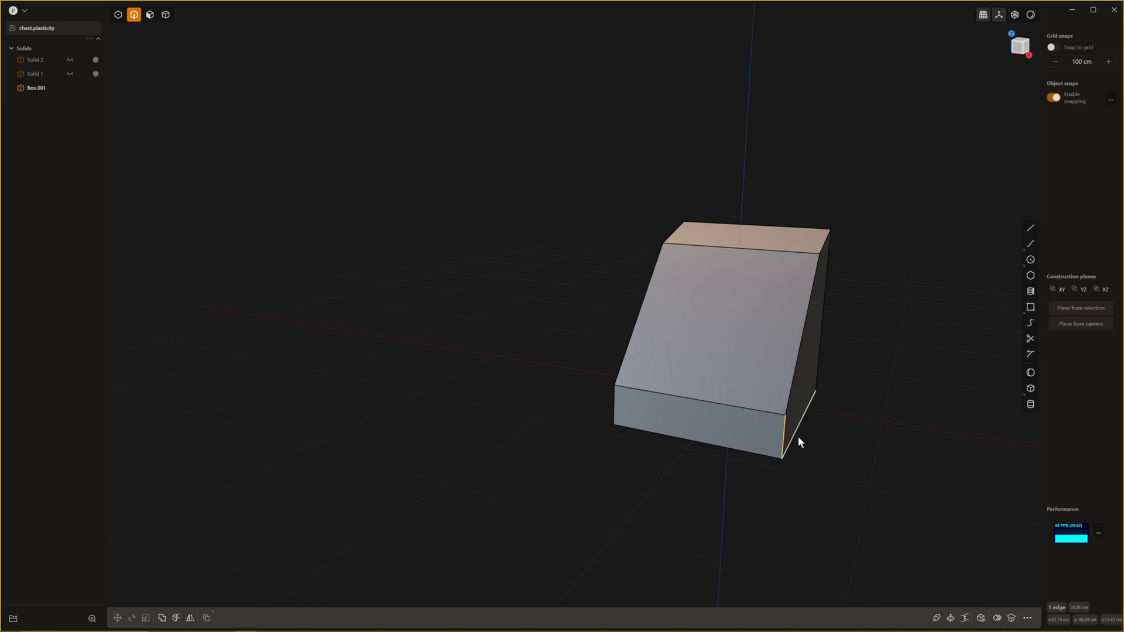
left_click(121, 617)
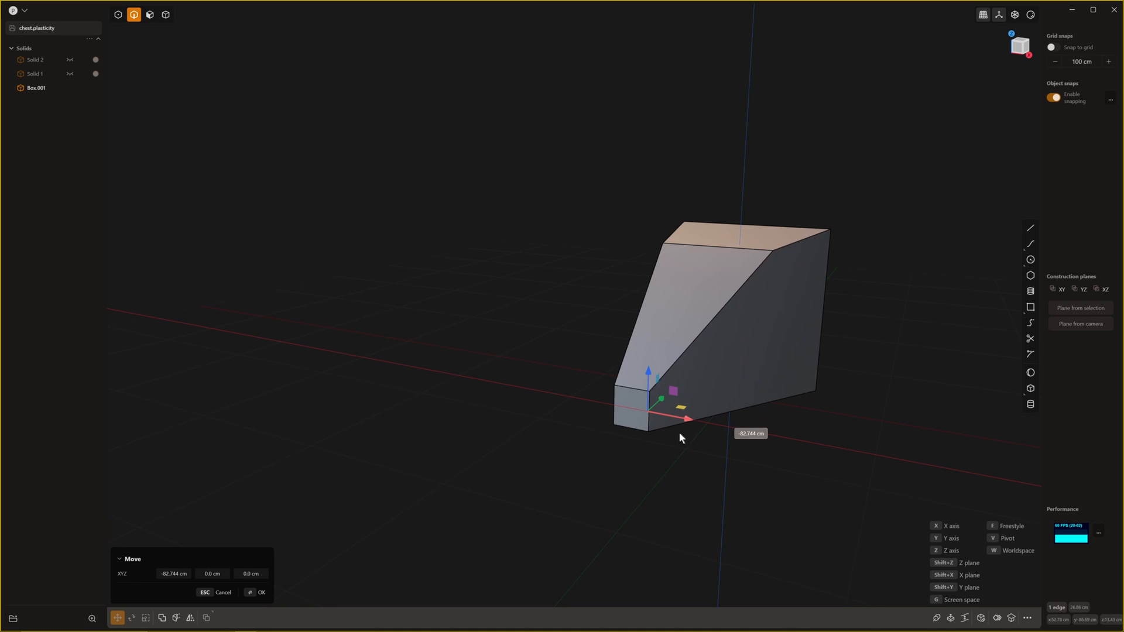
left_click_drag(686, 418, 820, 443)
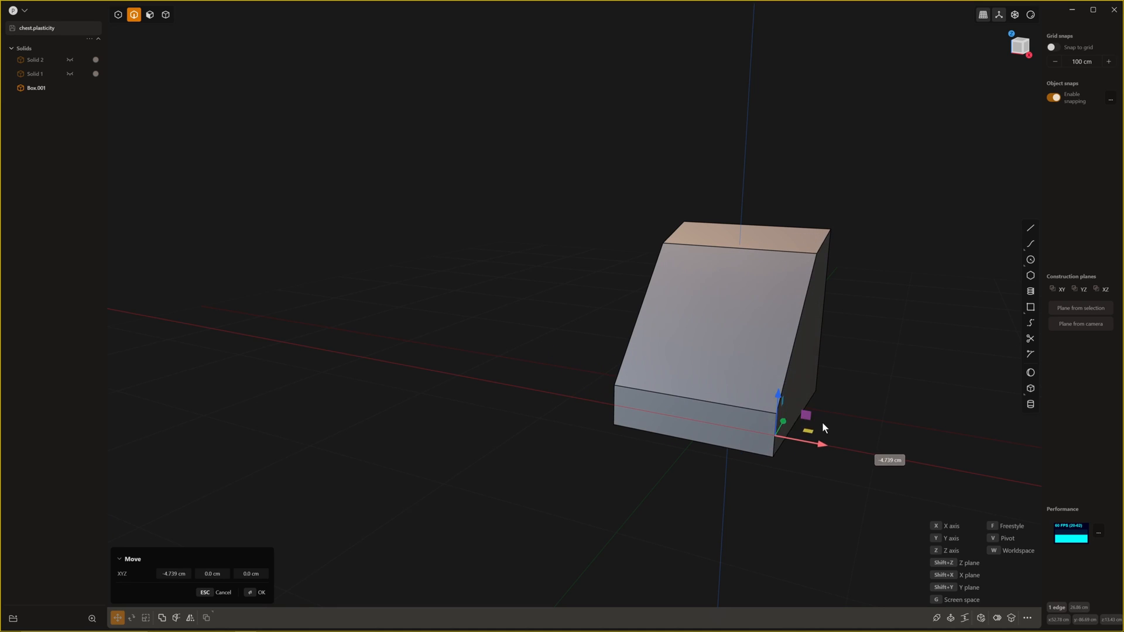
left_click_drag(822, 445, 706, 419)
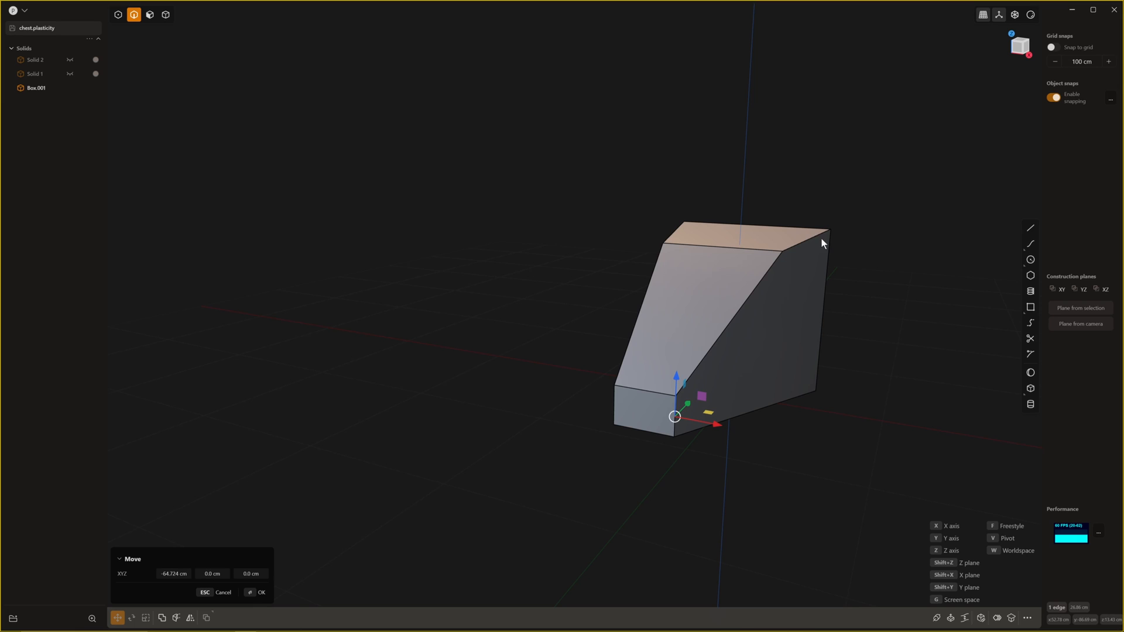
mouse_move(808, 345)
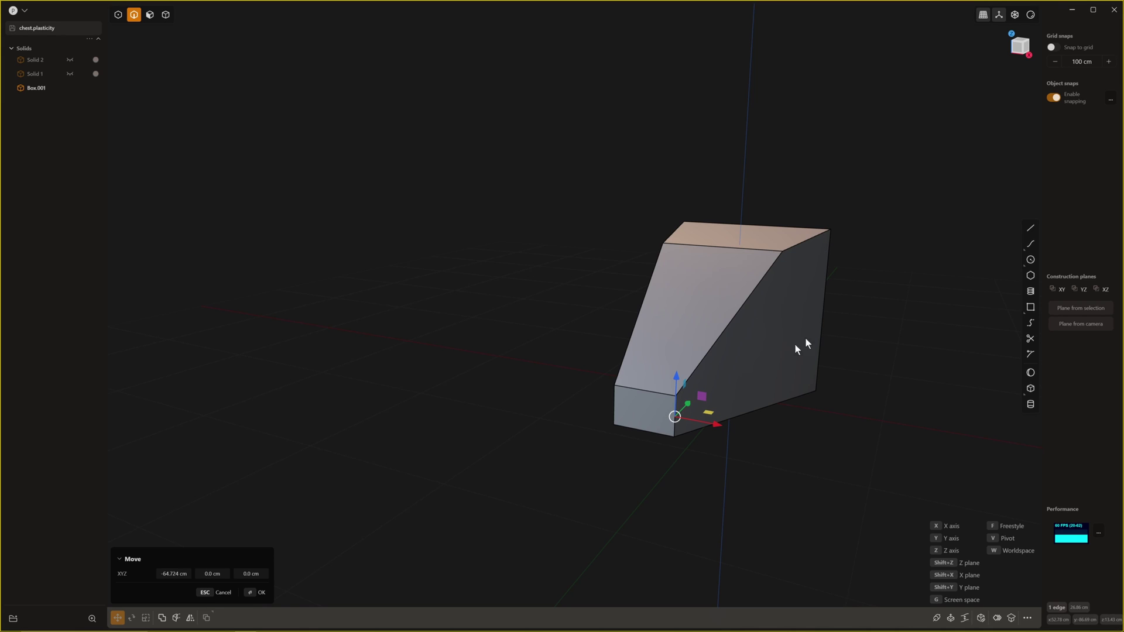
mouse_move(857, 368)
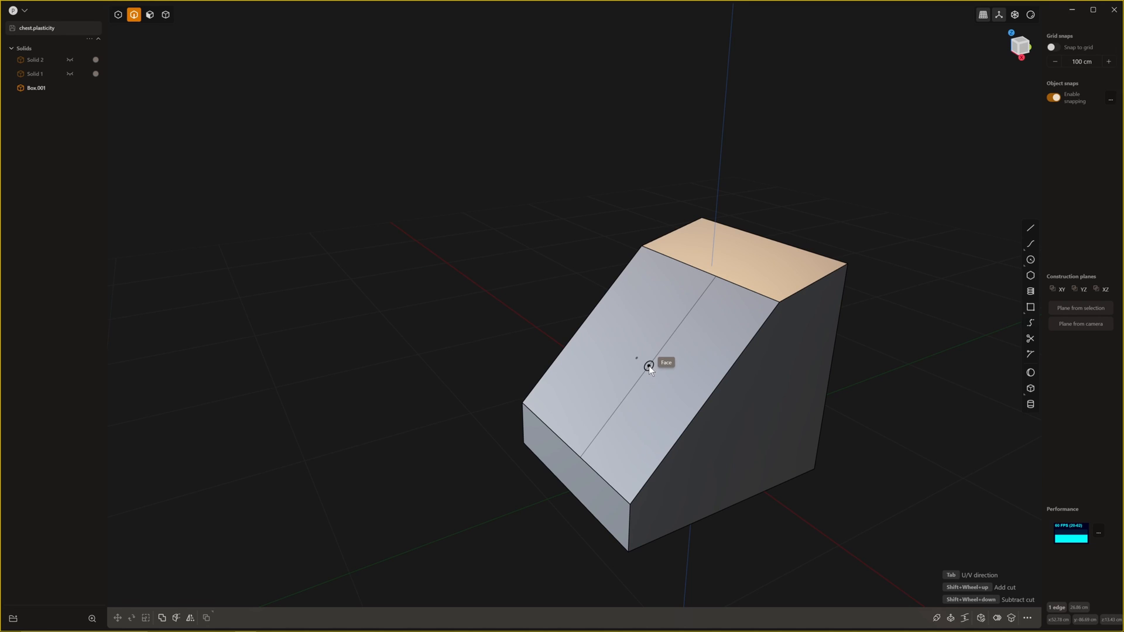
mouse_move(638, 360)
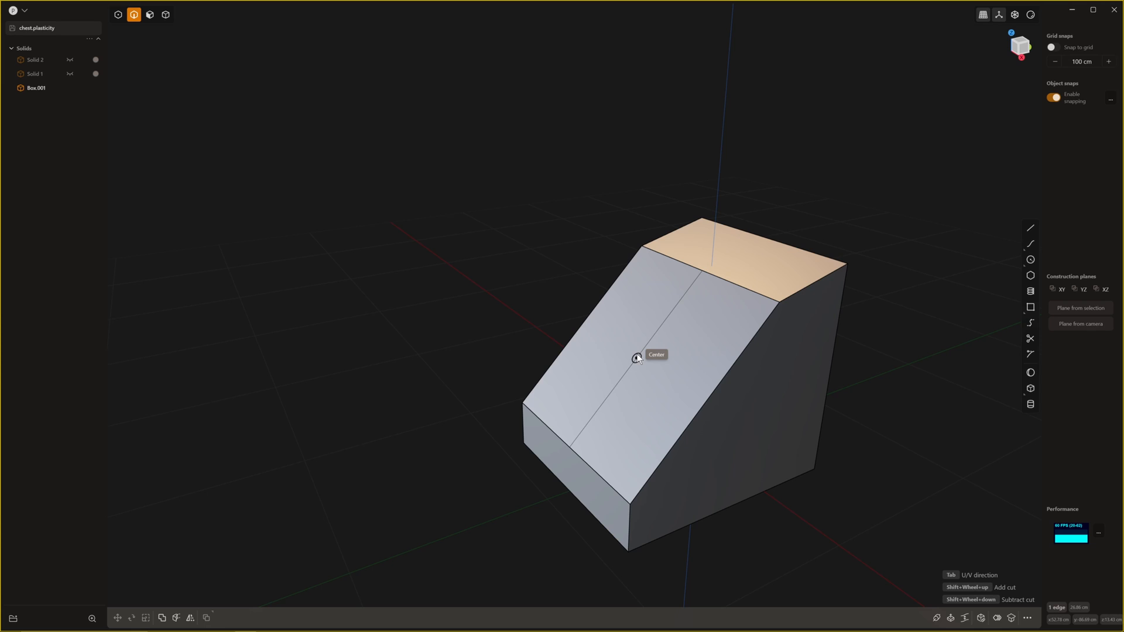
Cut the slanted face through its centre and move the new edge to bend the slope.
left_click(34, 87)
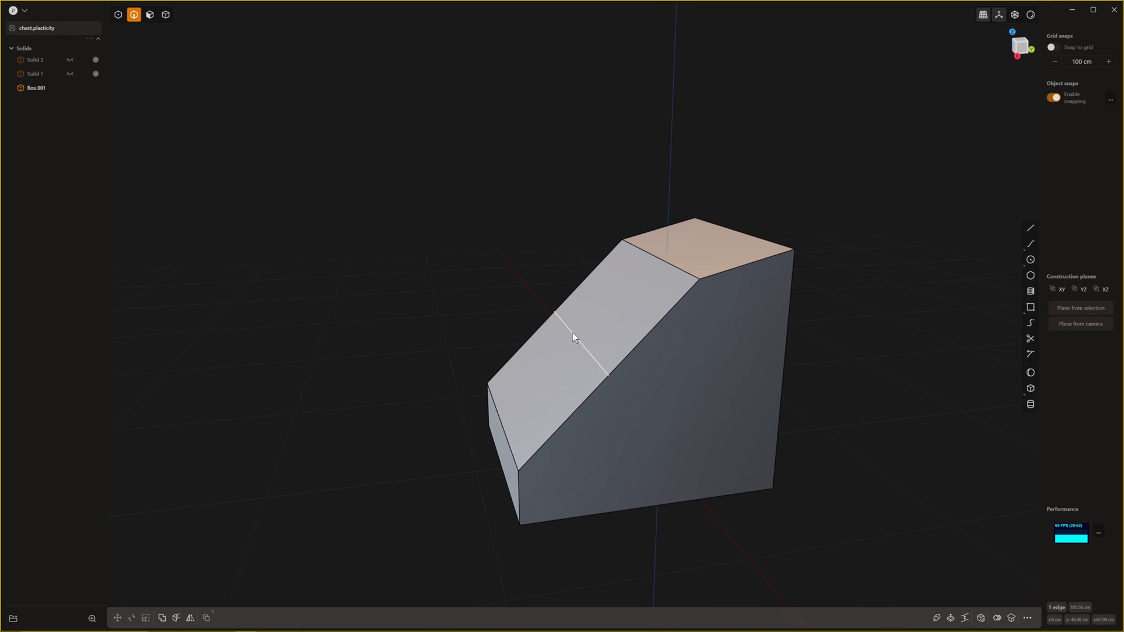
left_click(150, 14)
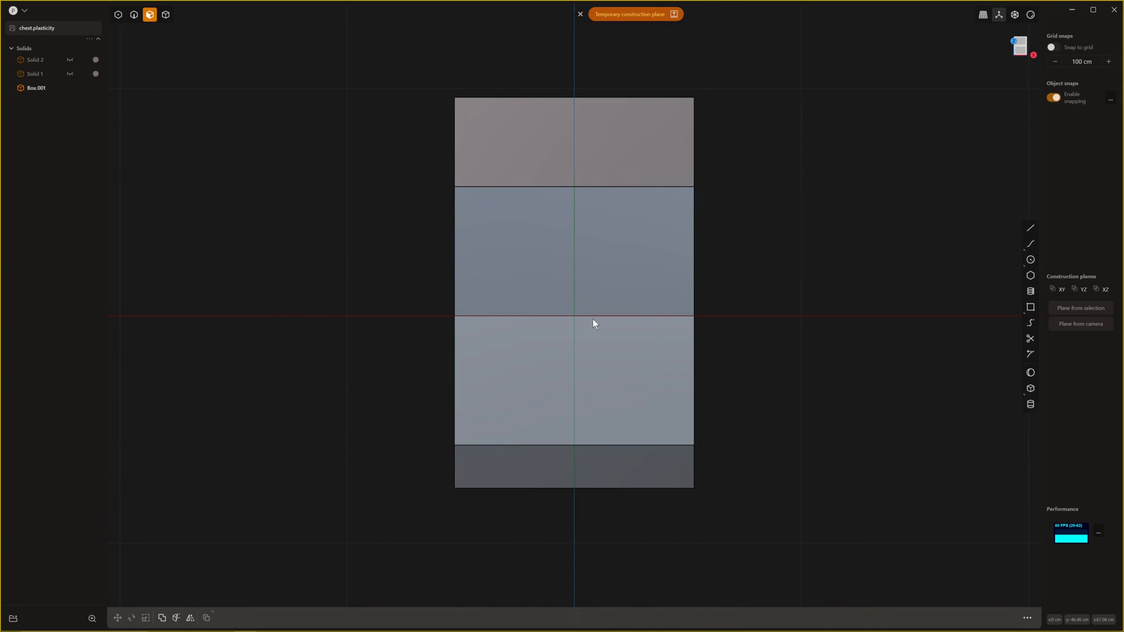
left_click_drag(592, 323, 650, 275)
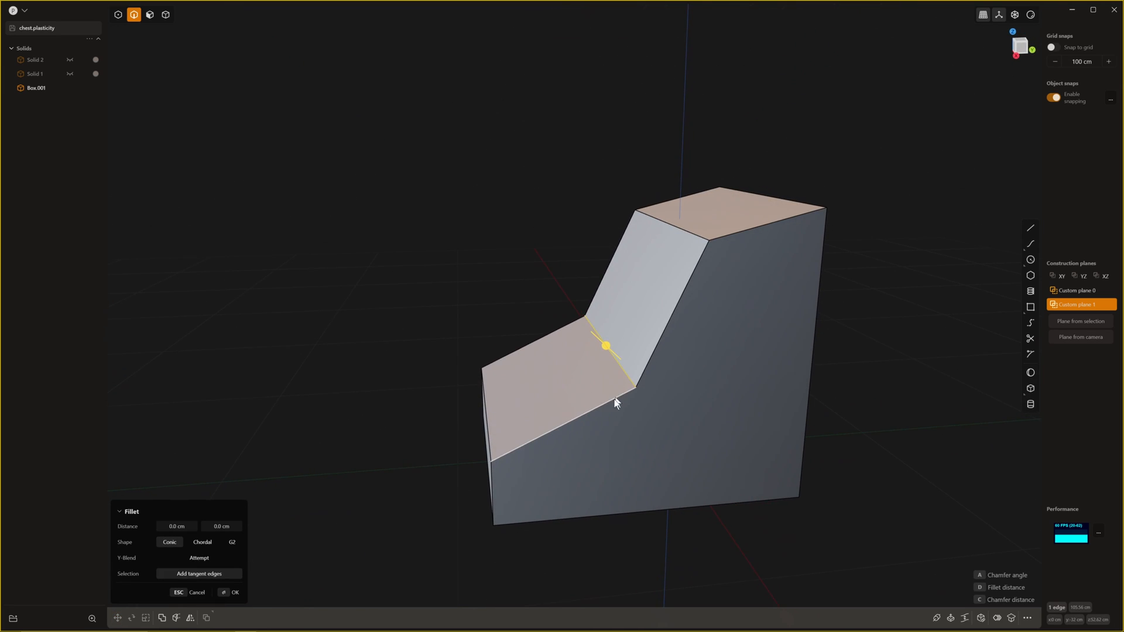
Fillet the crease between the two slopes to about 82 cm into a concave curve.
left_click_drag(605, 346, 511, 258)
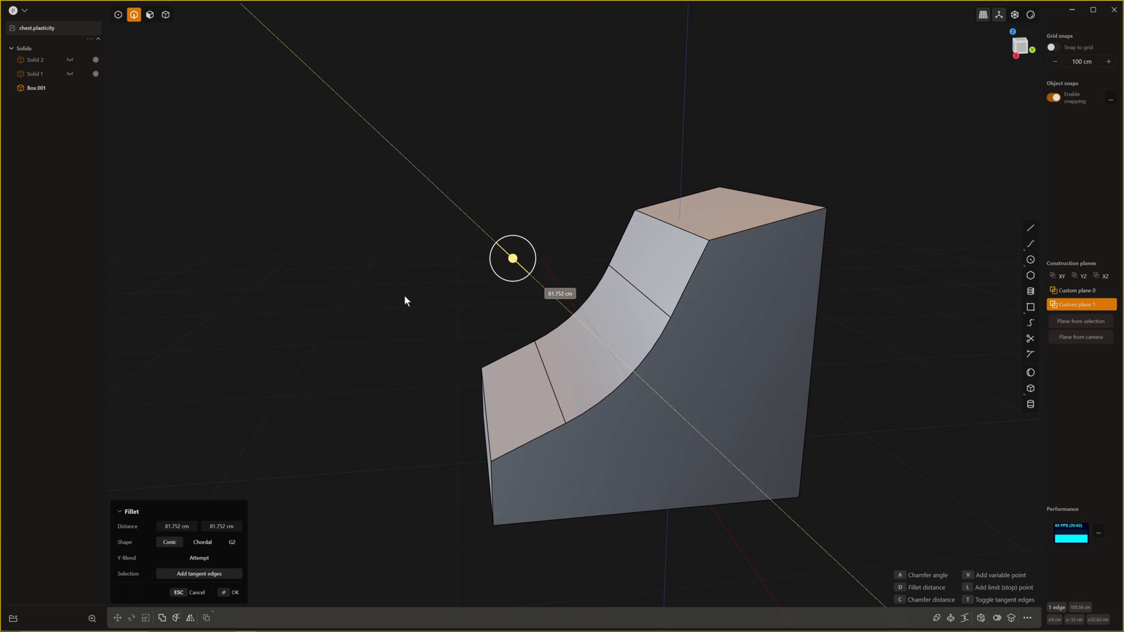
left_click_drag(513, 258, 444, 194)
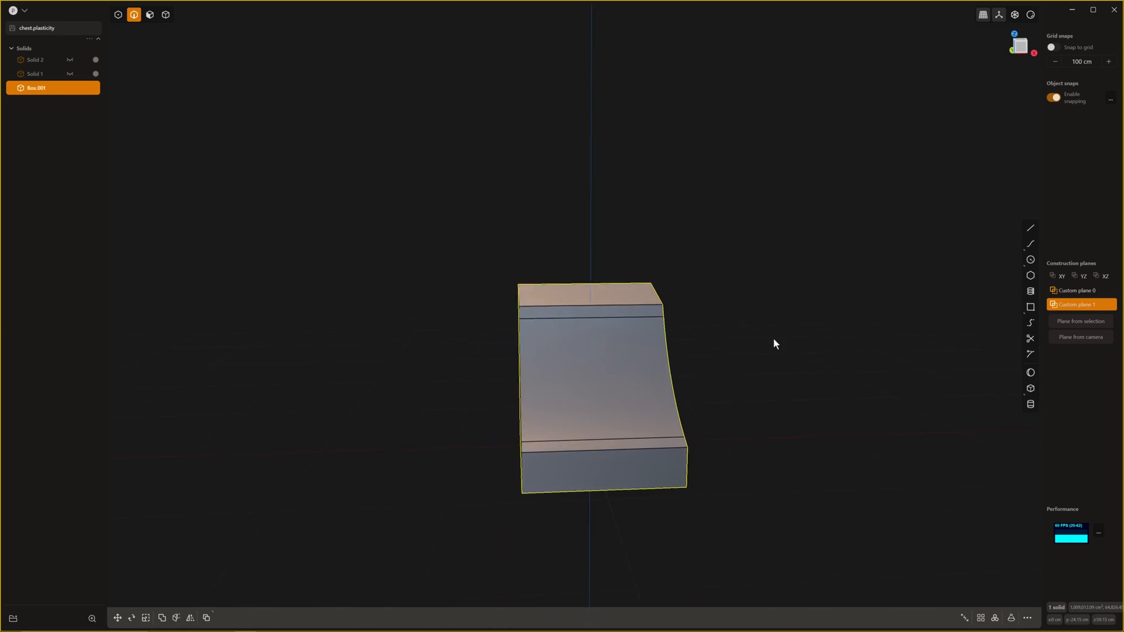
left_click_drag(774, 344, 641, 391)
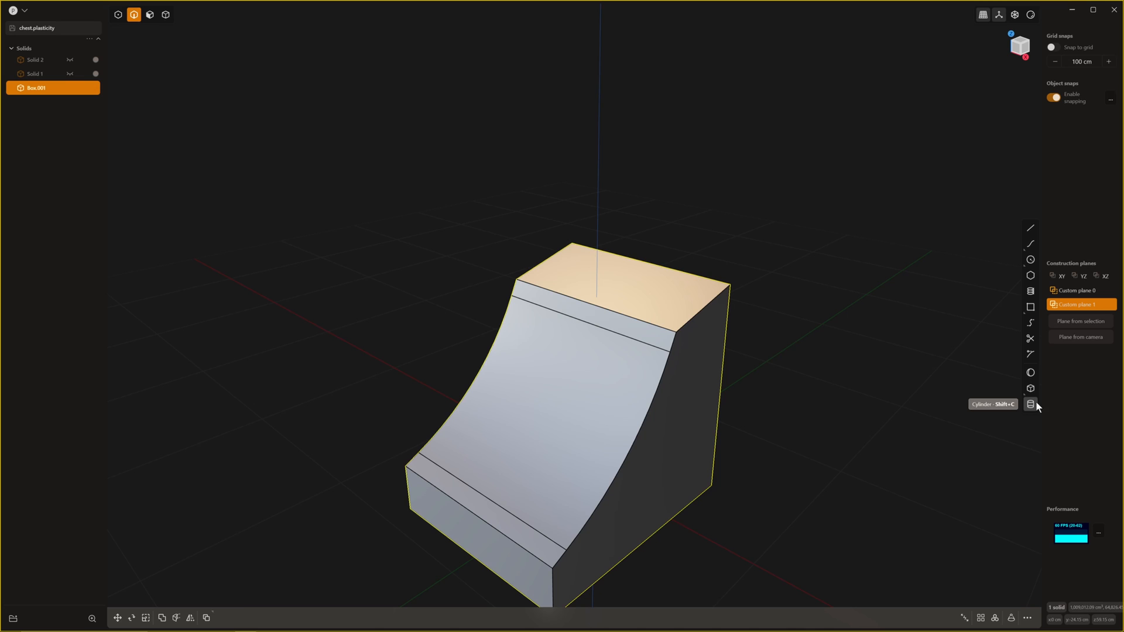
Create a cylinder on Custom plane 0 and Boolean-subtract it from the block to form a round hole.
left_click(1031, 404)
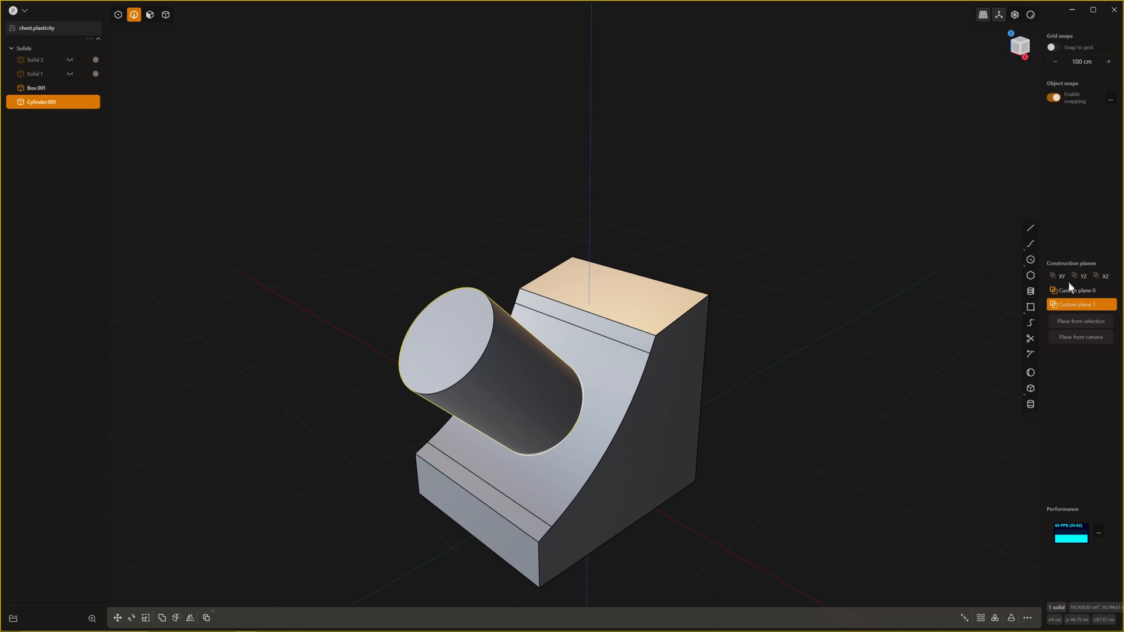
left_click(1079, 290)
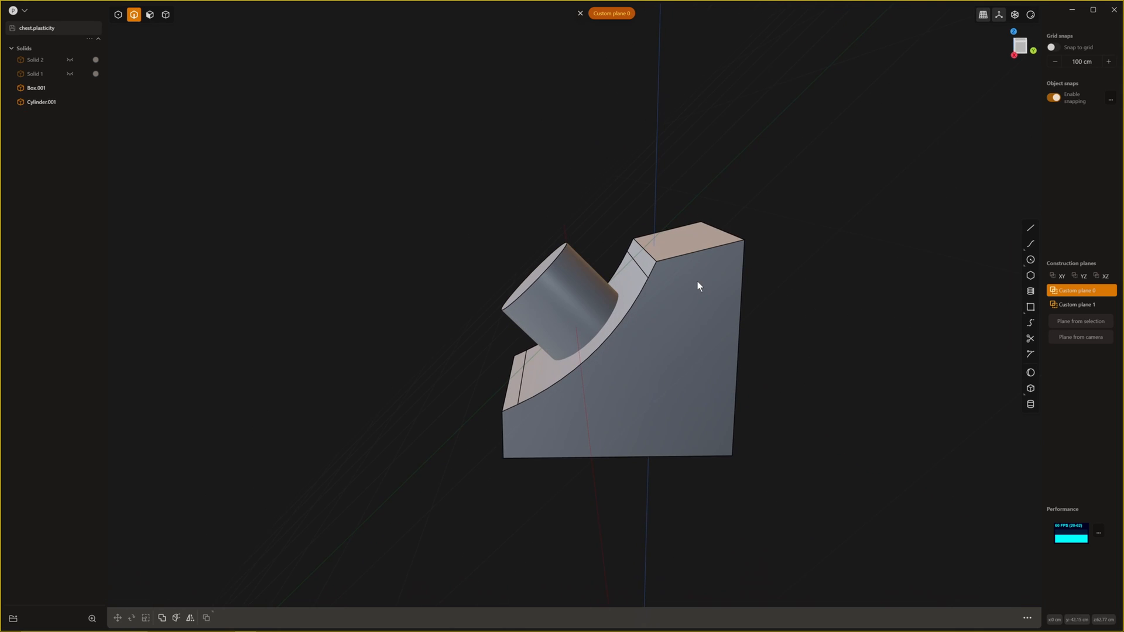
left_click(36, 88)
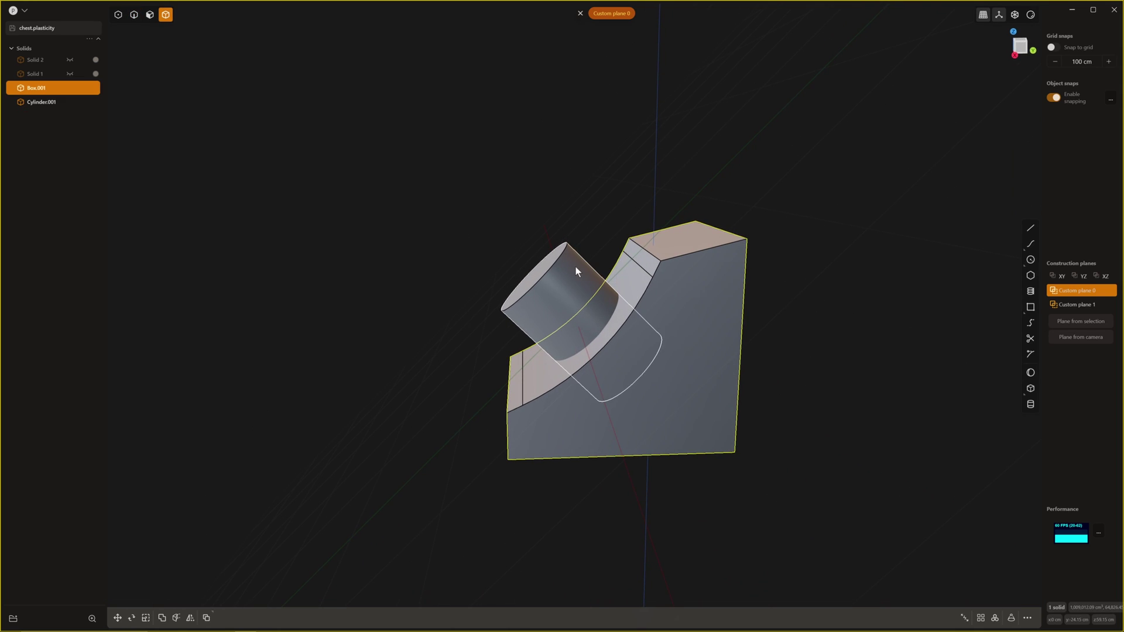
left_click(714, 292)
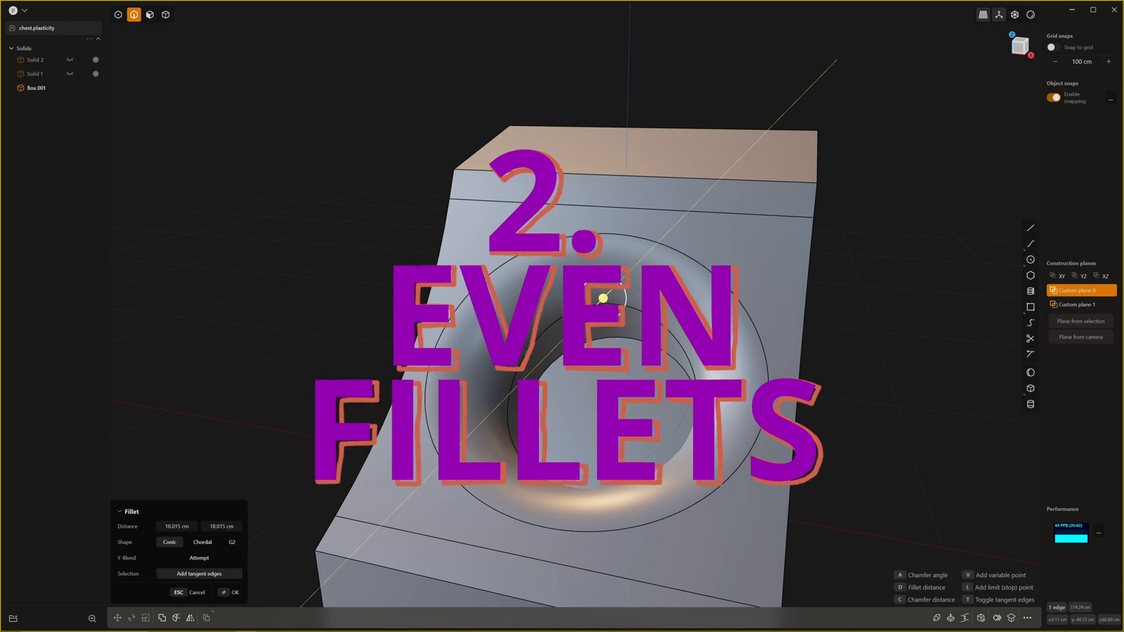
Fillet the hole's rim edge to about 24 cm and inspect the rounded lip.
left_click_drag(604, 297, 597, 305)
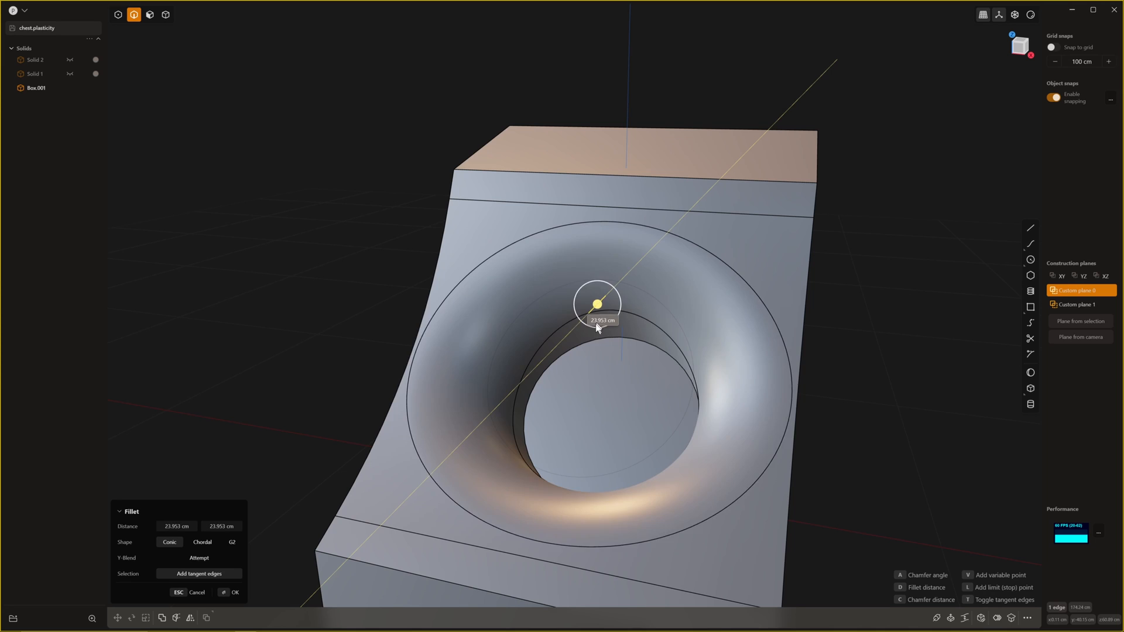
left_click_drag(597, 299, 608, 293)
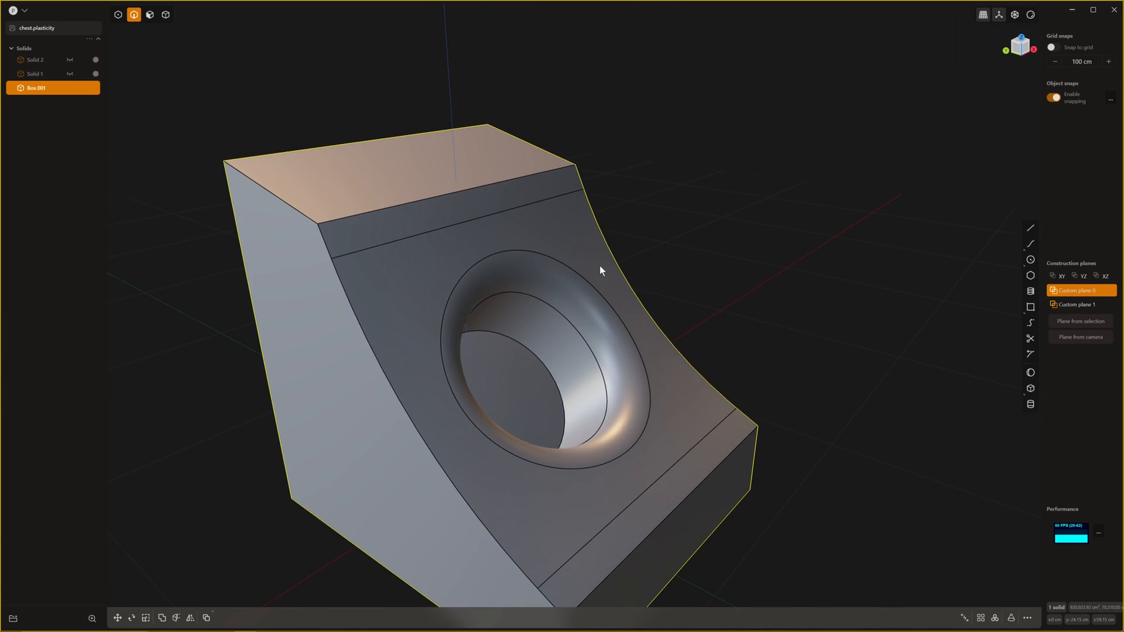
left_click_drag(600, 270, 544, 255)
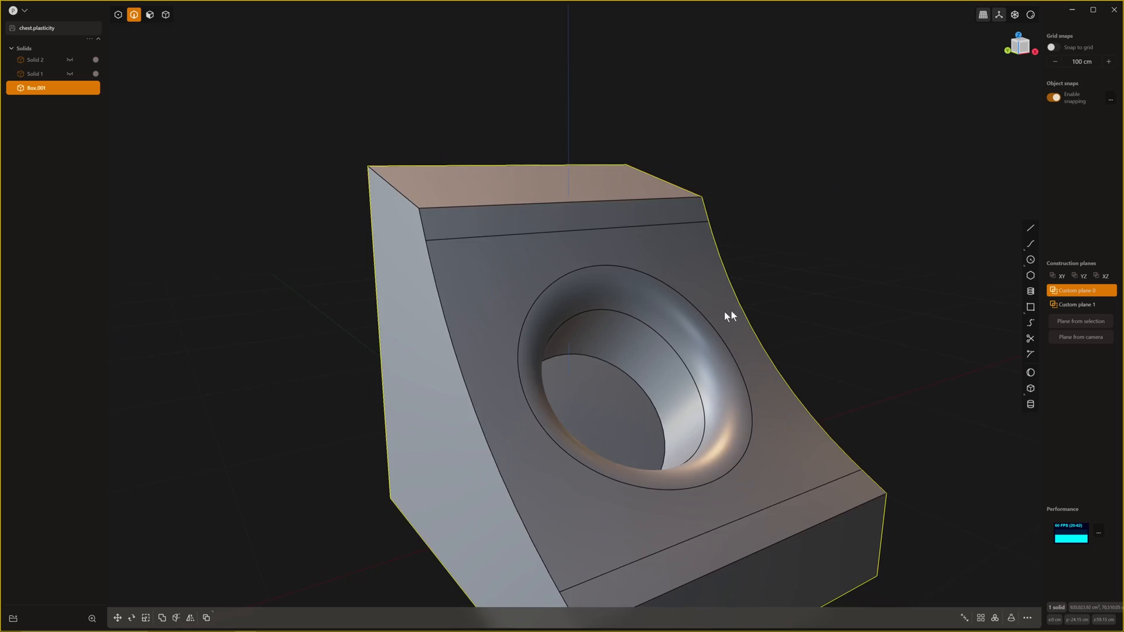
Fillet both side edges of the curved face to soften them.
left_click_drag(727, 315, 641, 230)
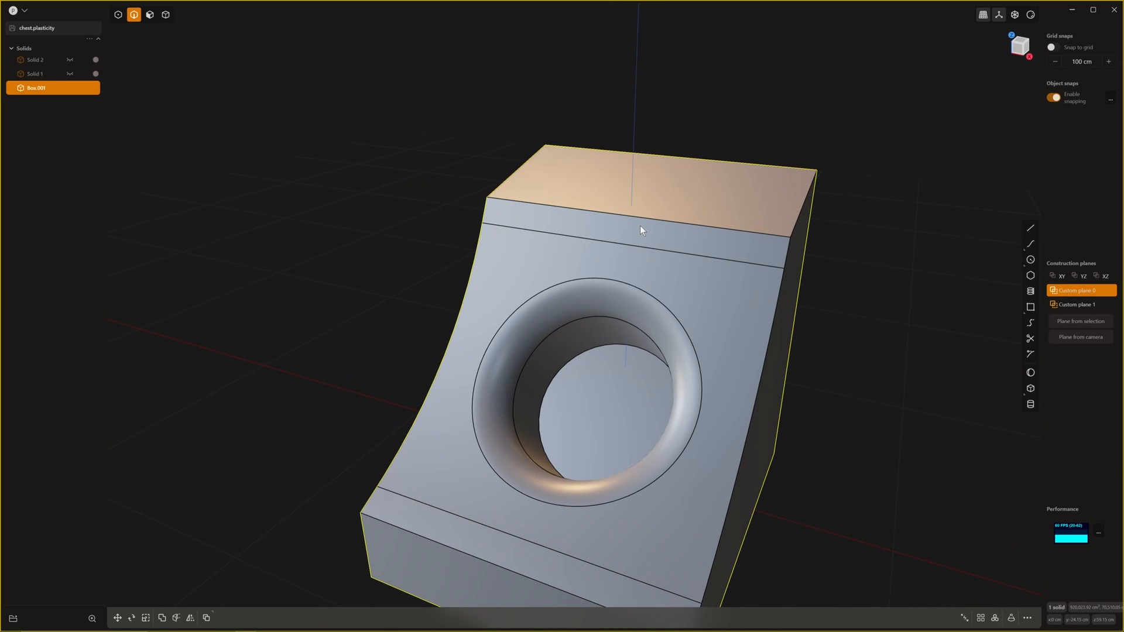
left_click(623, 216)
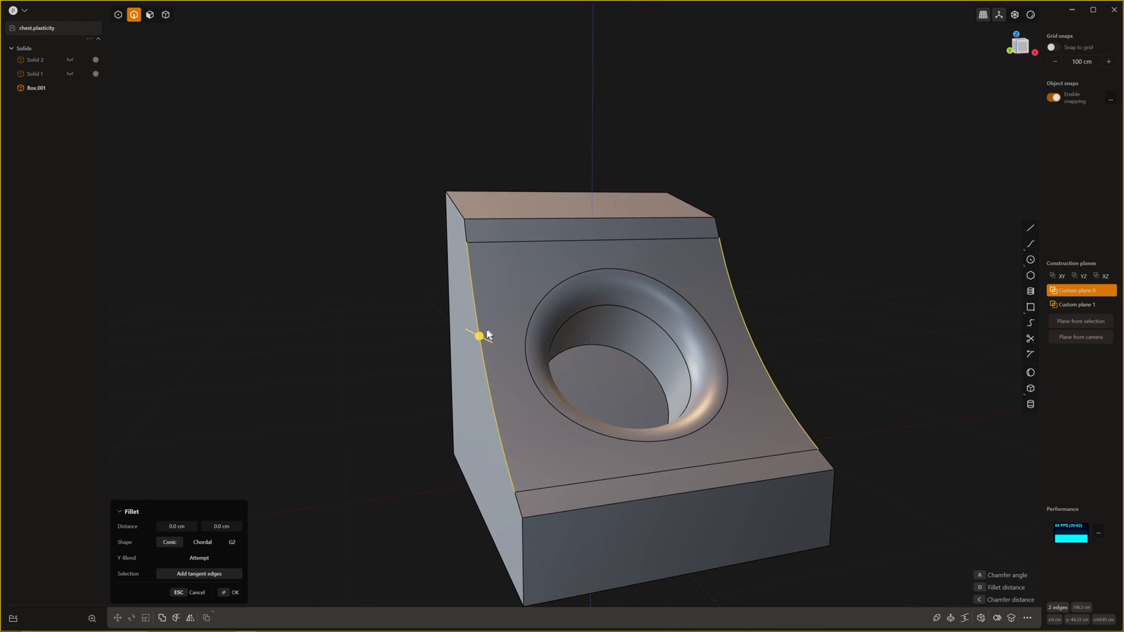
left_click_drag(479, 336, 490, 340)
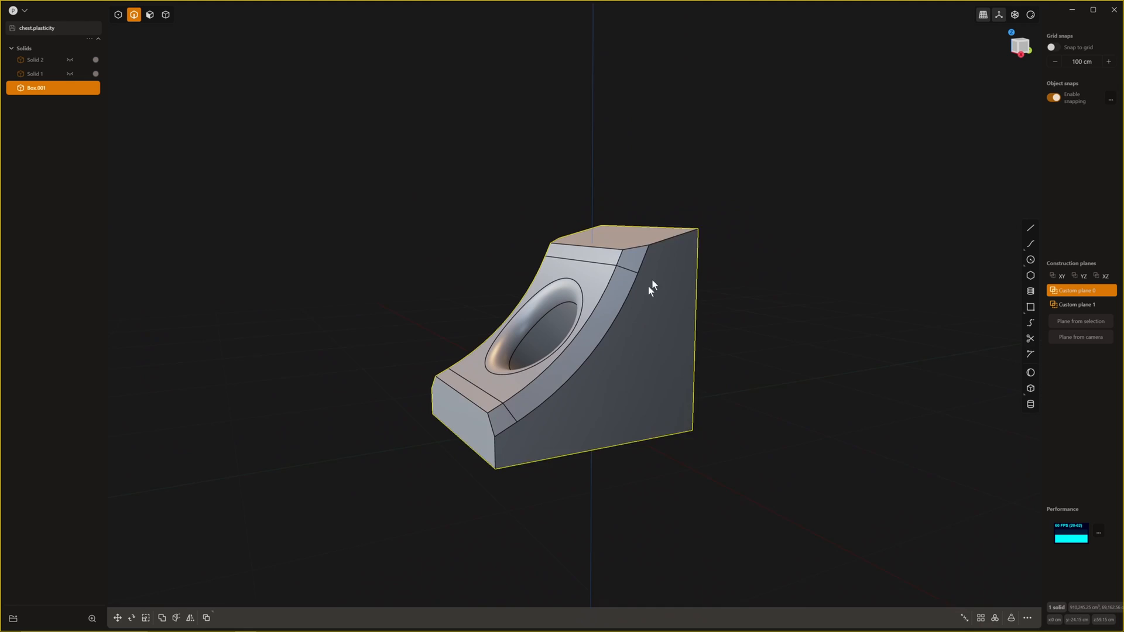
left_click_drag(651, 289, 733, 310)
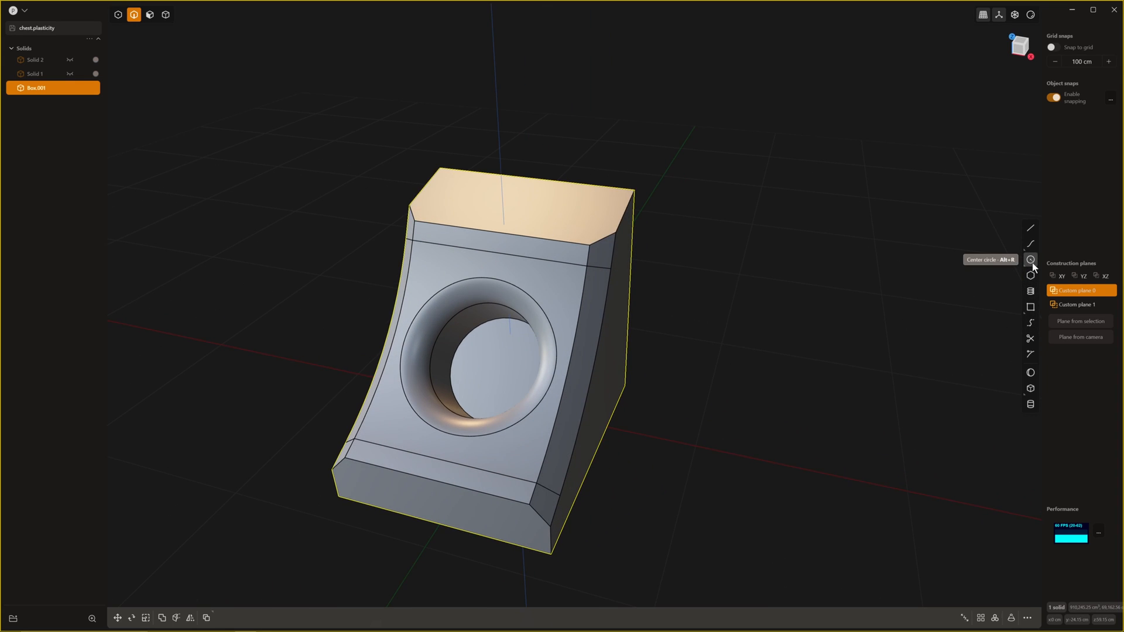
Draw two centre circles on the lower ledge for the round studs.
left_click(1030, 259)
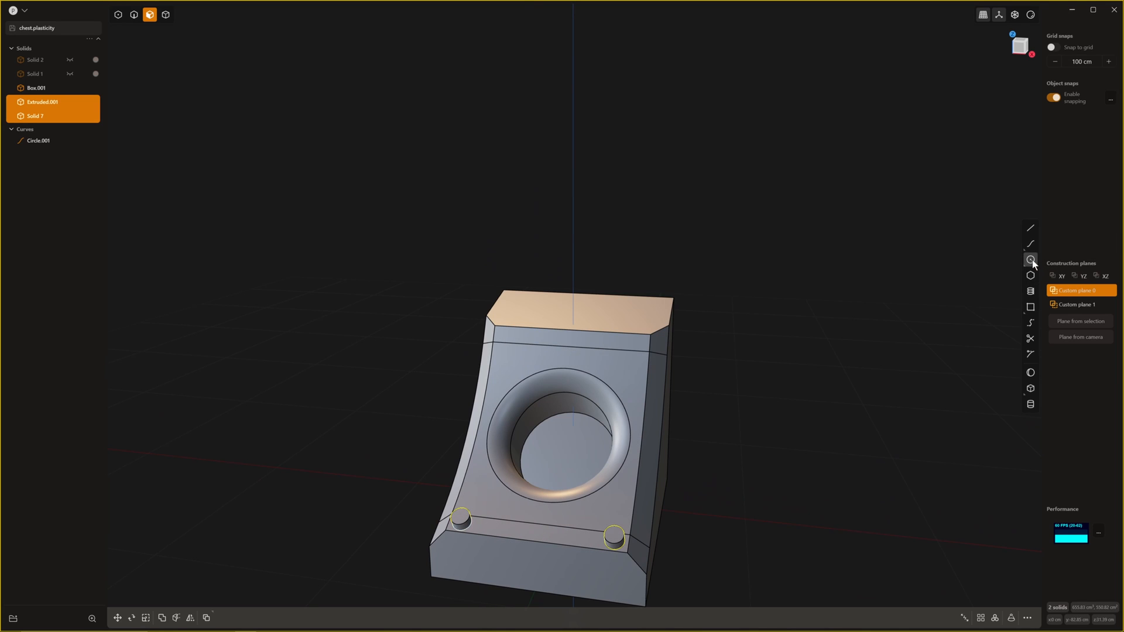
left_click(1030, 260)
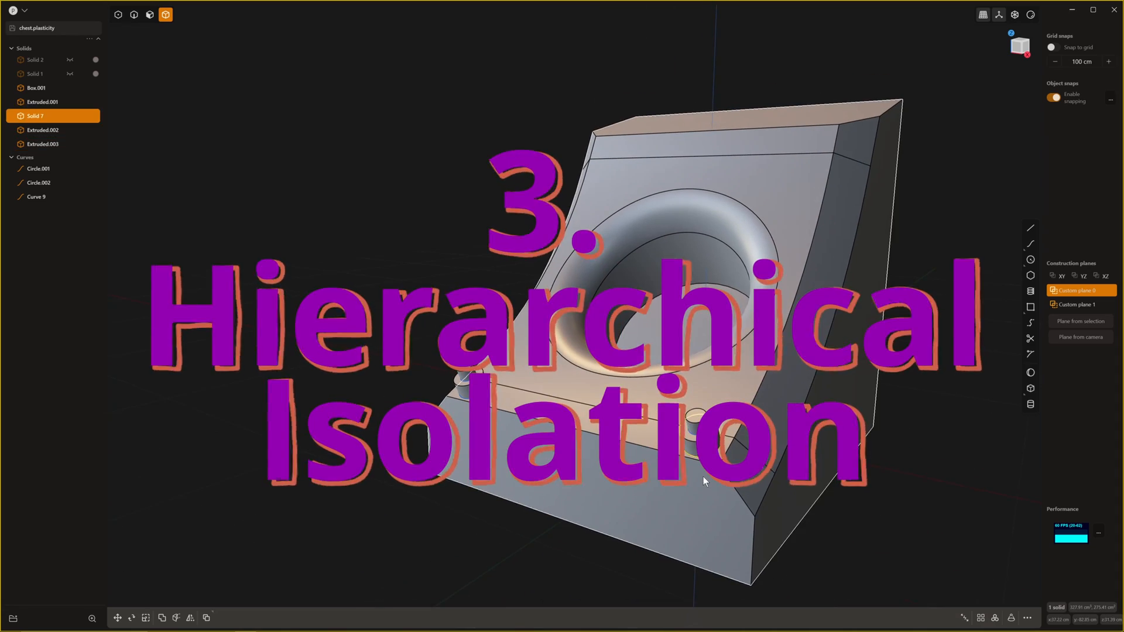
left_click(31, 88)
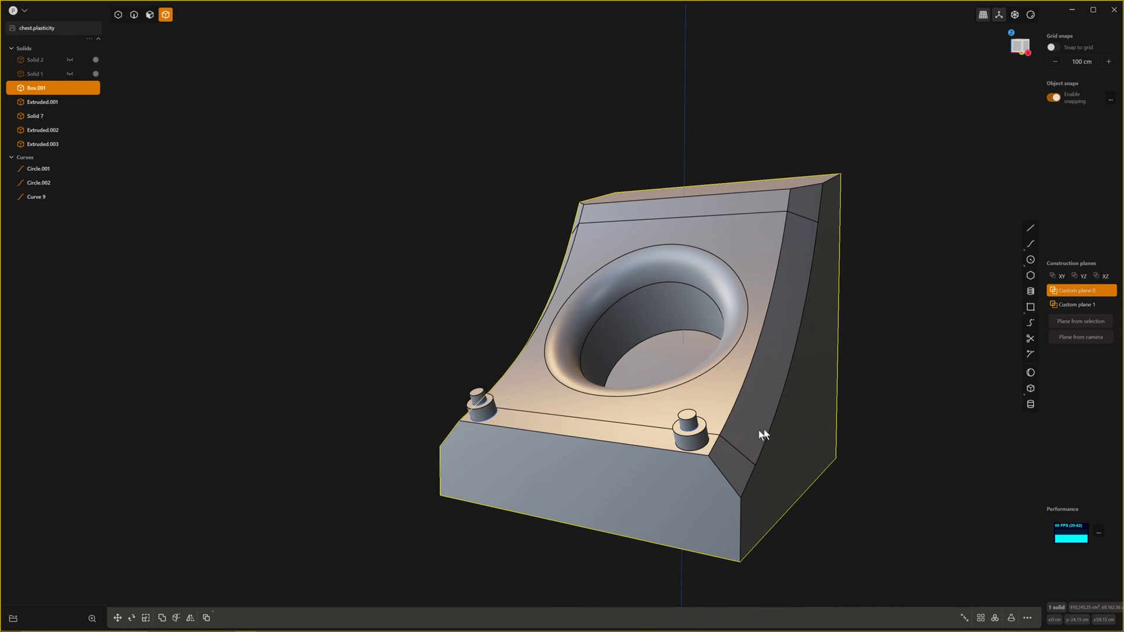
mouse_move(686, 436)
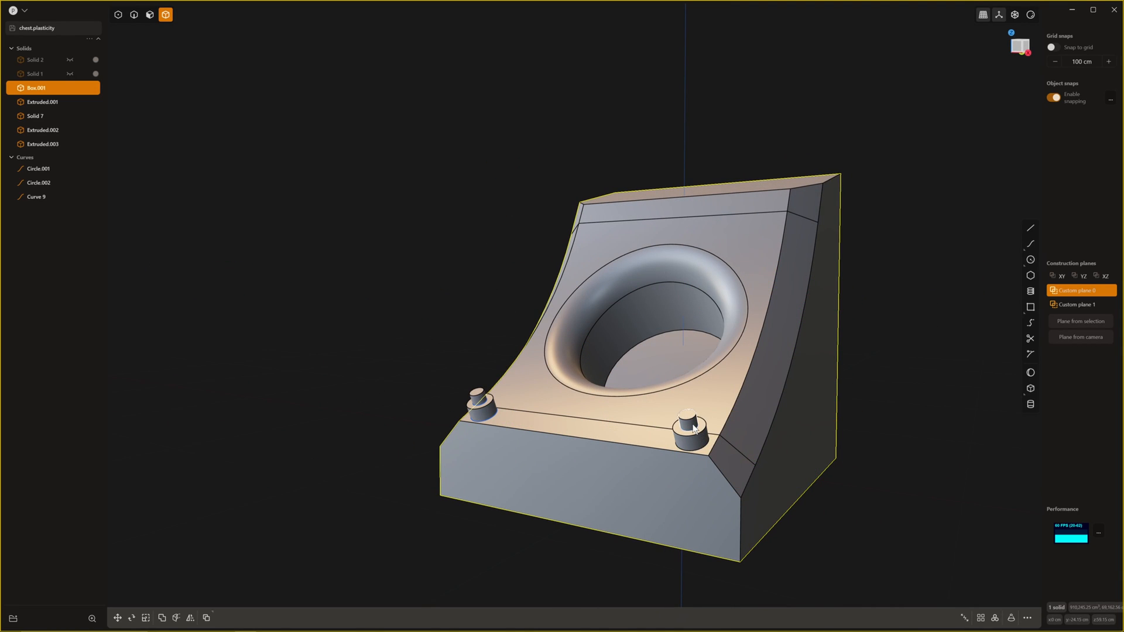
left_click_drag(692, 426, 757, 506)
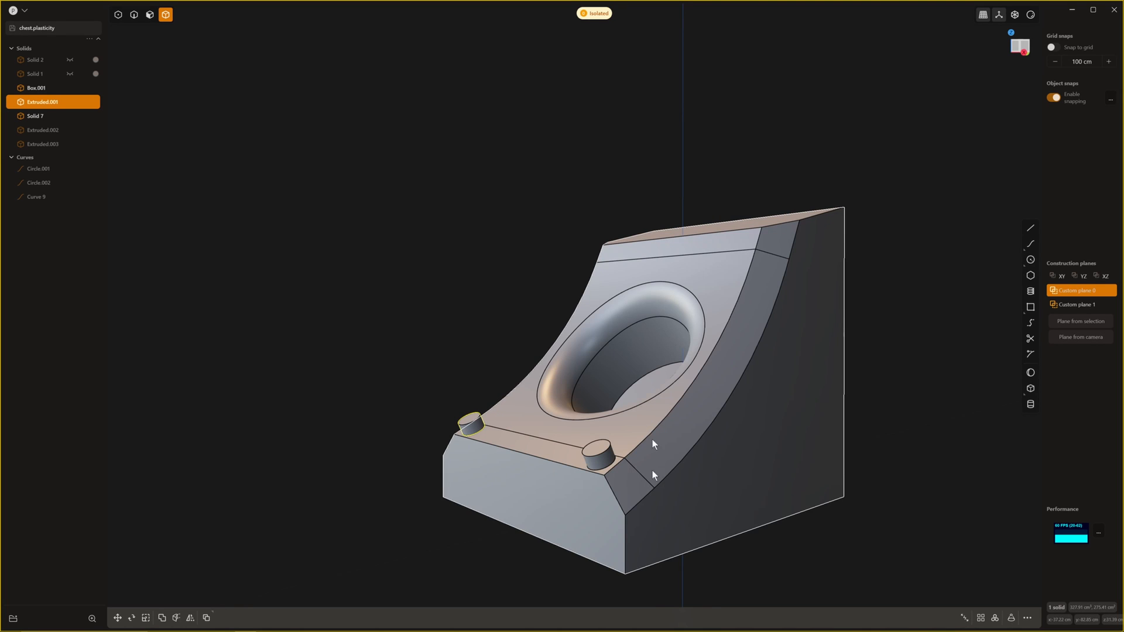
left_click(33, 88)
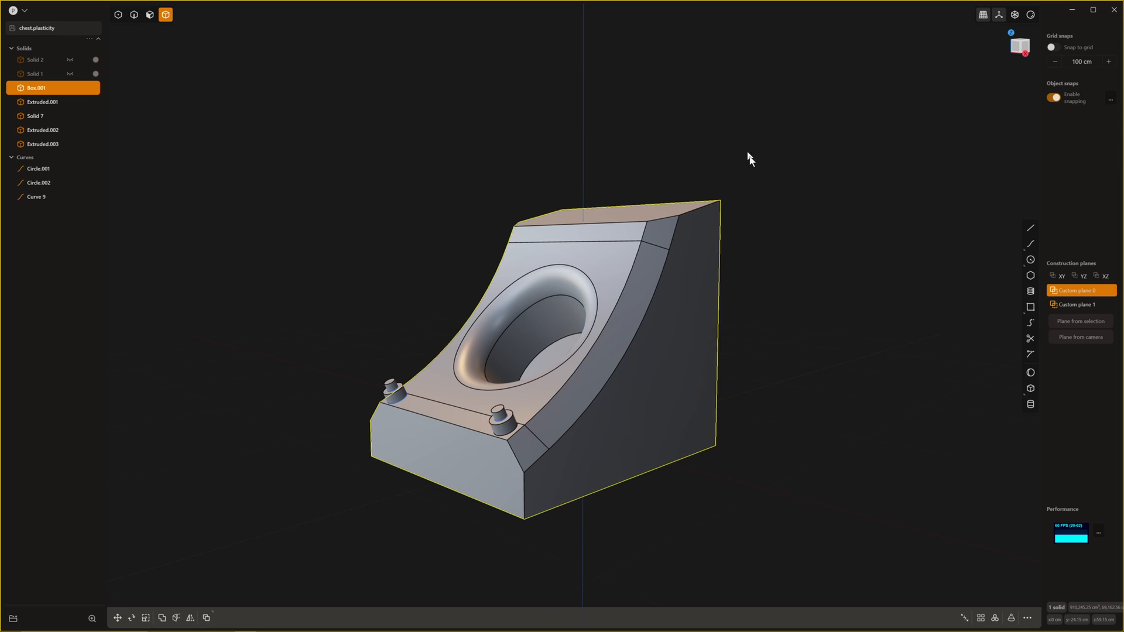
left_click_drag(749, 158, 654, 148)
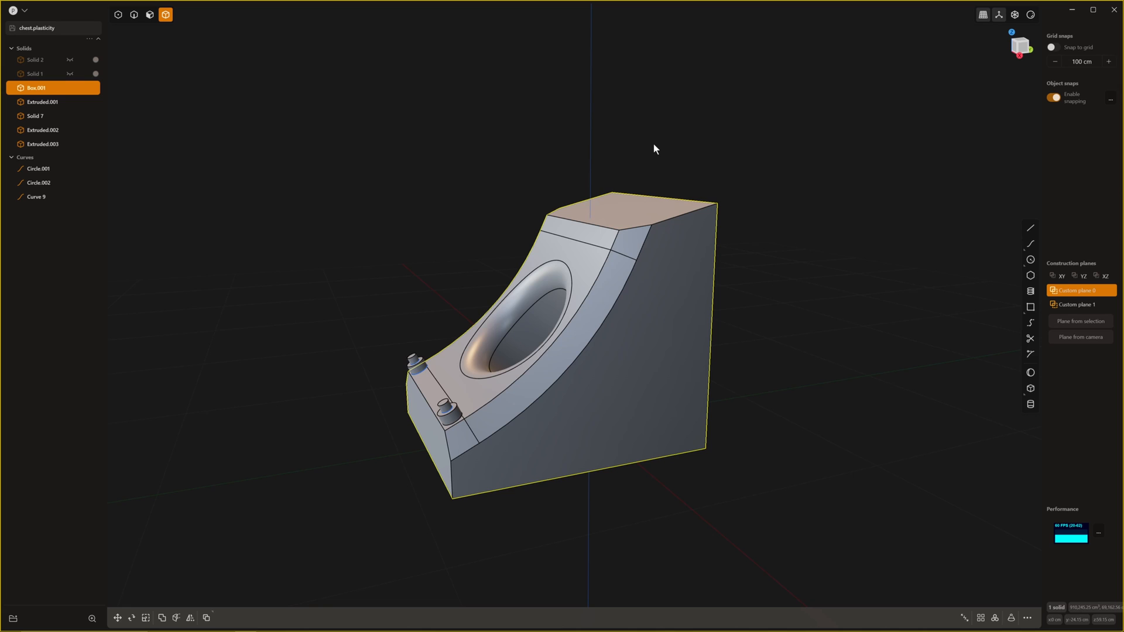
mouse_move(574, 118)
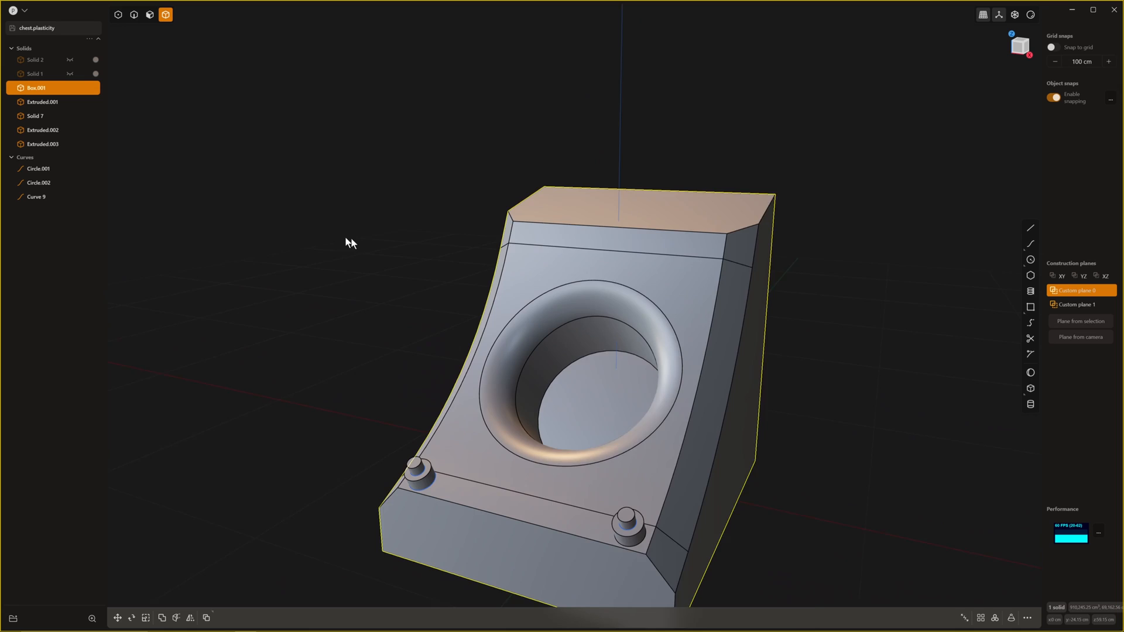
left_click_drag(351, 242, 252, 315)
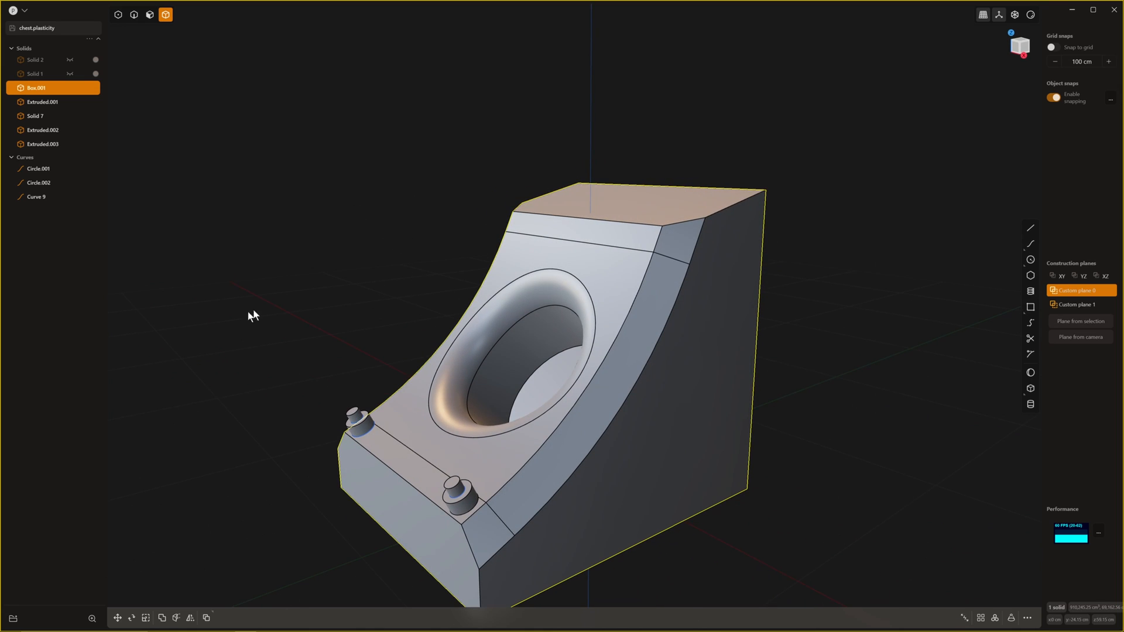
left_click_drag(251, 315, 222, 194)
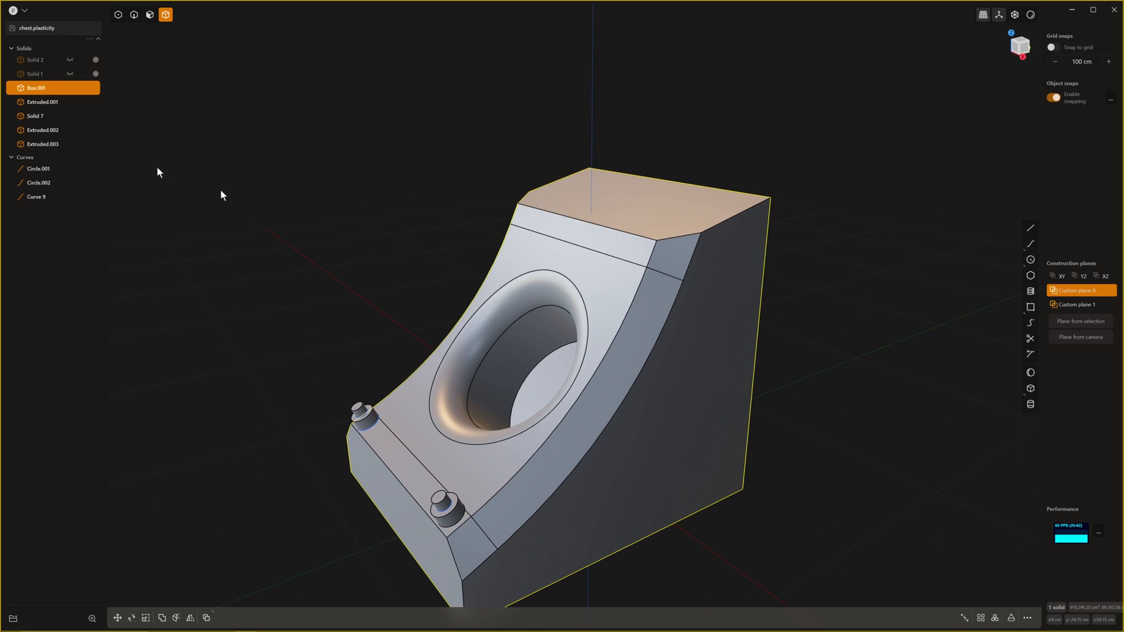
mouse_move(612, 161)
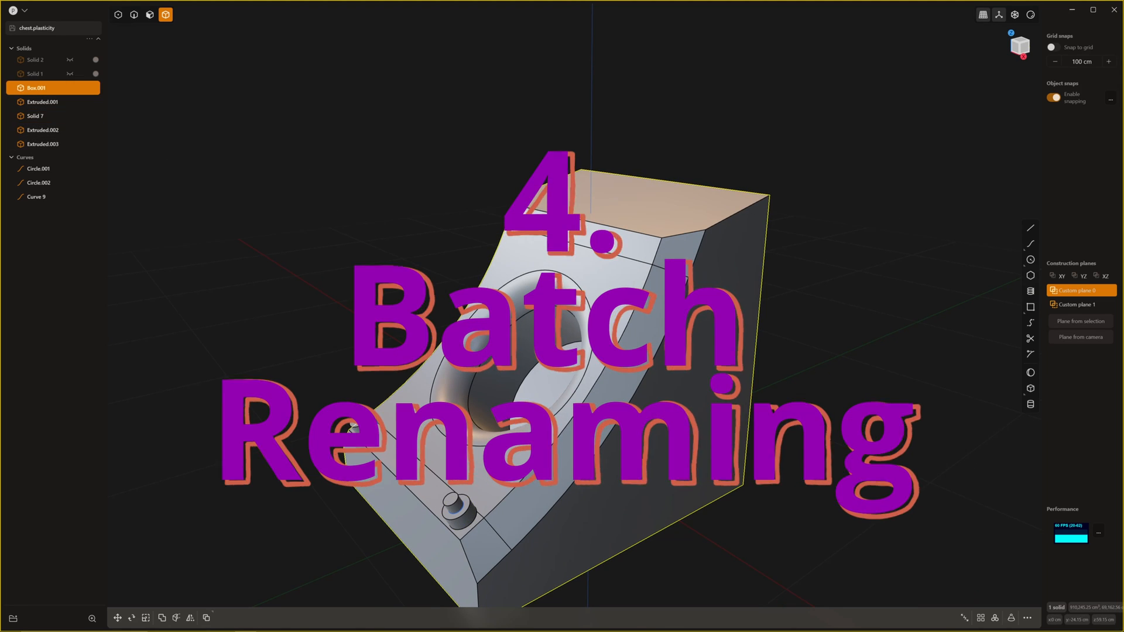
mouse_move(52, 103)
type("Primary")
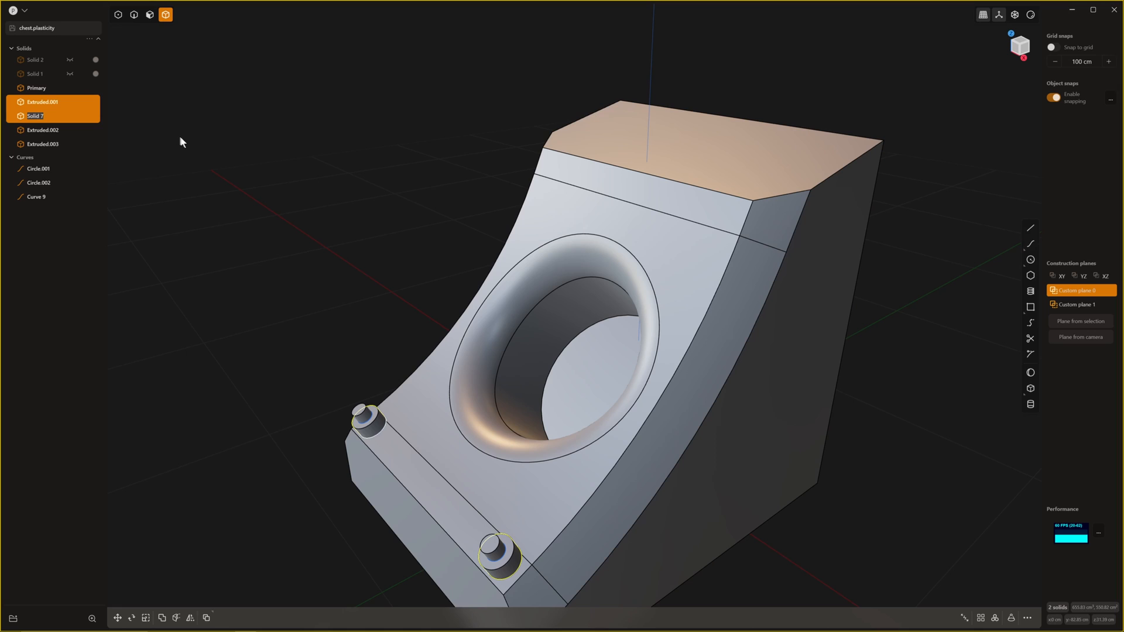
Batch-rename selected solids to Secondary and Tertiary names.
type("Secondary.002")
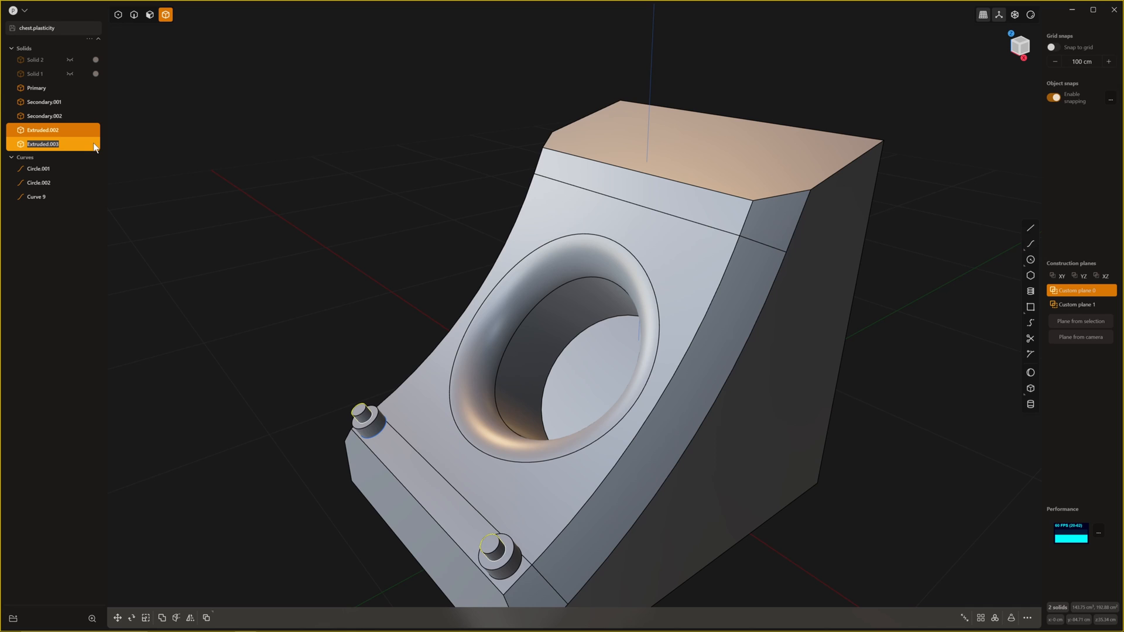
type("Tertiary.002")
left_click(59, 130)
type("Tertiary.001")
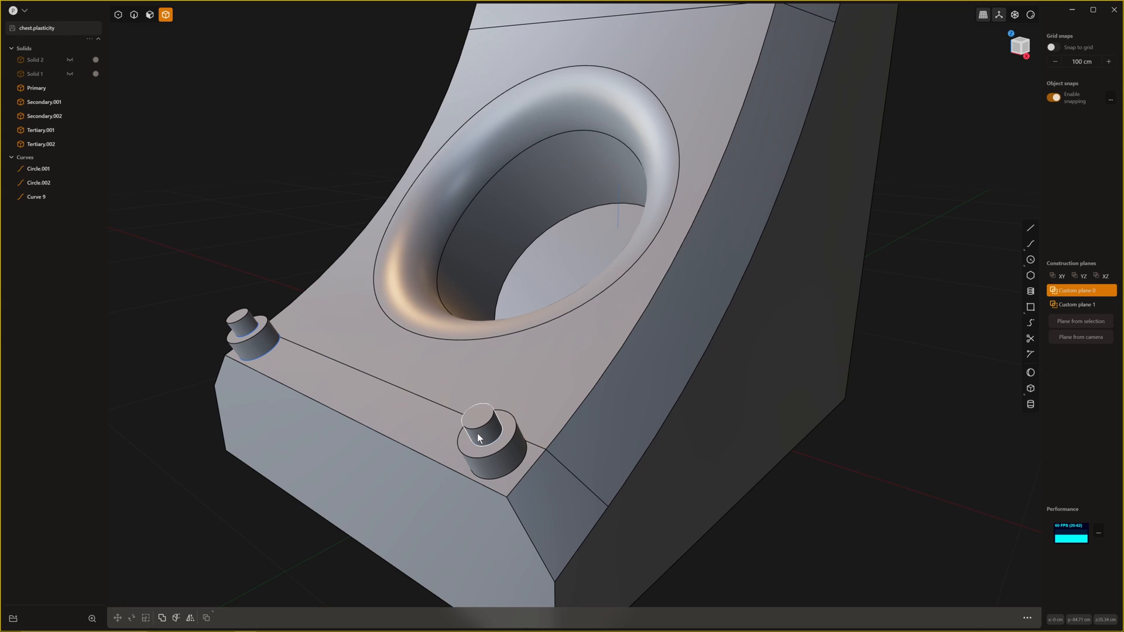
mouse_move(489, 434)
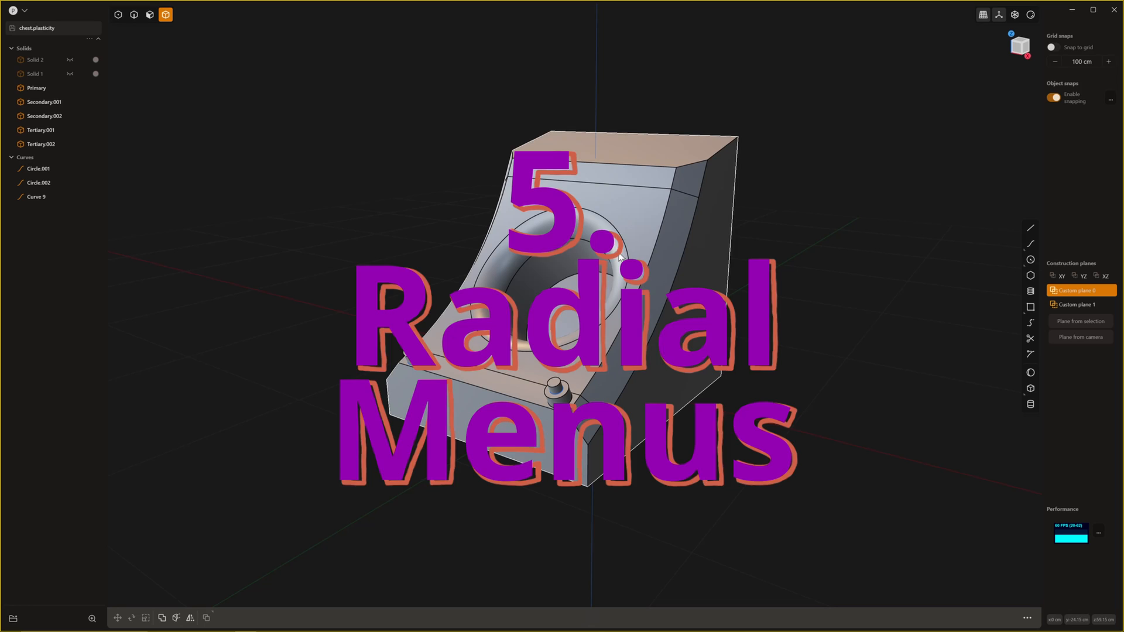
left_click_drag(617, 257, 666, 273)
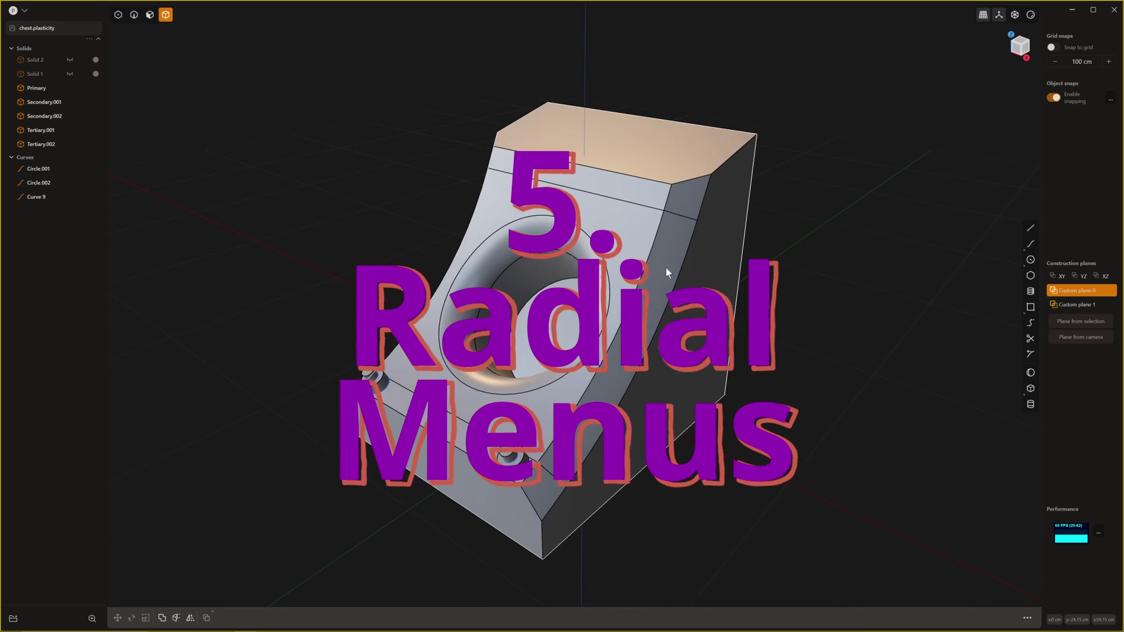
left_click_drag(667, 273, 612, 287)
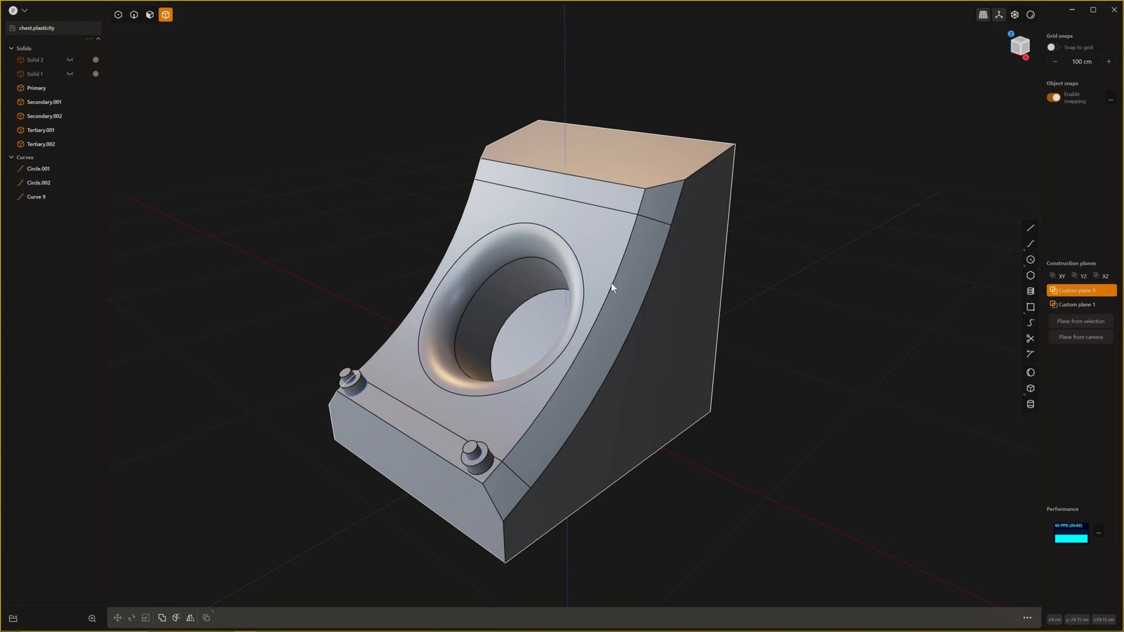
mouse_move(541, 344)
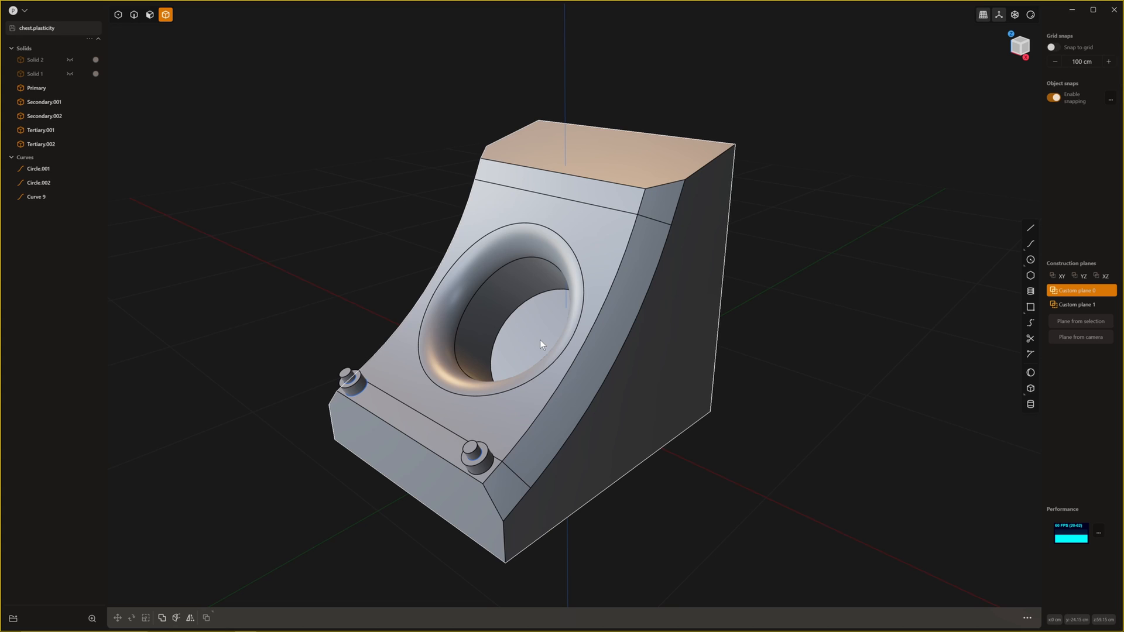
mouse_move(552, 316)
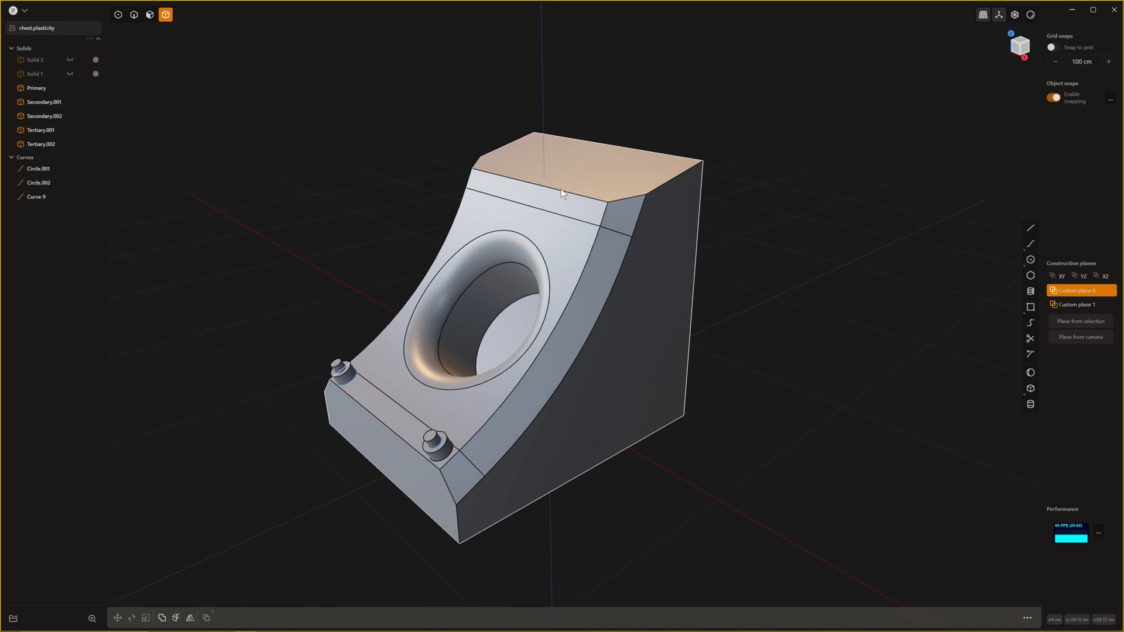
left_click(563, 193)
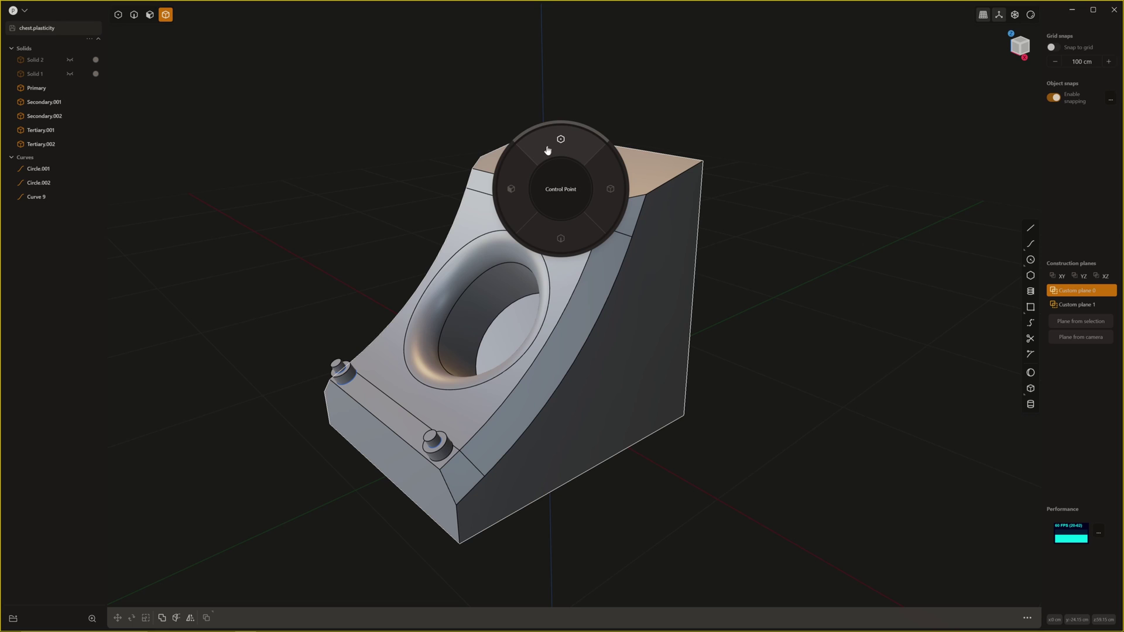
mouse_move(559, 240)
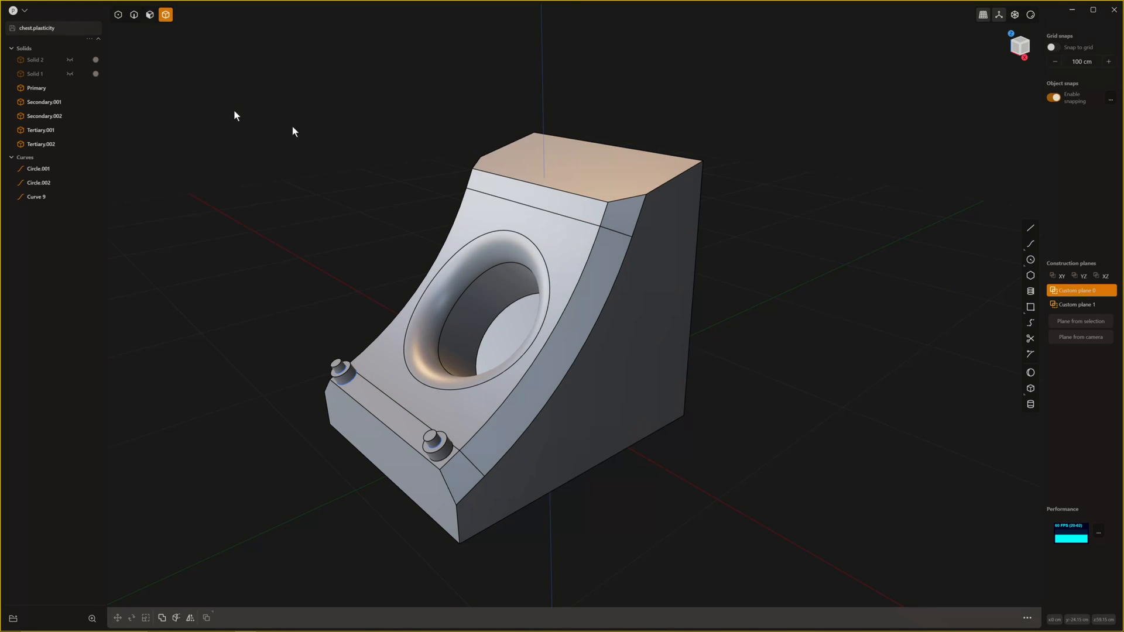
mouse_move(136, 14)
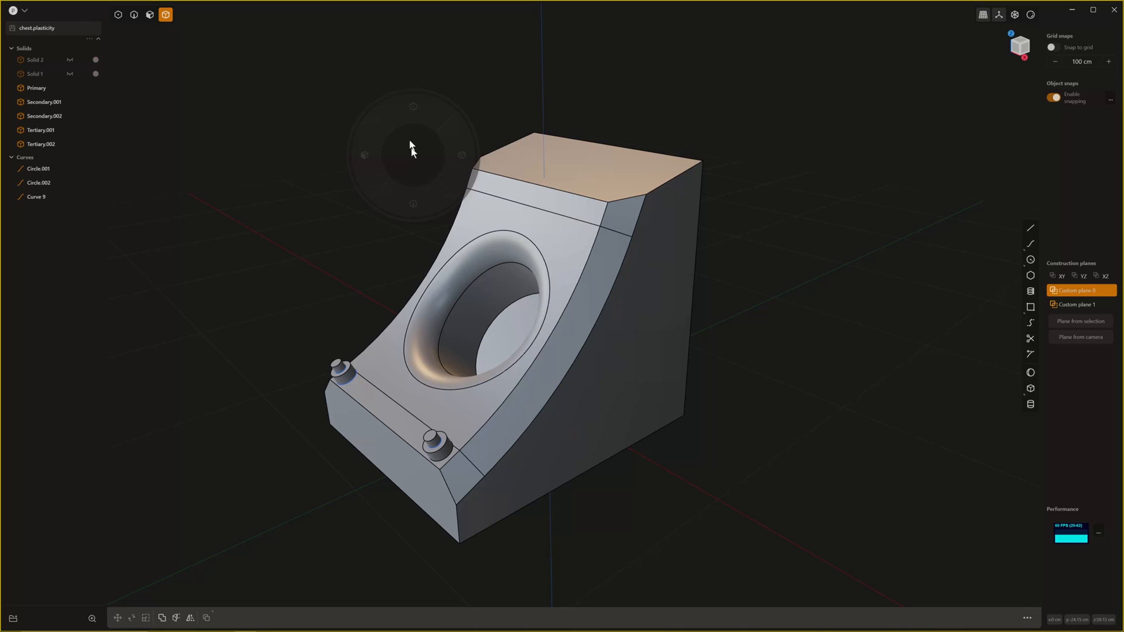
left_click(120, 14)
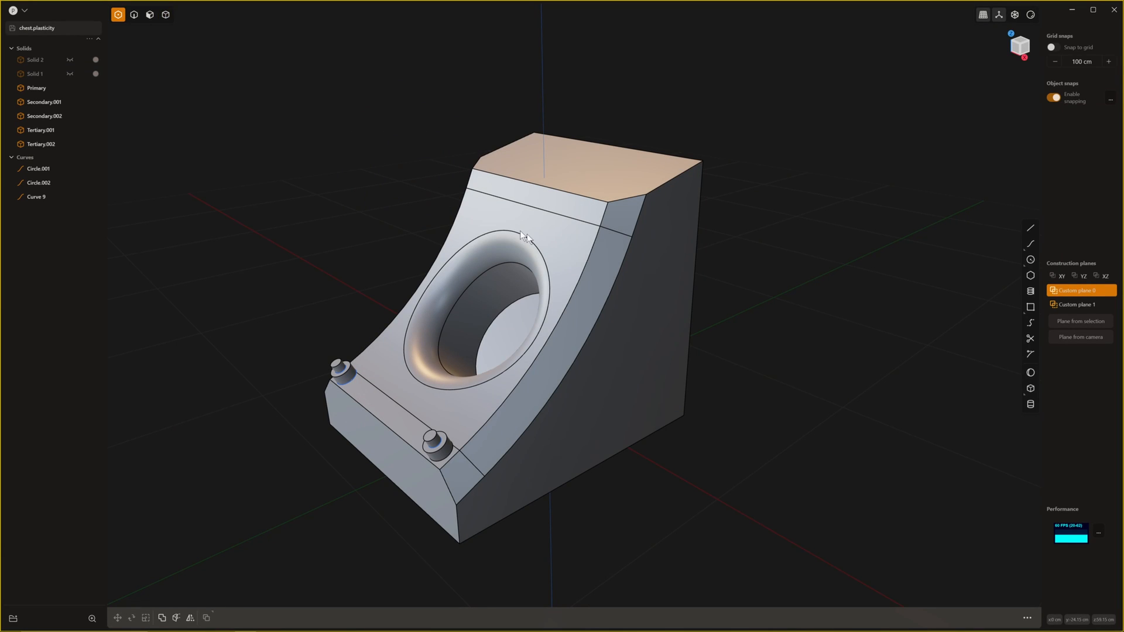
right_click(792, 312)
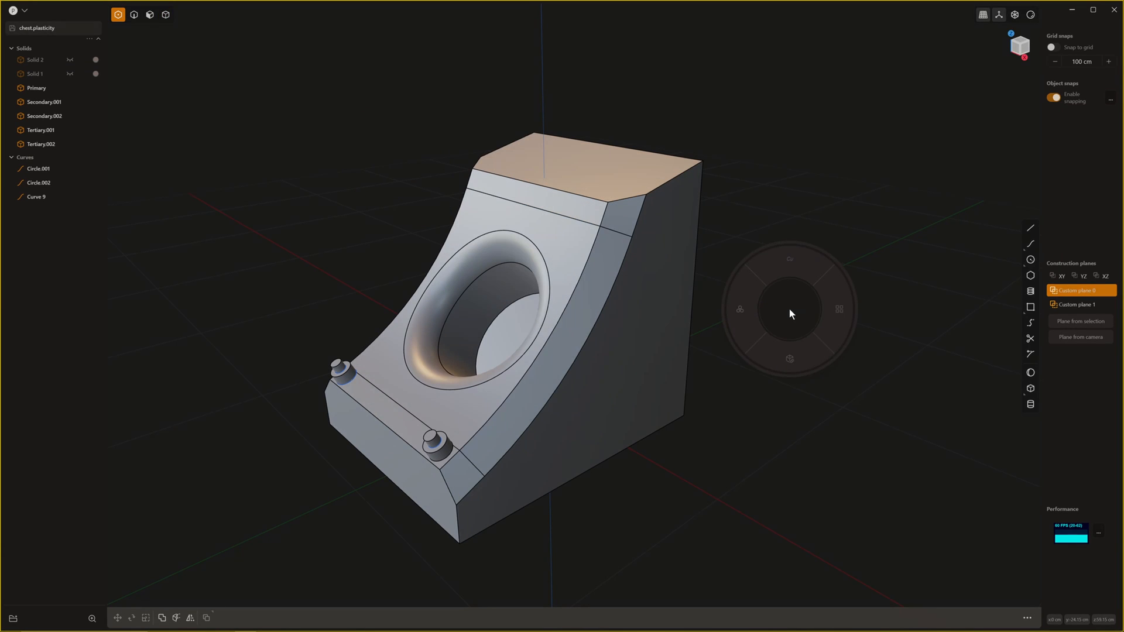
mouse_move(747, 291)
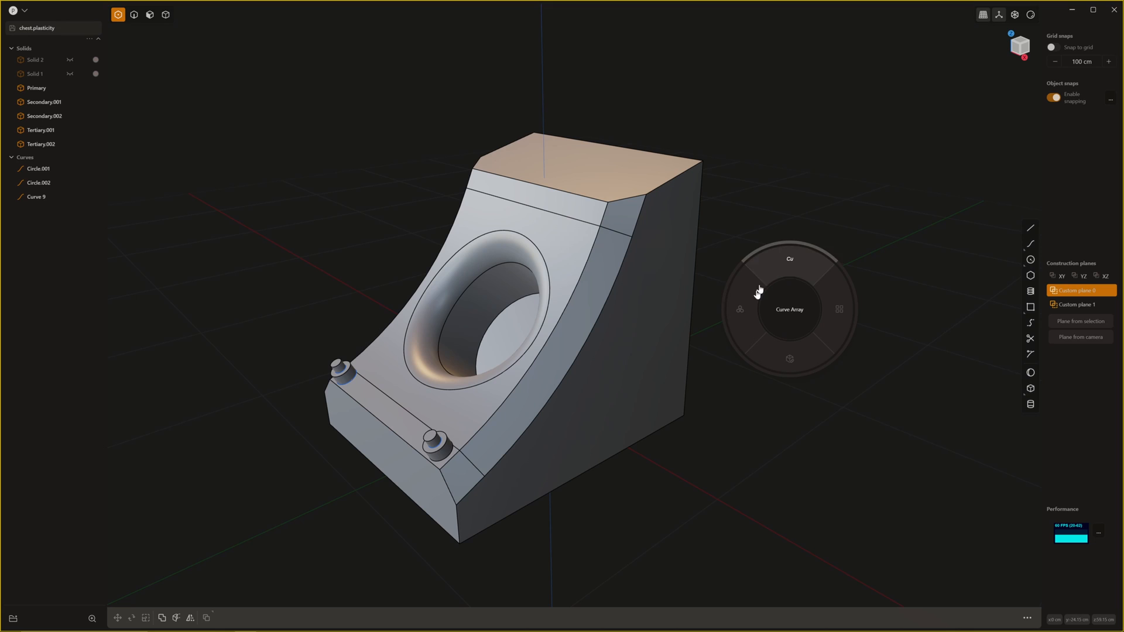
mouse_move(829, 306)
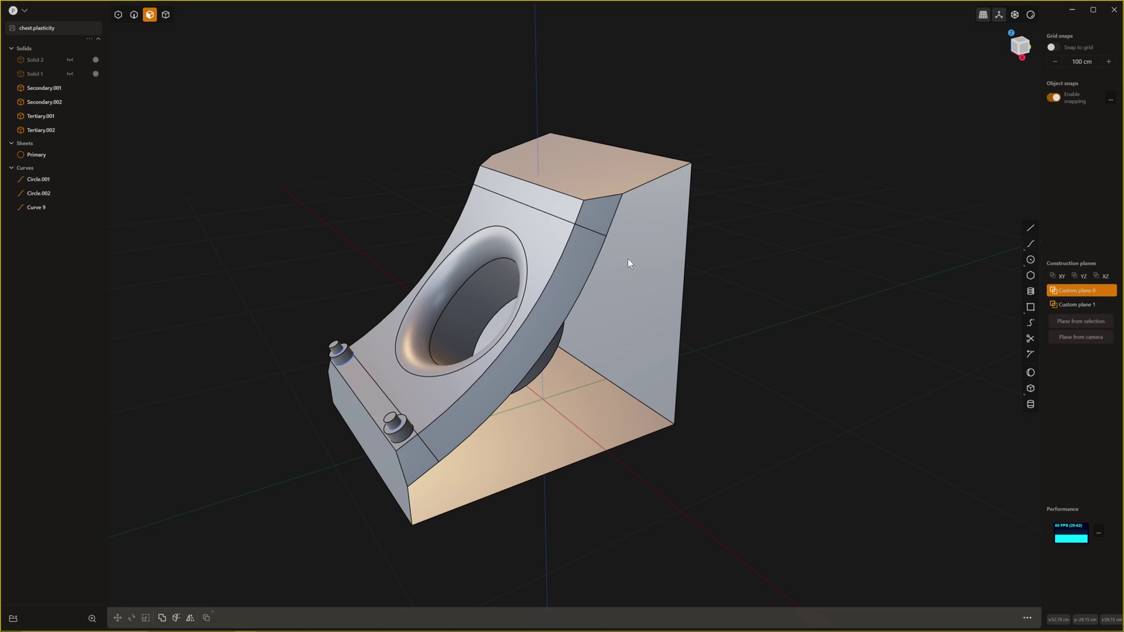
left_click(36, 155)
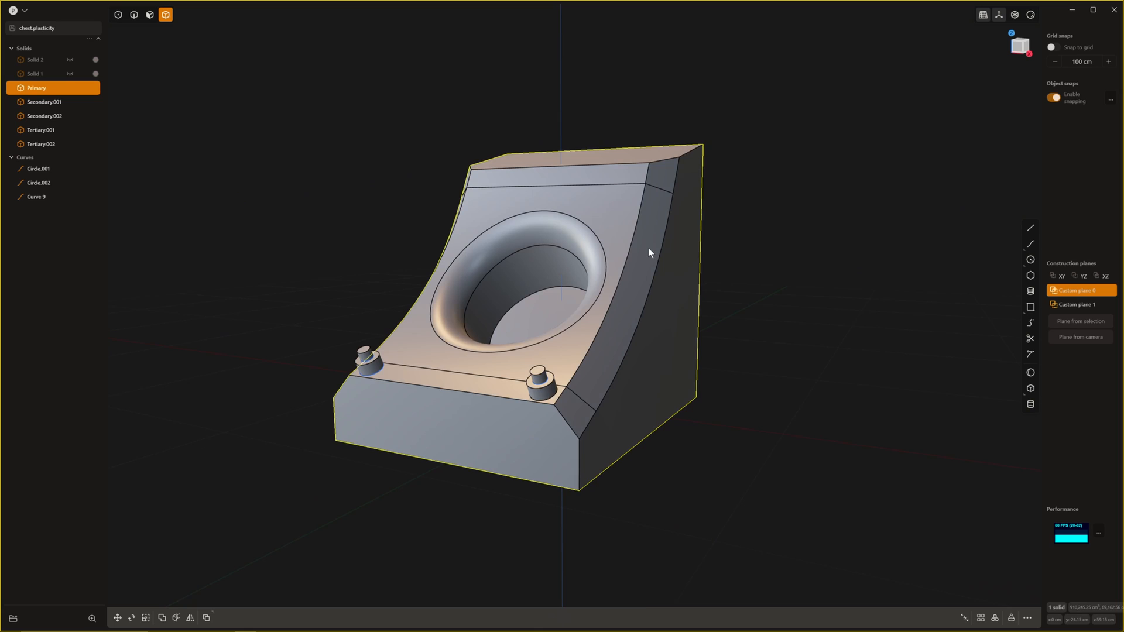
left_click_drag(649, 253, 674, 219)
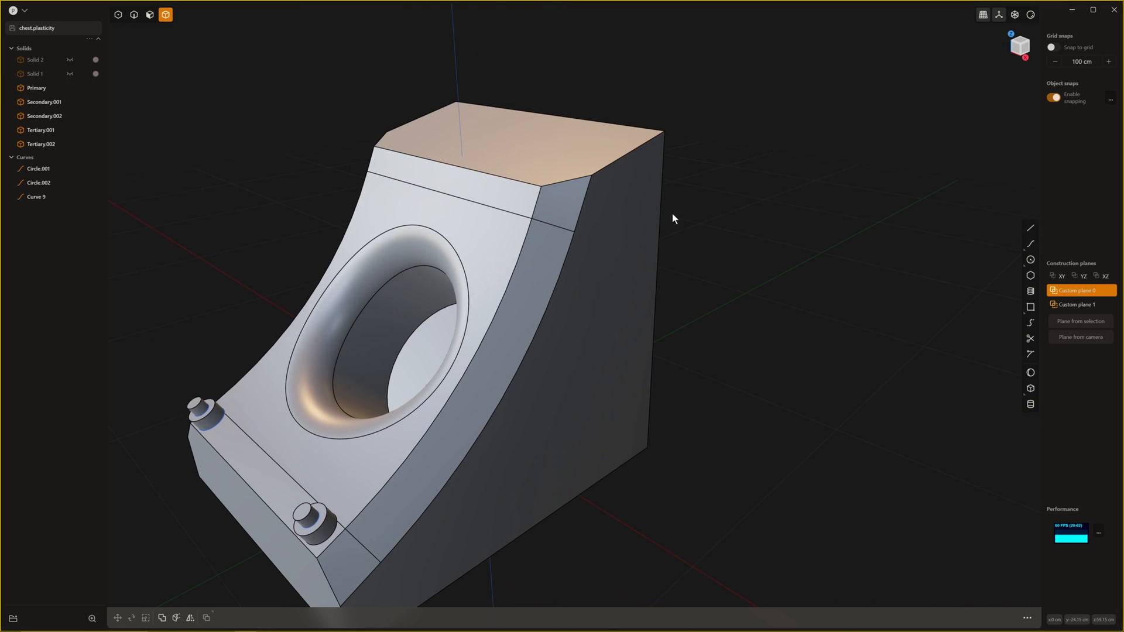
left_click_drag(674, 219, 717, 261)
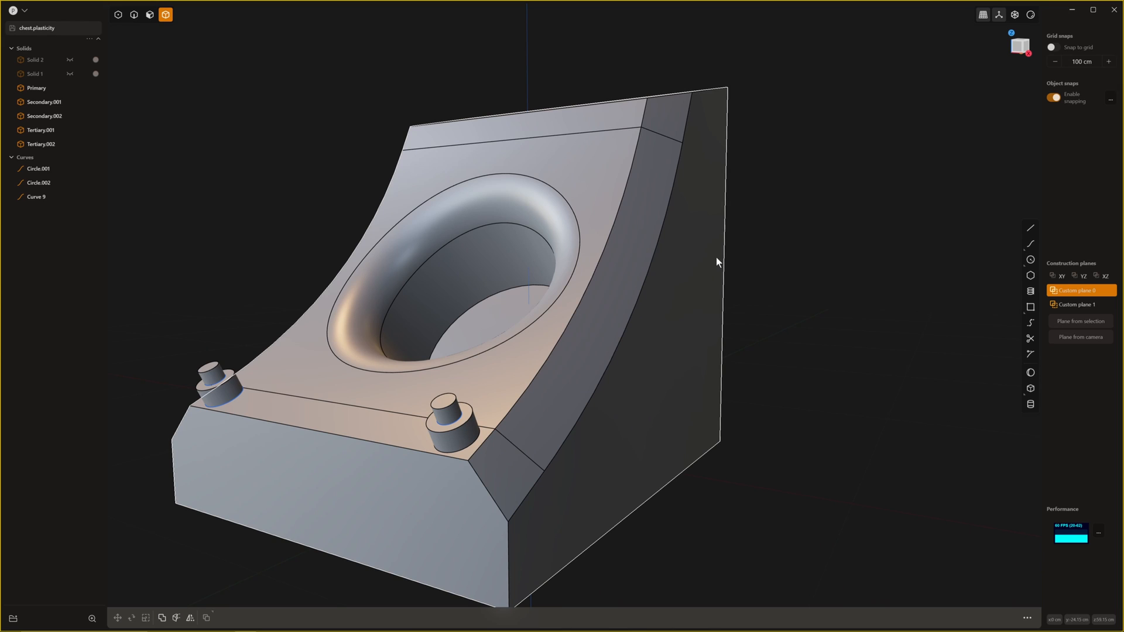
mouse_move(693, 192)
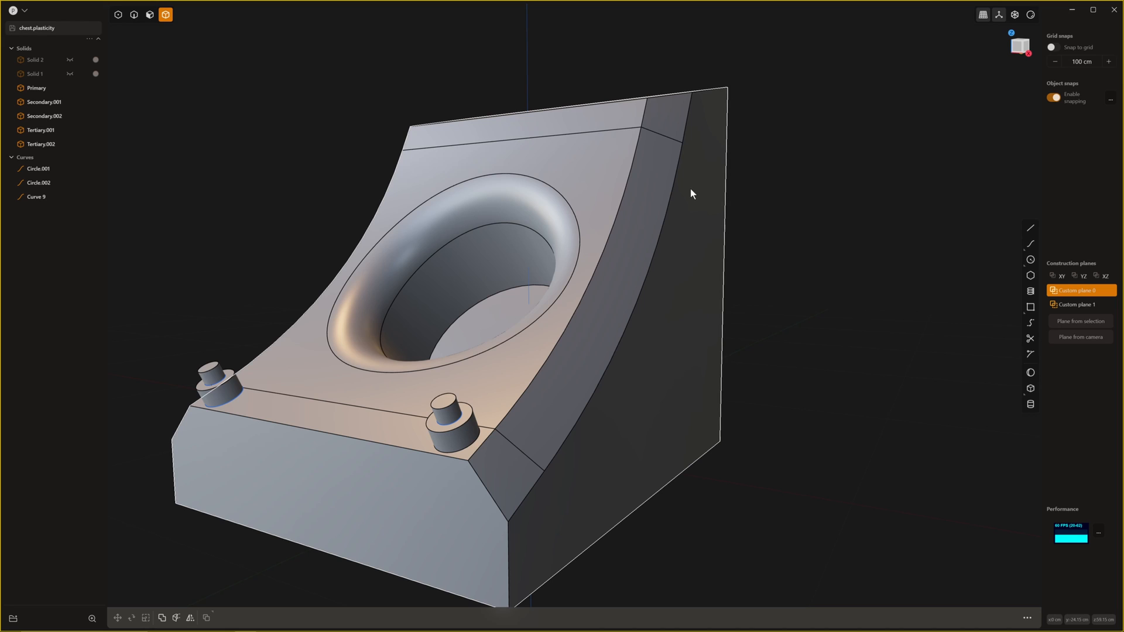
mouse_move(691, 120)
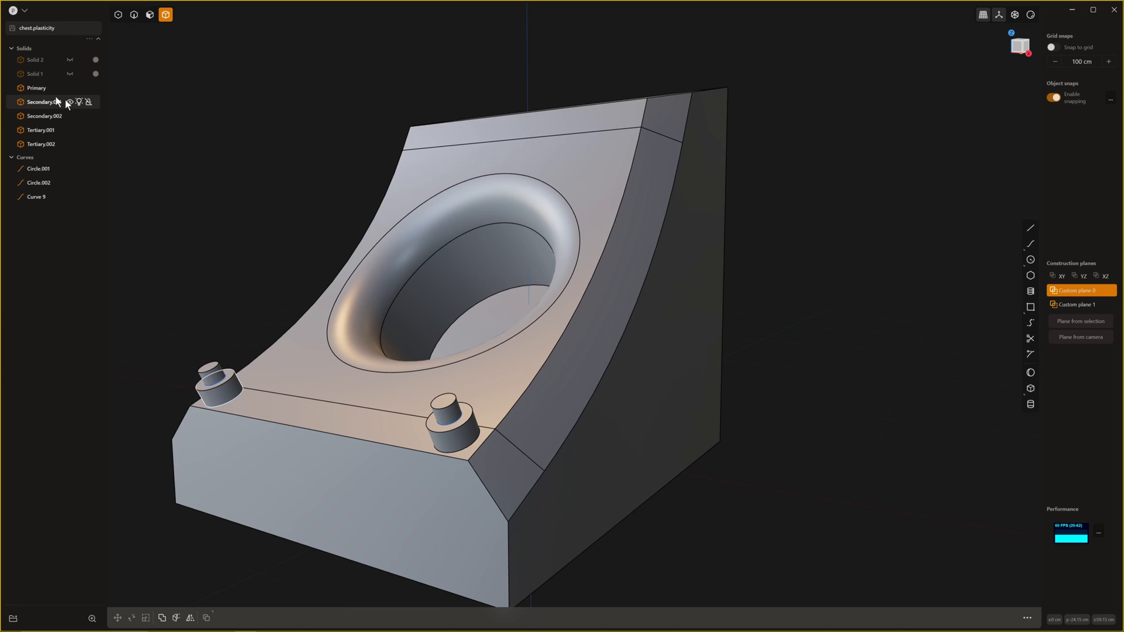
Open the screw kit file alongside chest.plasticity for placing screw bodies.
left_click(16, 7)
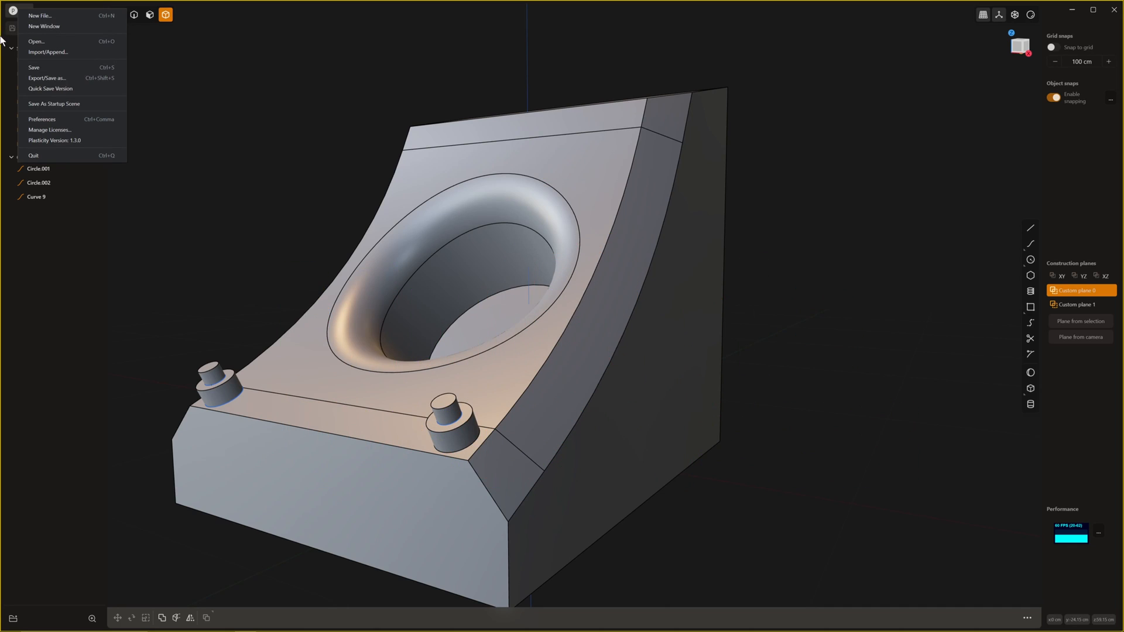
mouse_move(302, 178)
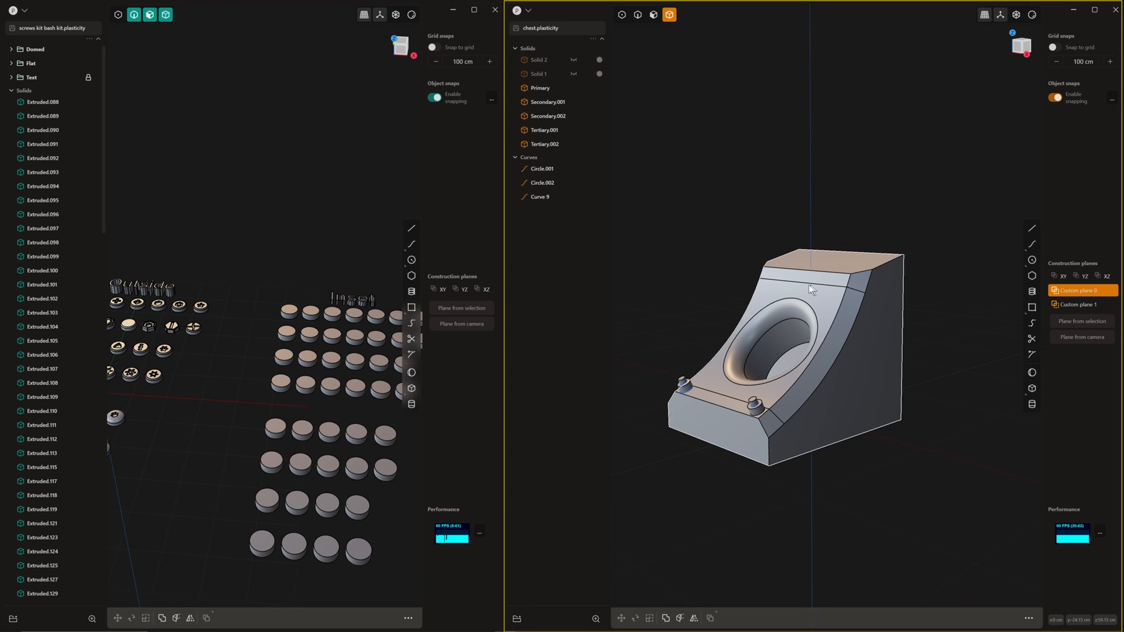
left_click_drag(810, 290, 831, 314)
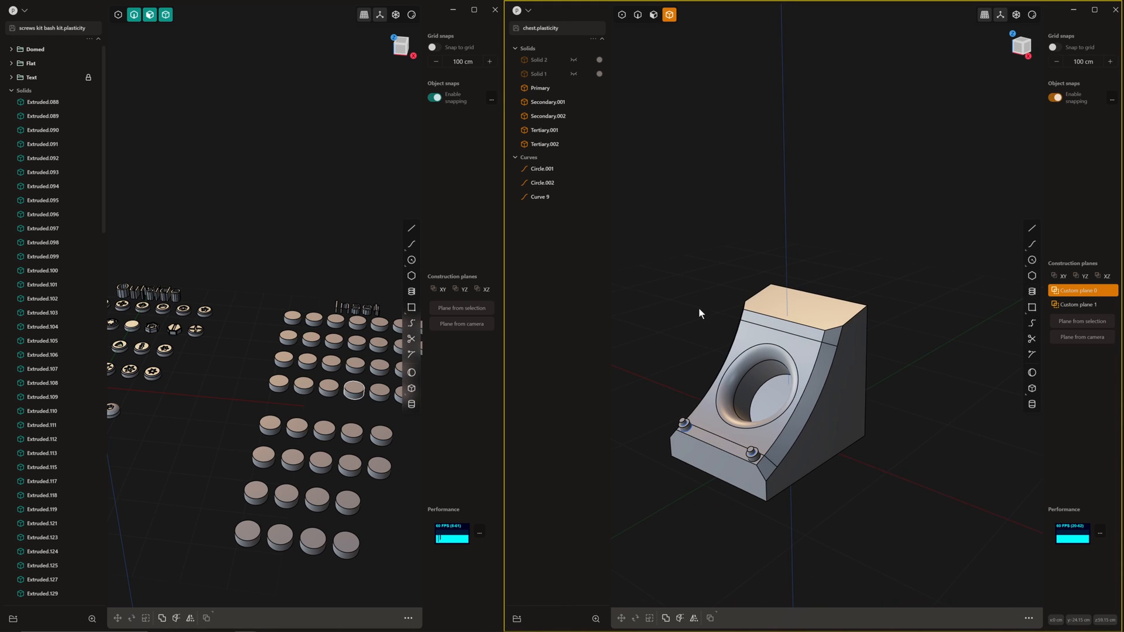
mouse_move(801, 278)
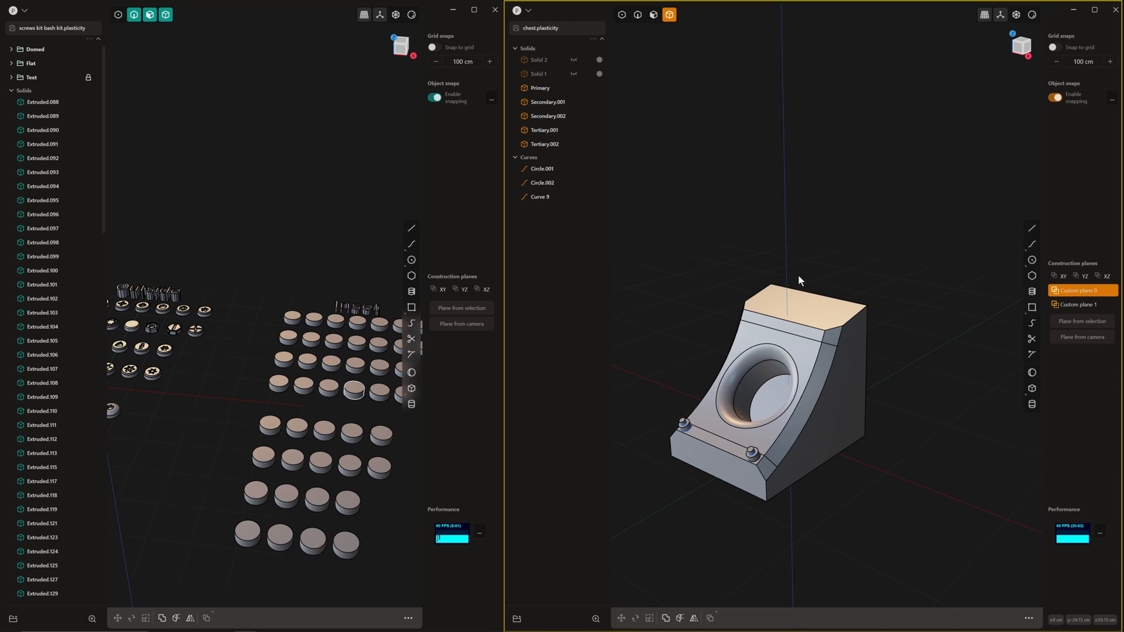
Show the chest in the right window and zoom around the screw kit to review inset screw designs.
left_click(526, 12)
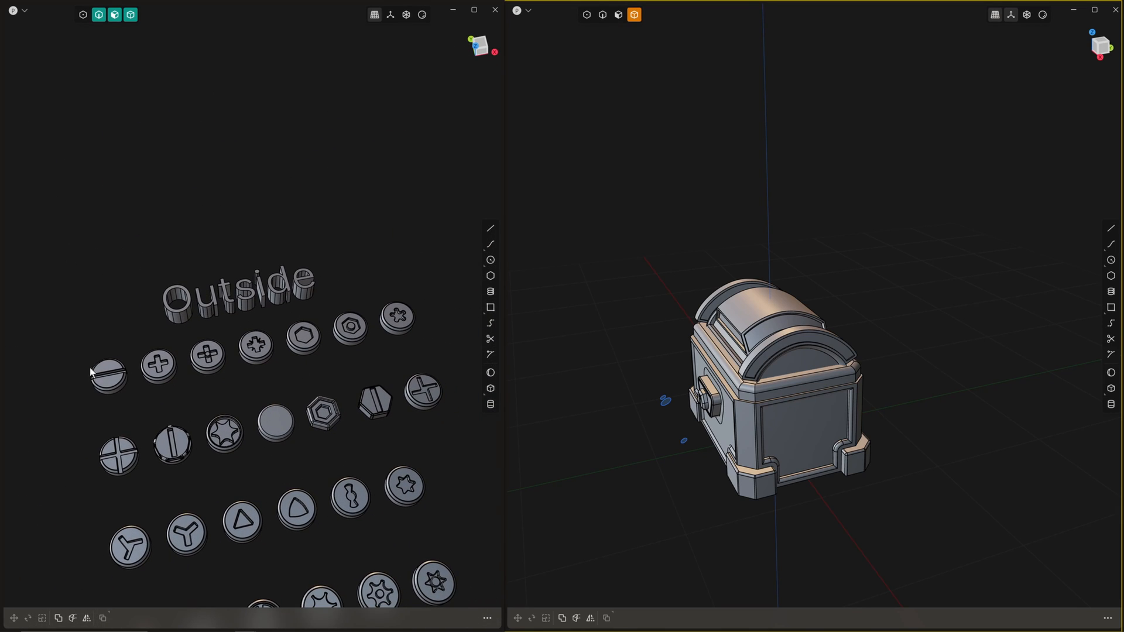
mouse_move(124, 389)
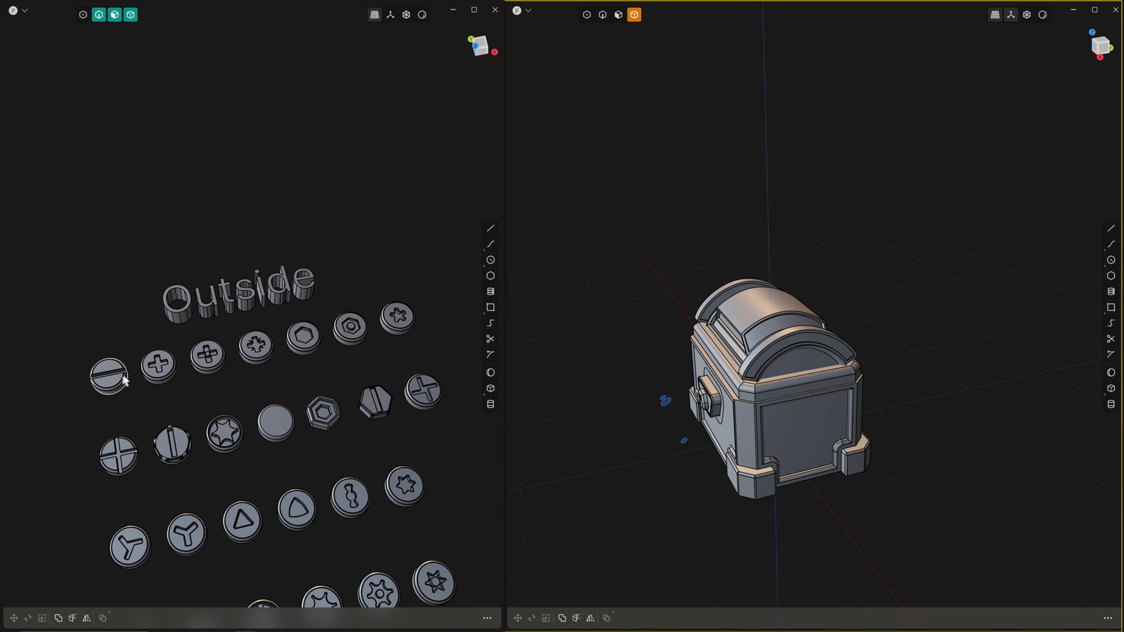
mouse_move(260, 354)
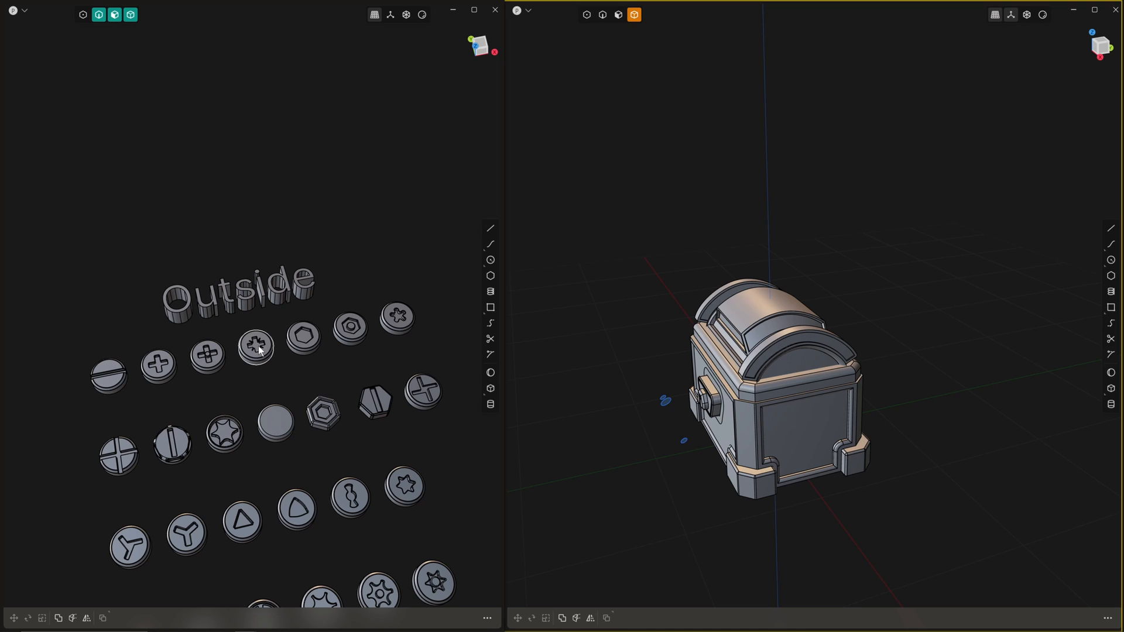
mouse_move(316, 340)
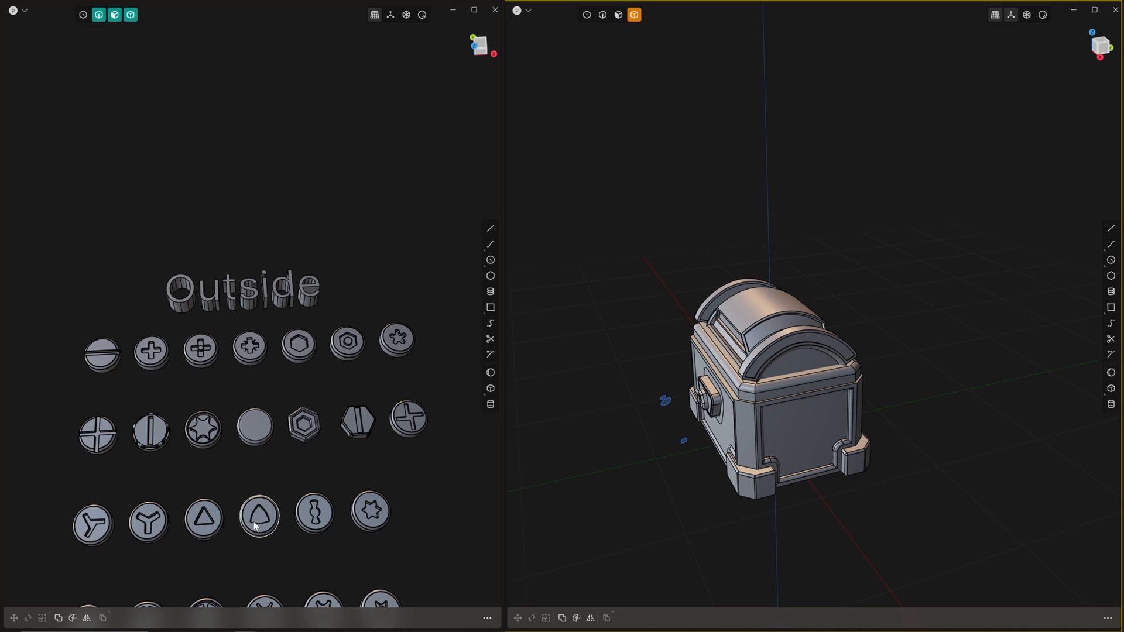
mouse_move(317, 431)
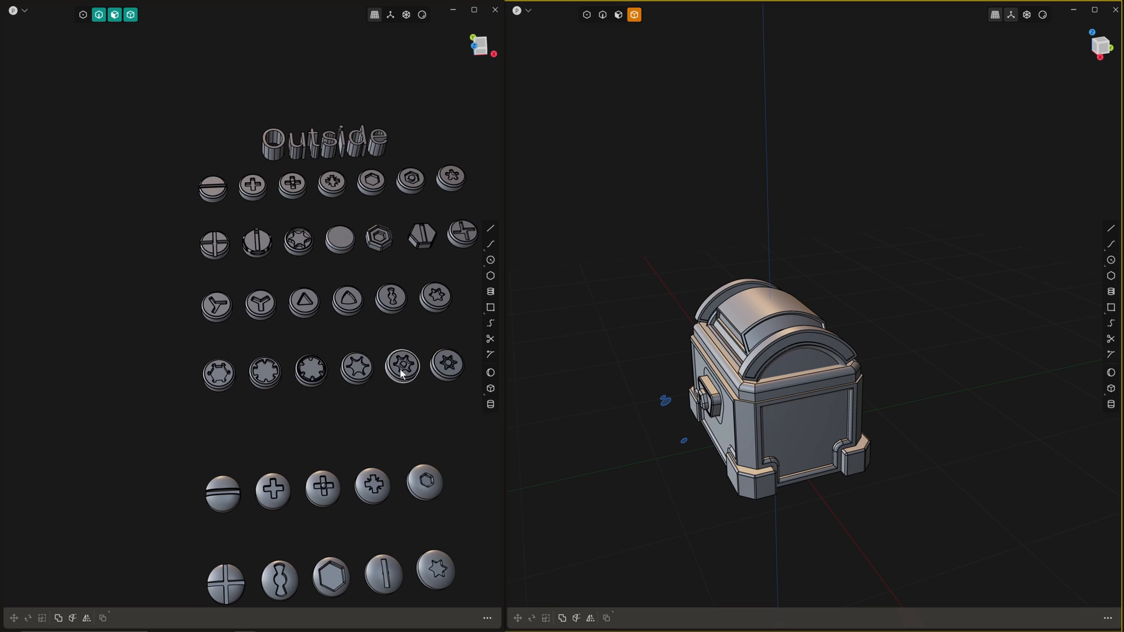
scroll("down", 3)
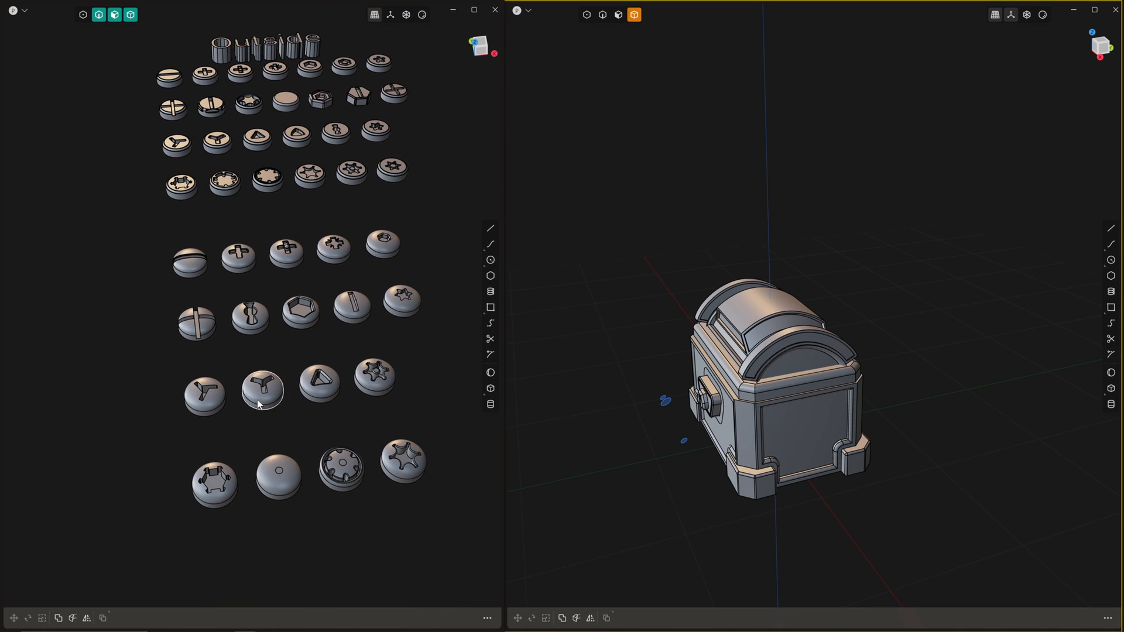
scroll("down", 3)
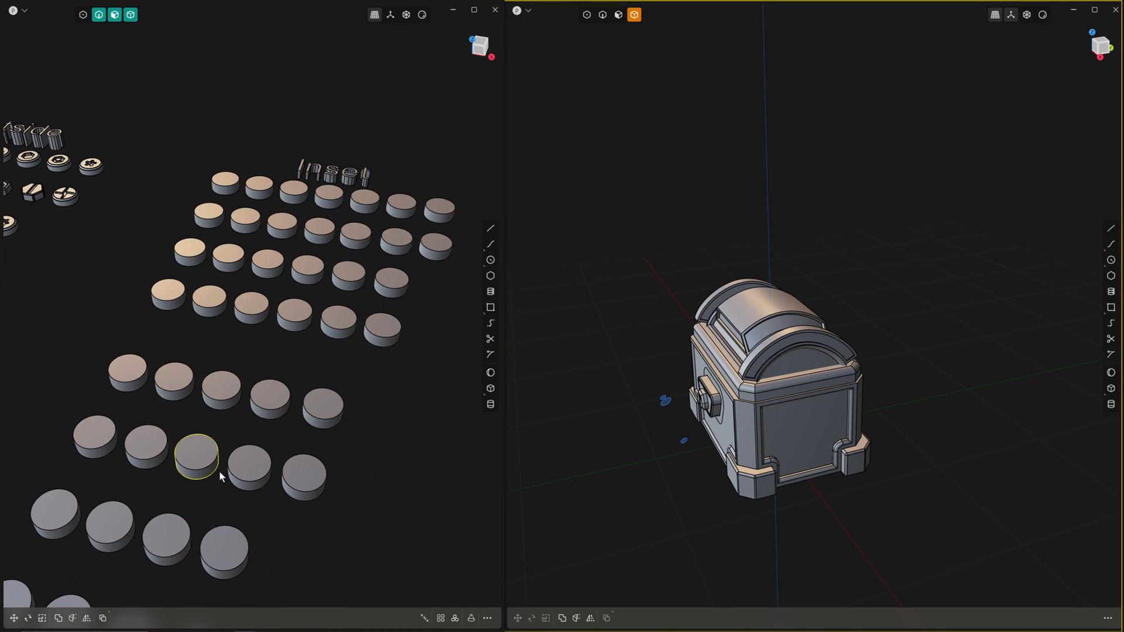
Copy the inset screw cutter (Ctrl+Shift+C) and paste it into the chest model against the body.
key("Ctrl+Shift+c")
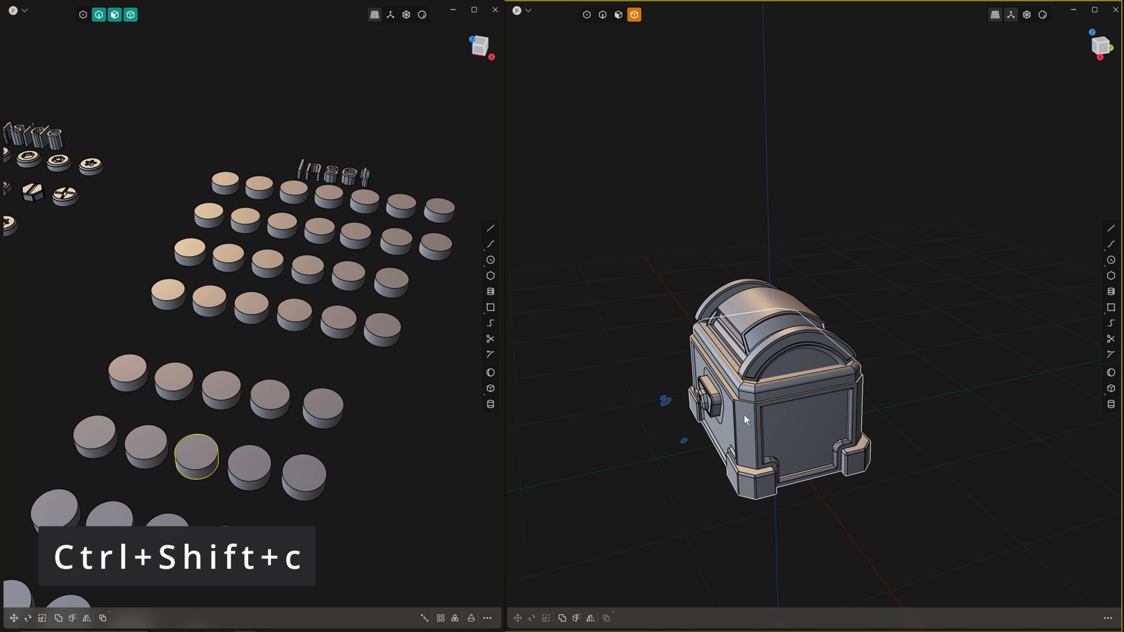
left_click_drag(746, 420, 707, 464)
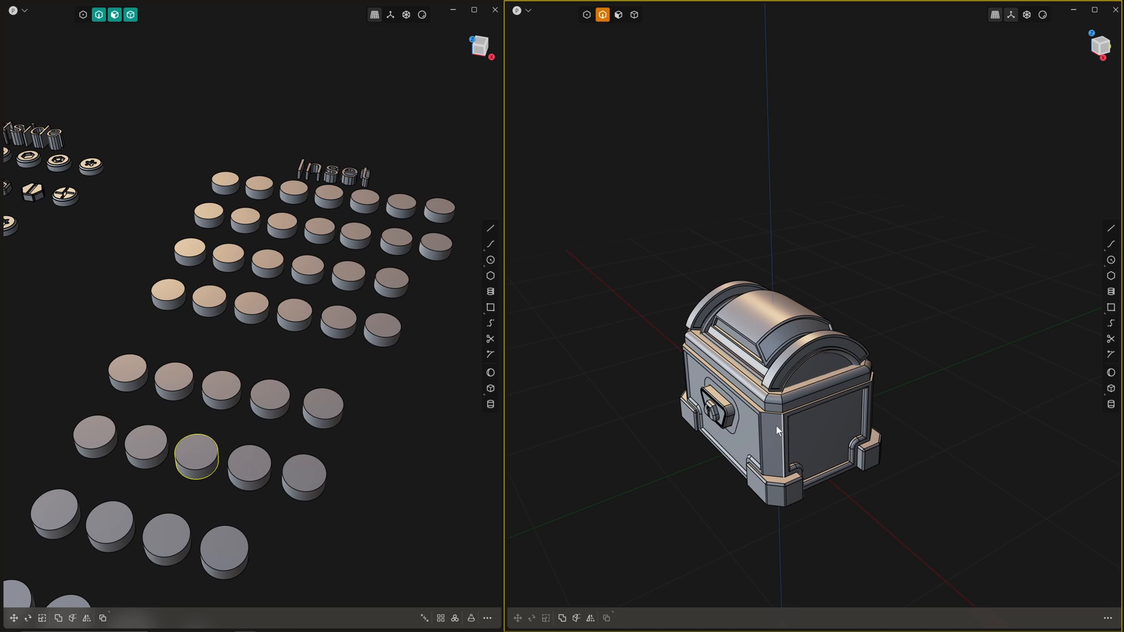
key("Ctrl+Shift+v")
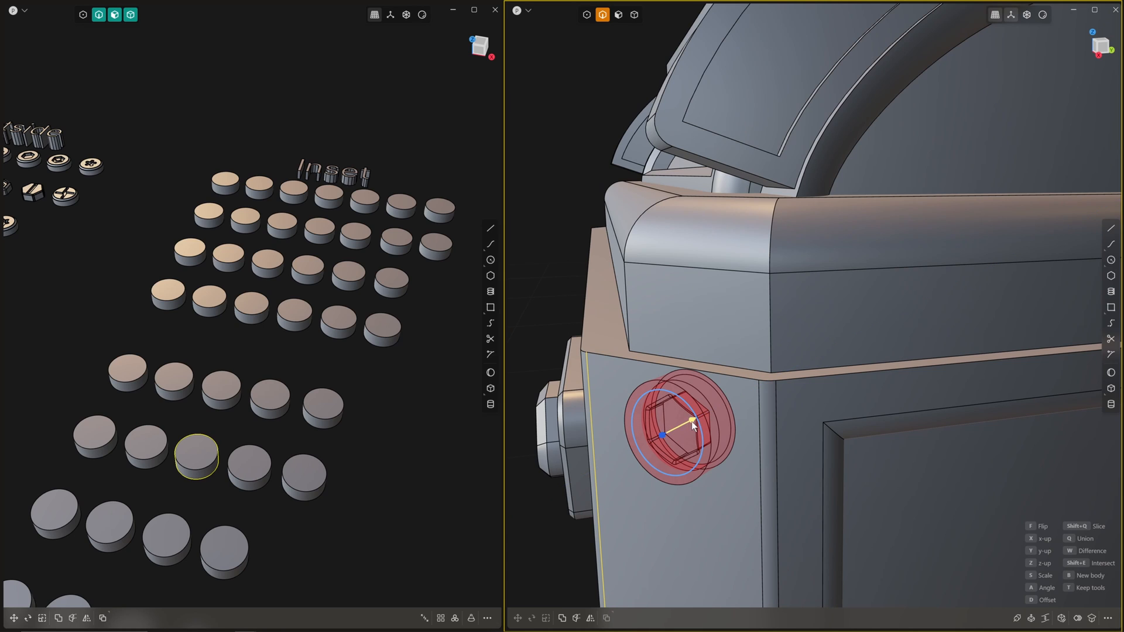
Position and rotate the screw cutter on the corner post edge and set its sink depth.
left_click_drag(693, 421, 681, 401)
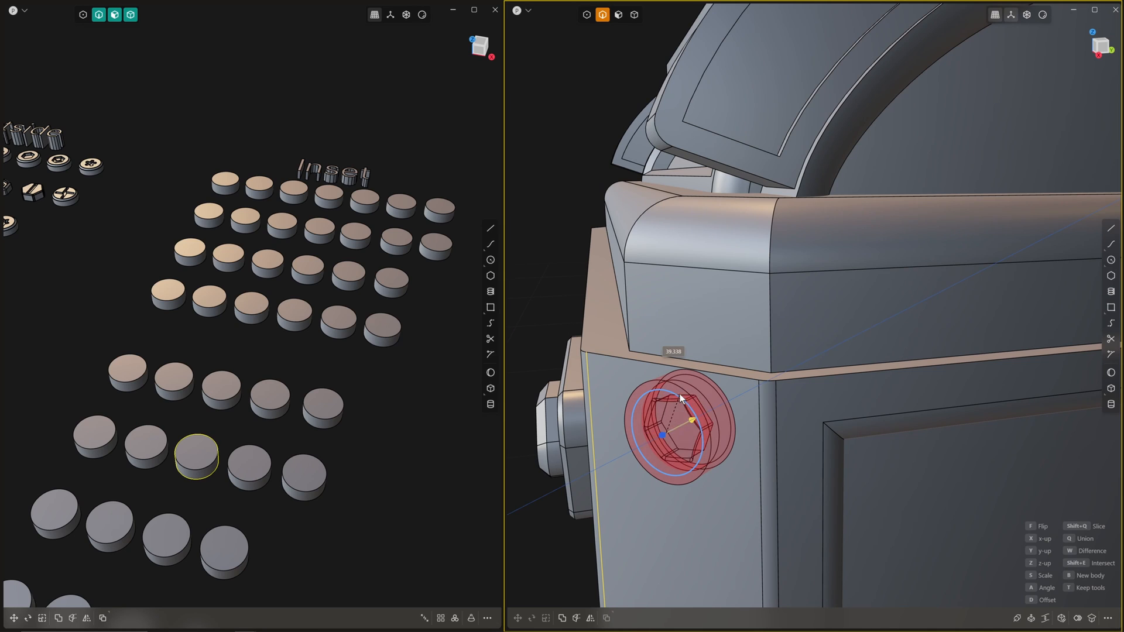
left_click_drag(679, 401, 690, 428)
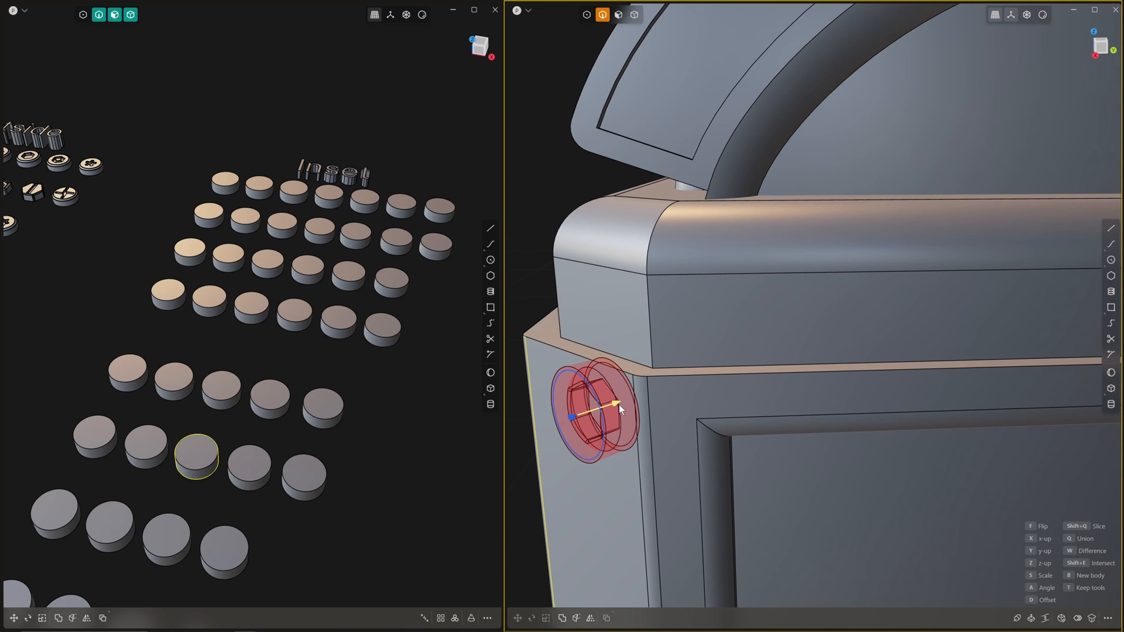
left_click_drag(618, 403, 631, 414)
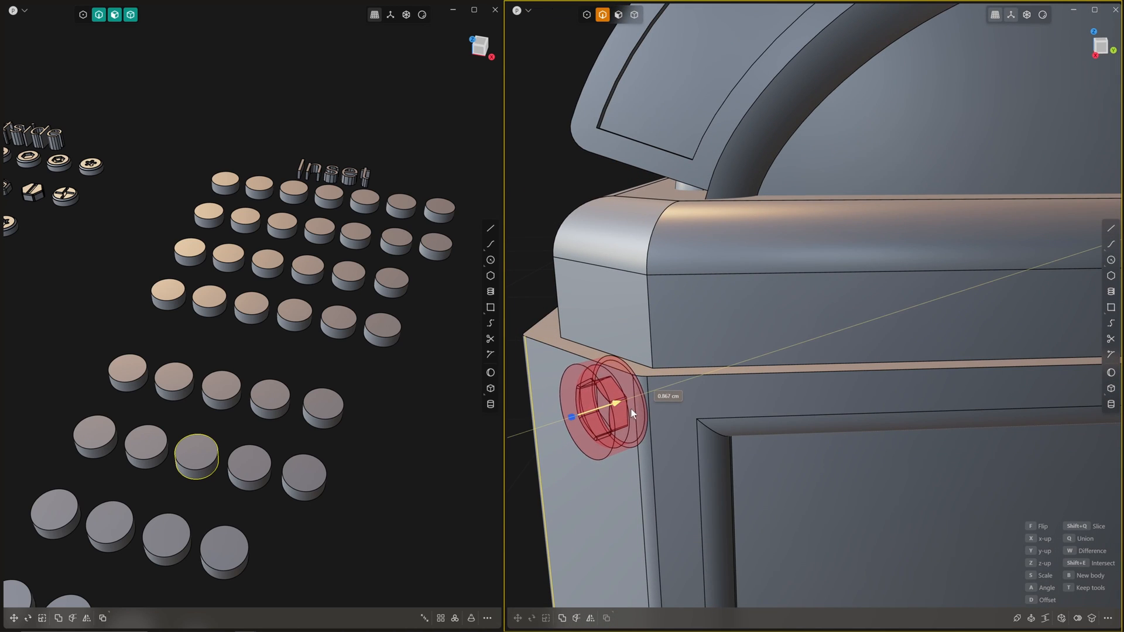
left_click_drag(631, 415, 620, 423)
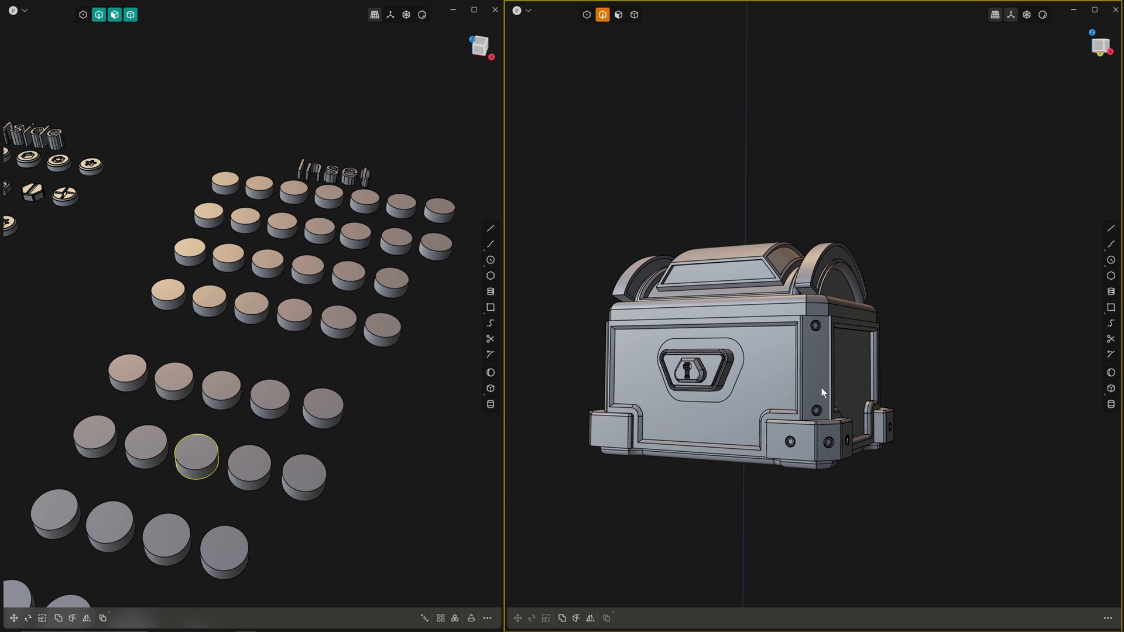
left_click(593, 618)
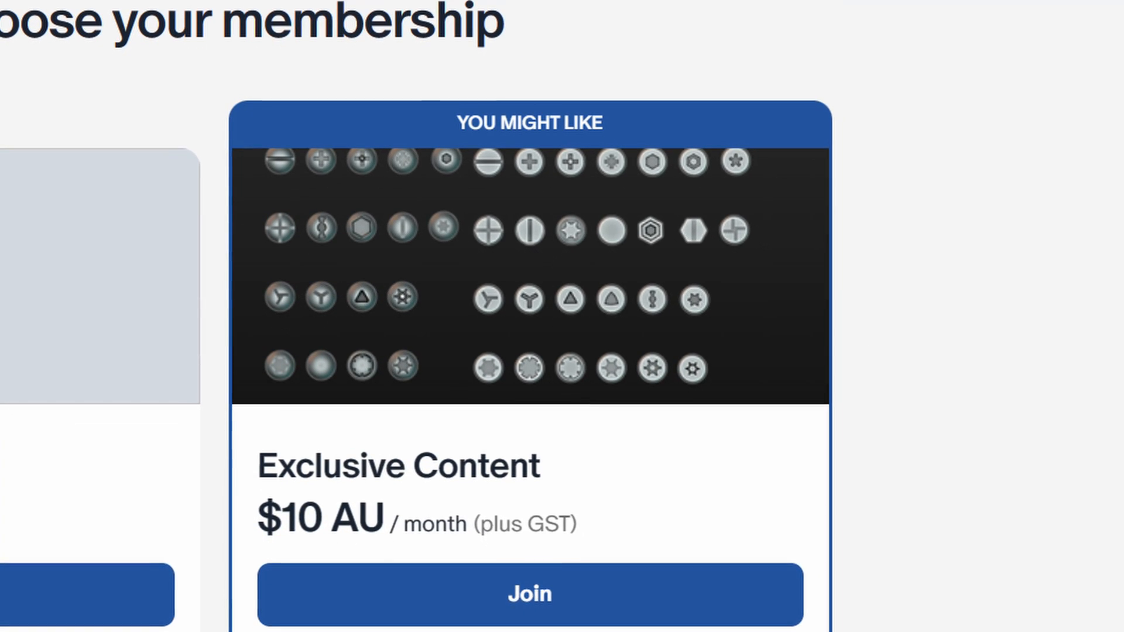
Scroll the Patreon membership page down to the Exclusive Content tier.
scroll("down", 3)
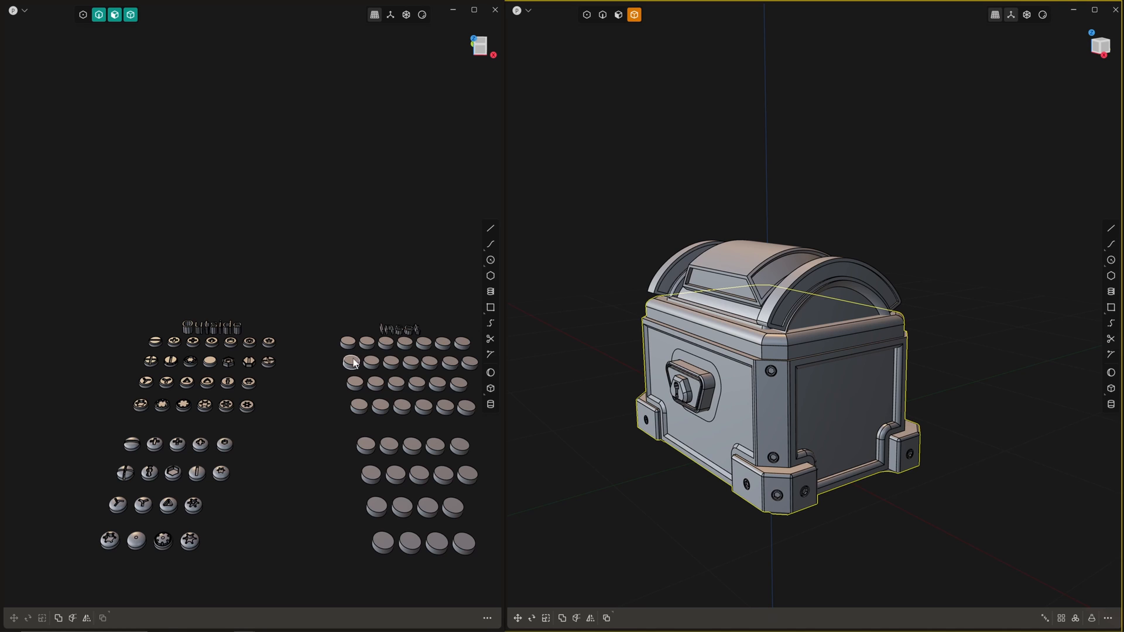
mouse_move(342, 452)
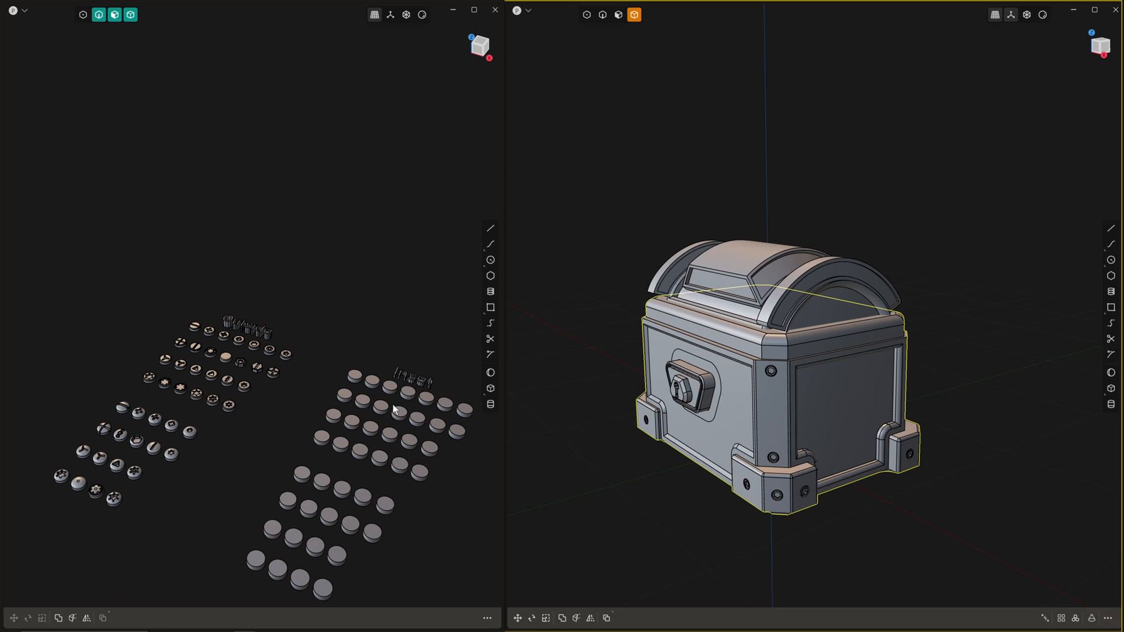
mouse_move(390, 381)
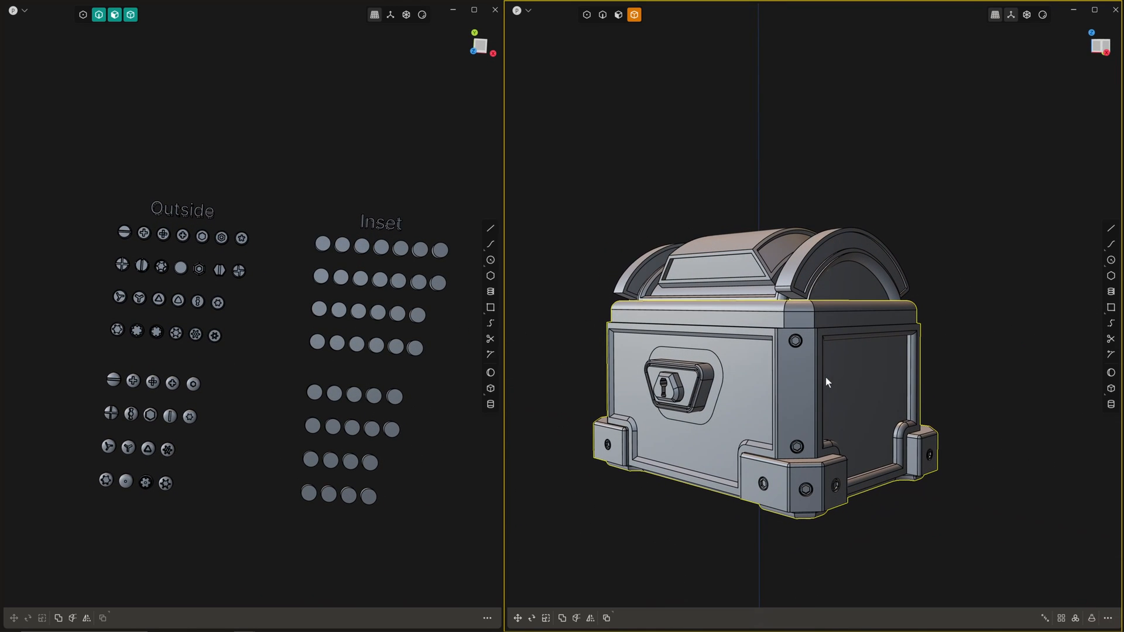
mouse_move(904, 393)
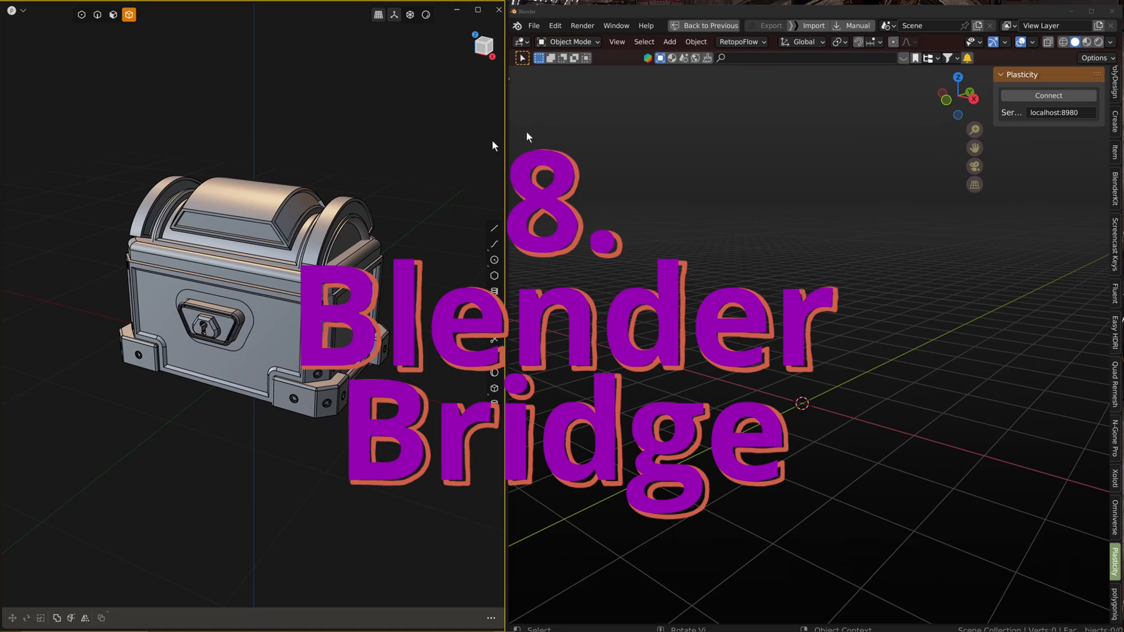
mouse_move(693, 196)
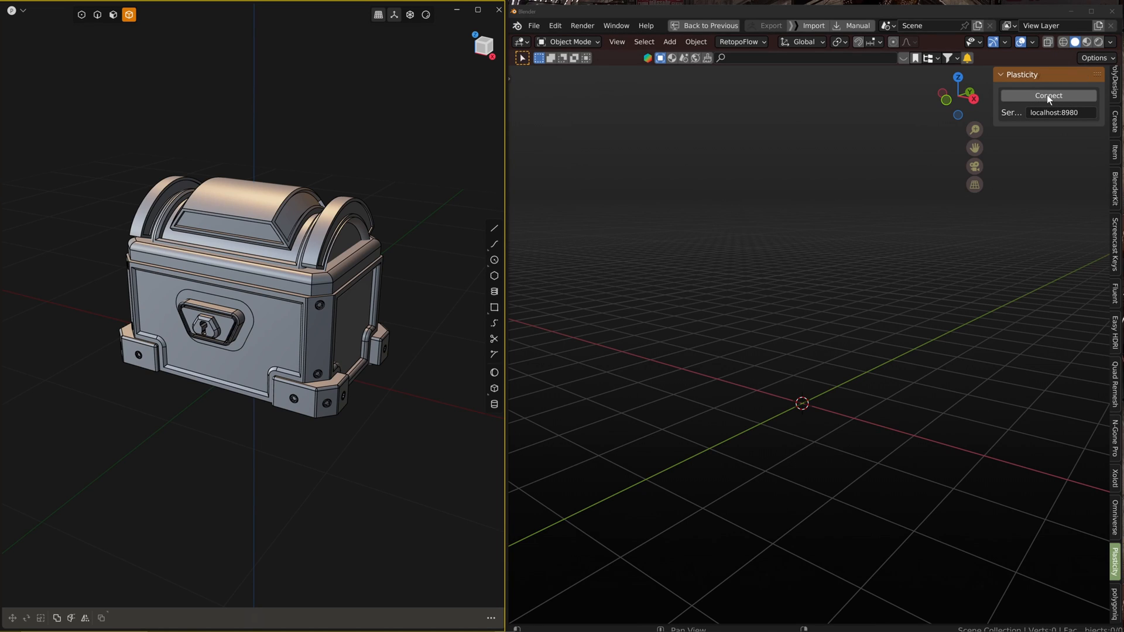
Connect Blender's Plasticity bridge to the running Plasticity session.
left_click(1048, 95)
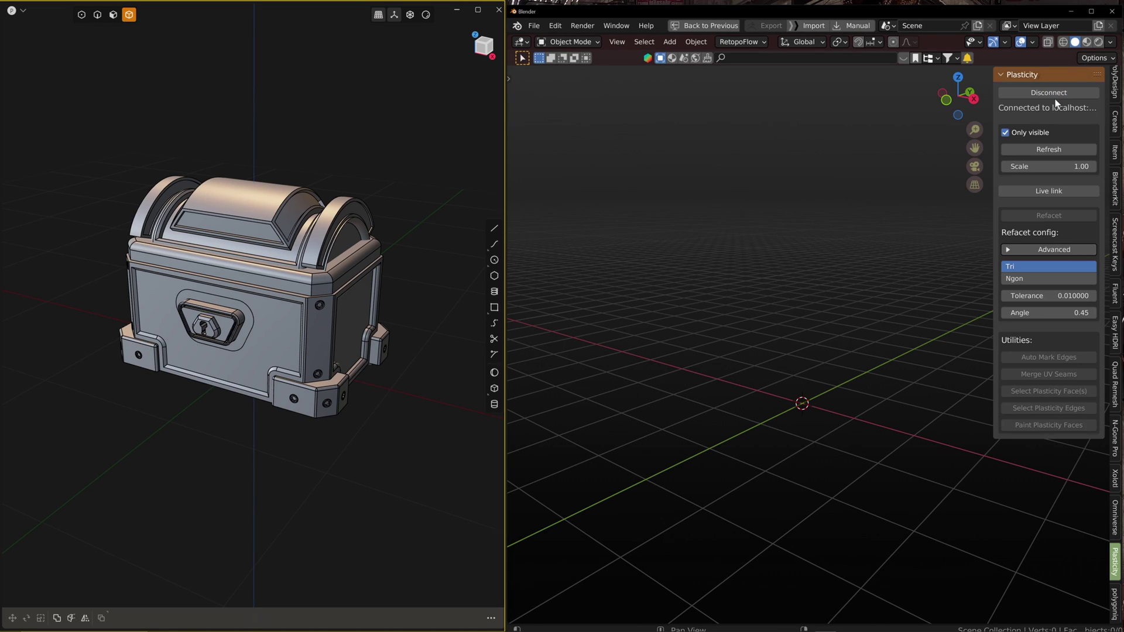
mouse_move(1047, 125)
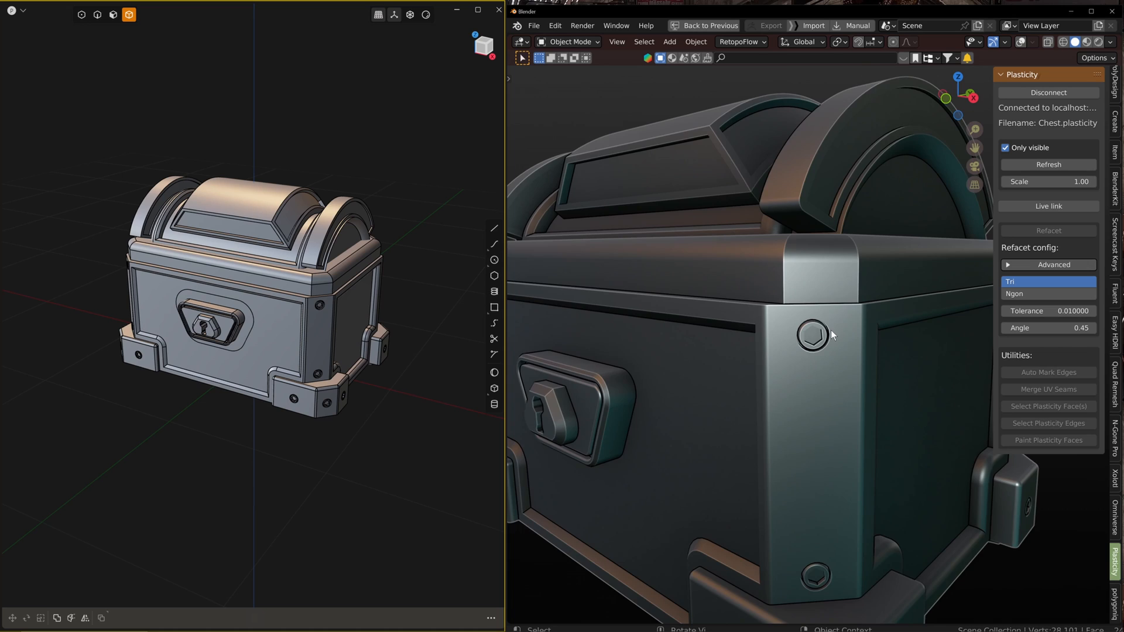
mouse_move(732, 349)
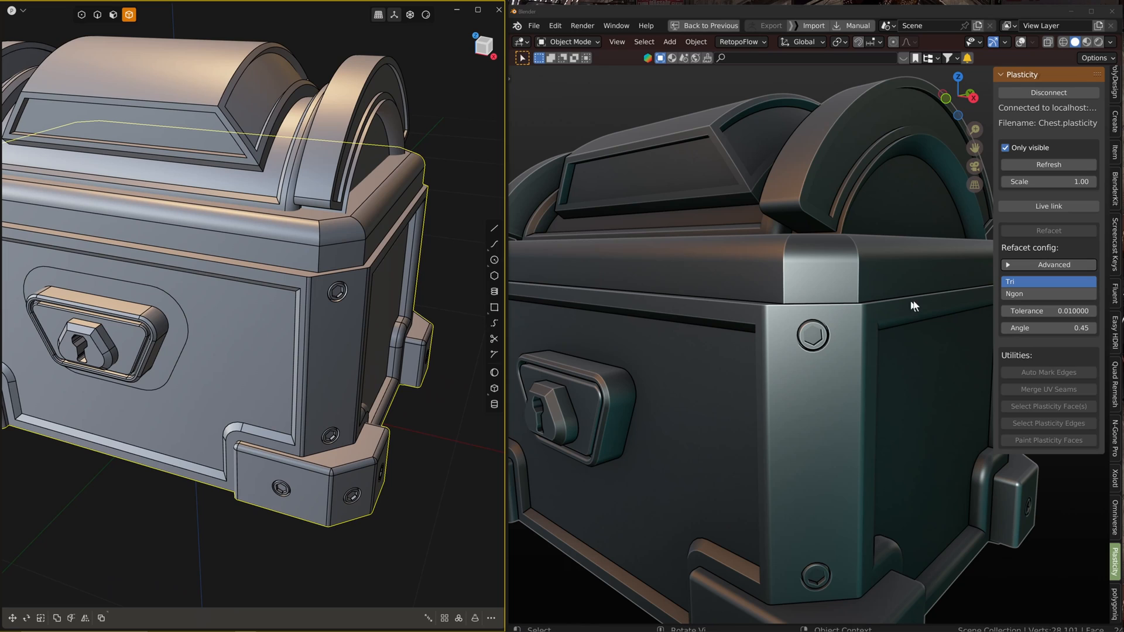
Enable the live link, adjust the screw-hole fillet size and orbit to inspect the chest front.
left_click(1048, 206)
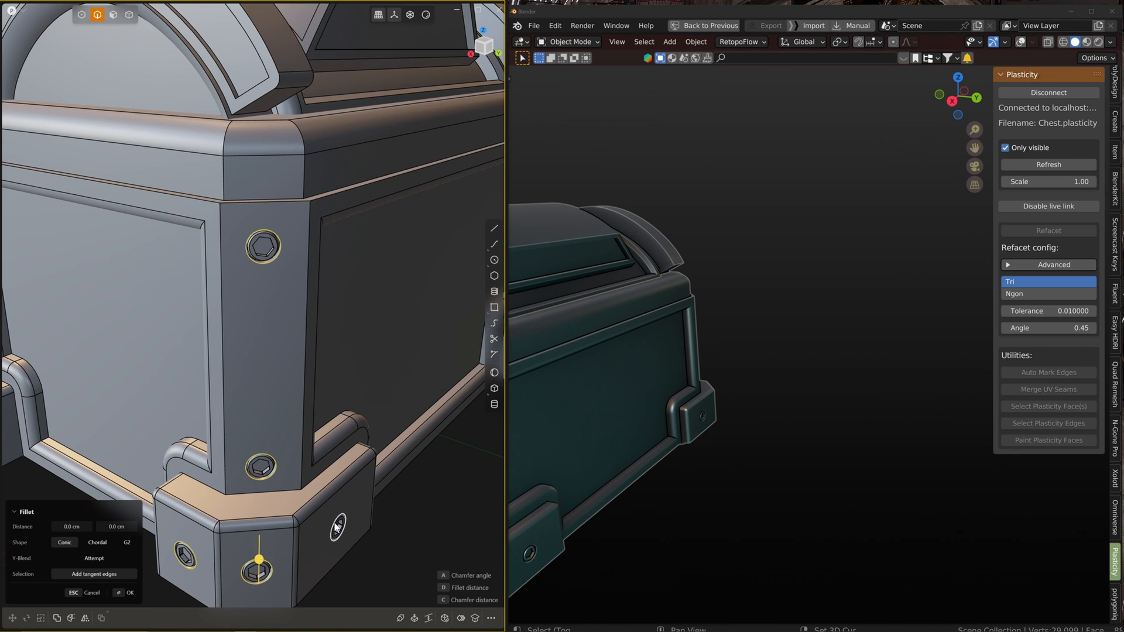
left_click_drag(276, 555, 338, 525)
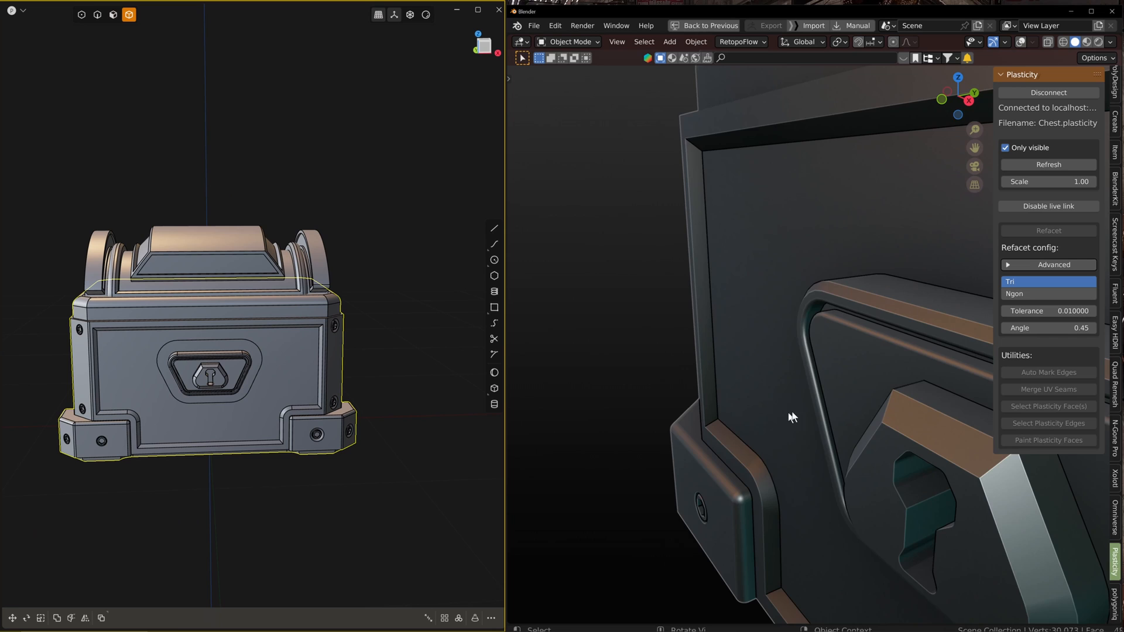
left_click_drag(793, 417, 796, 472)
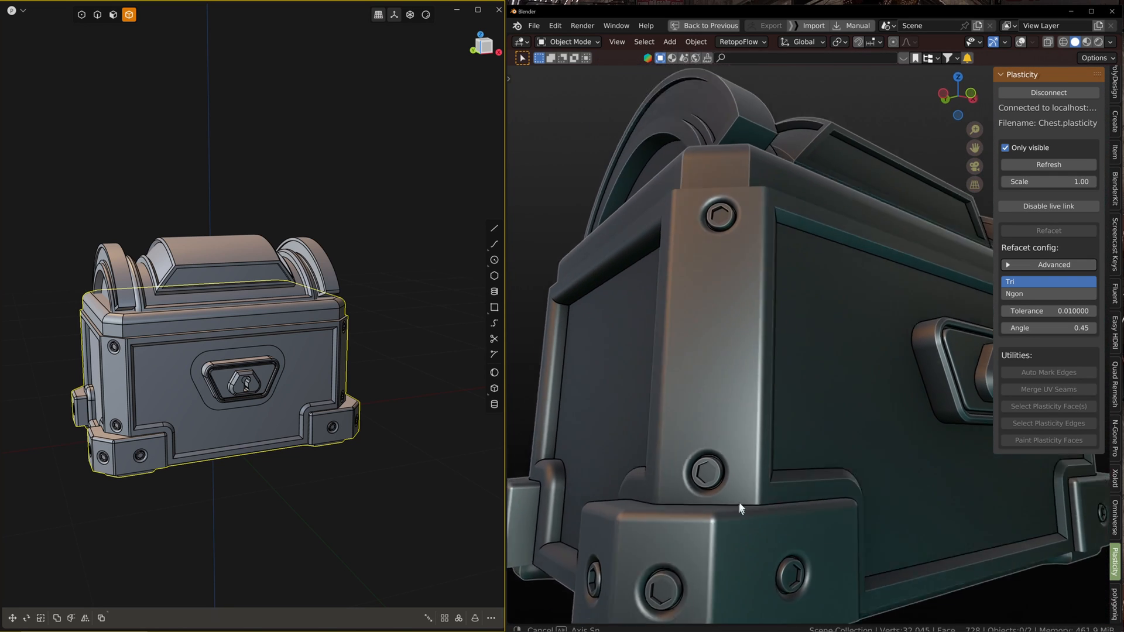
left_click_drag(741, 507, 787, 402)
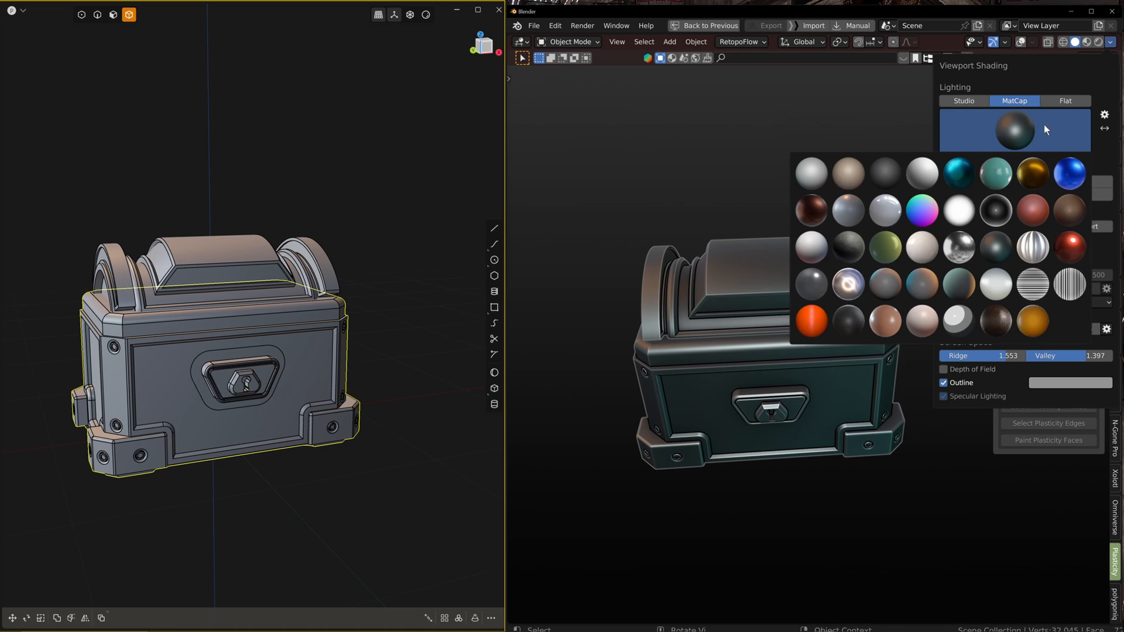
mouse_move(1039, 136)
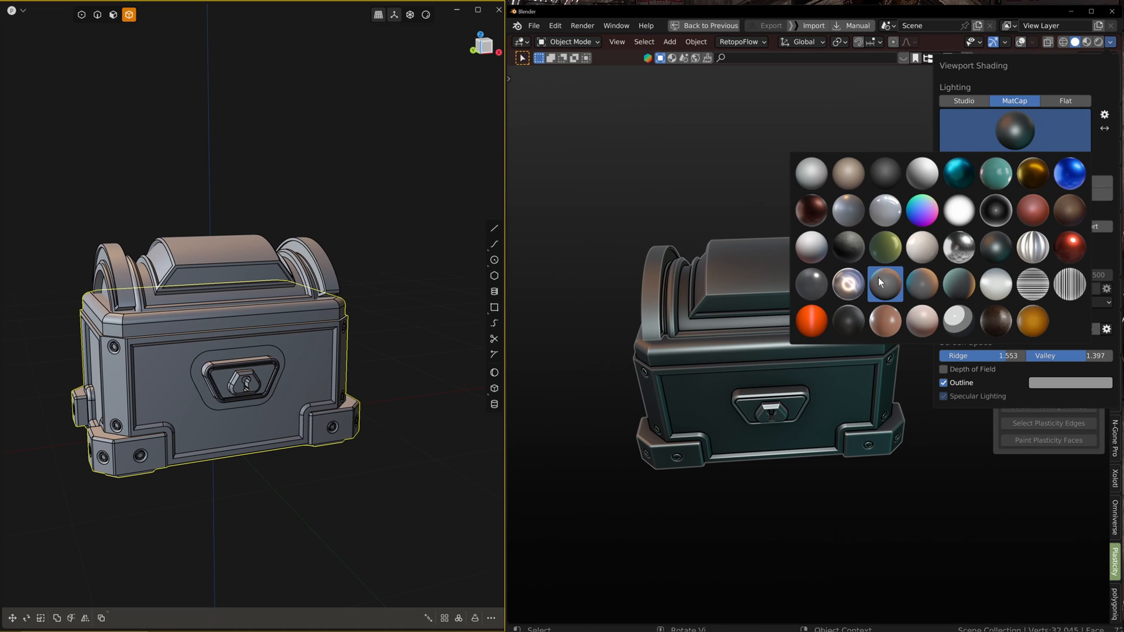
Try matcaps in Viewport Shading until the glossy blue one, then disable the live link.
left_click(848, 283)
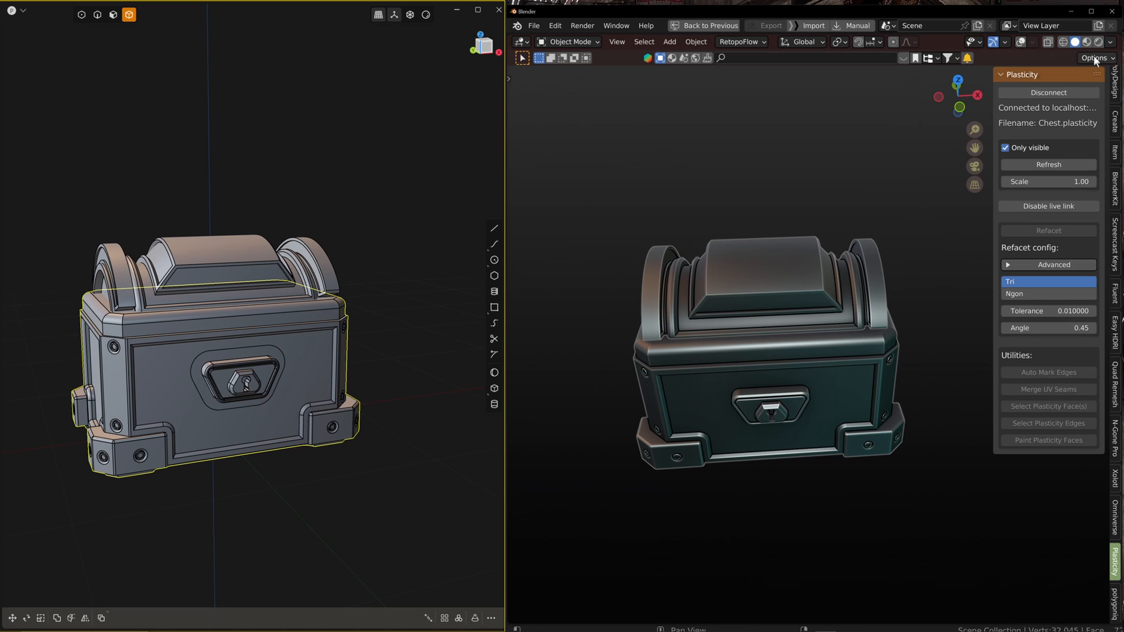
left_click(1113, 42)
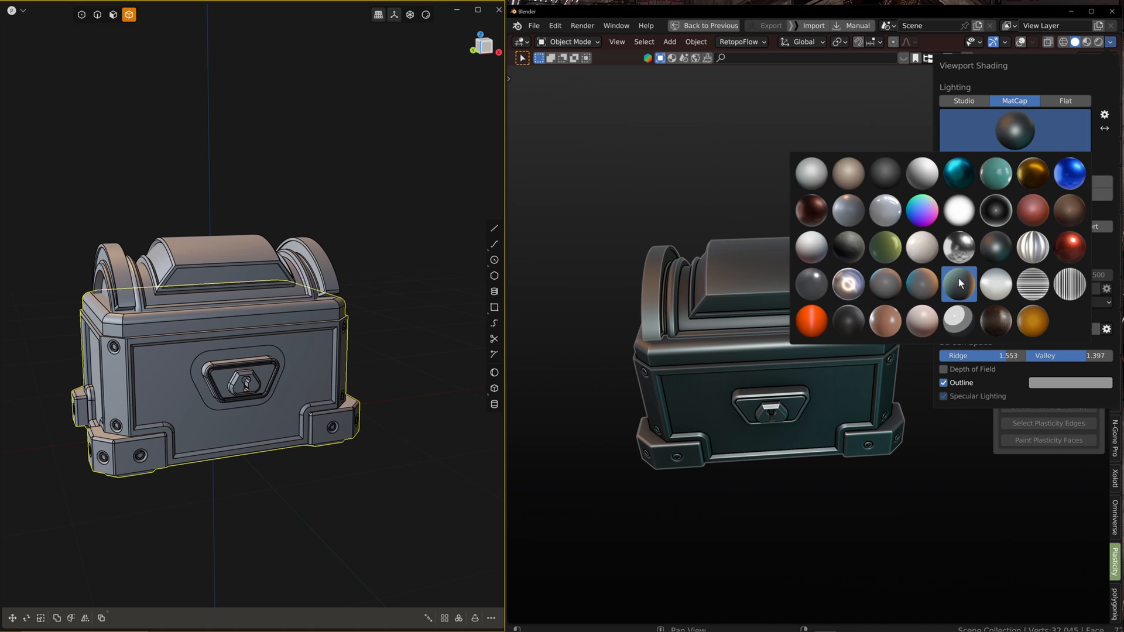
left_click(959, 283)
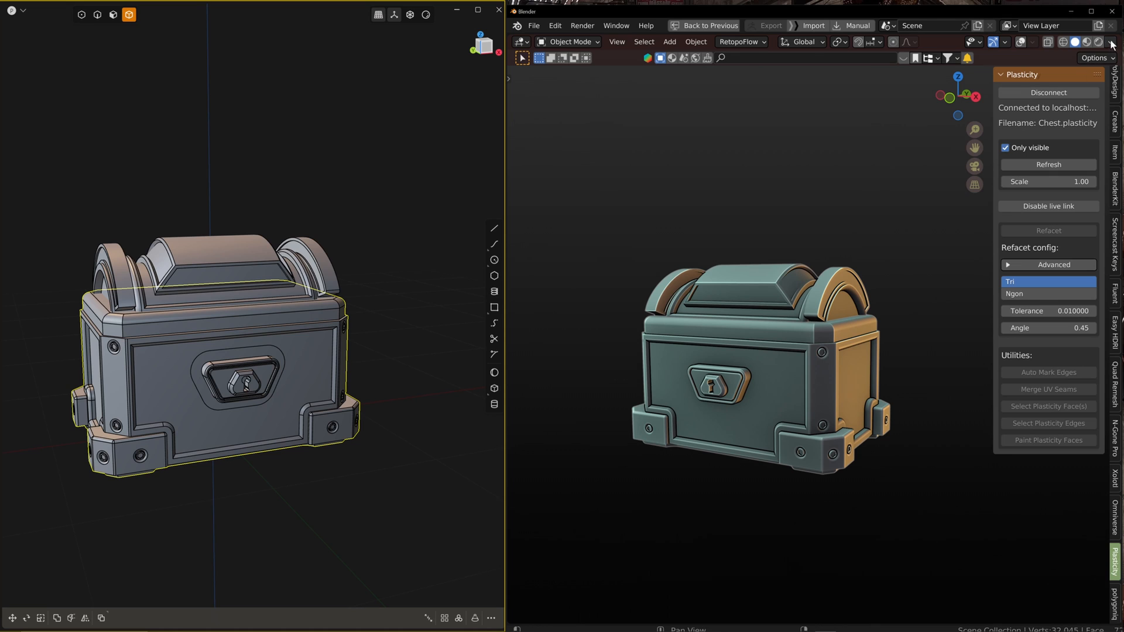
left_click(1110, 42)
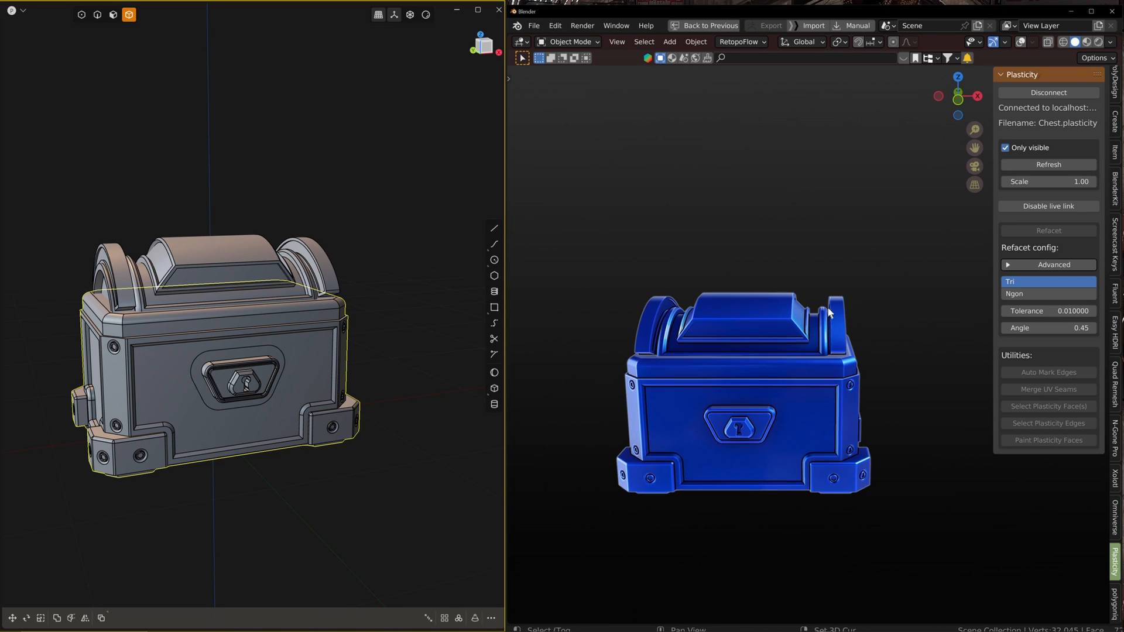
mouse_move(1030, 208)
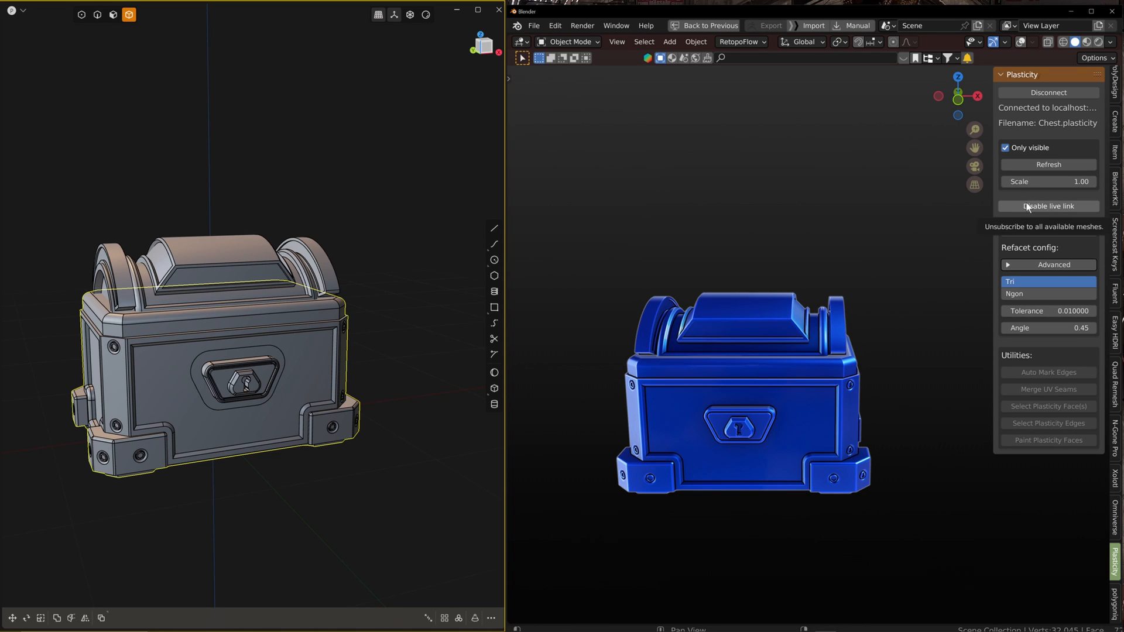
left_click(1048, 206)
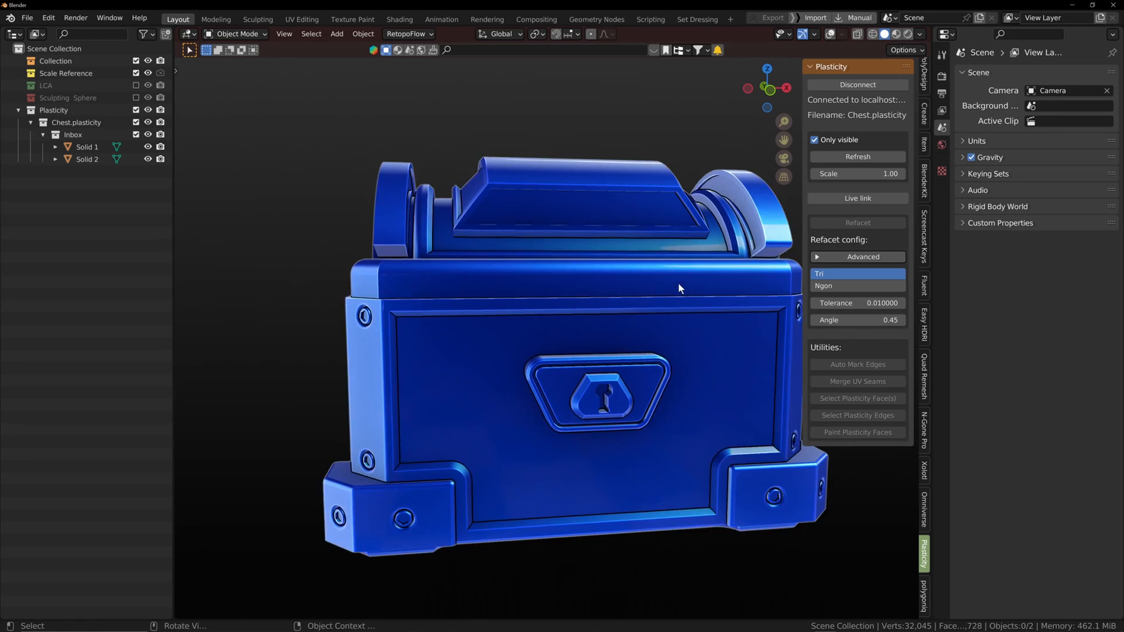
Switch to grey shading, inspect Solid 2's triangulated mesh and refacet the pieces as ngons.
left_click(921, 33)
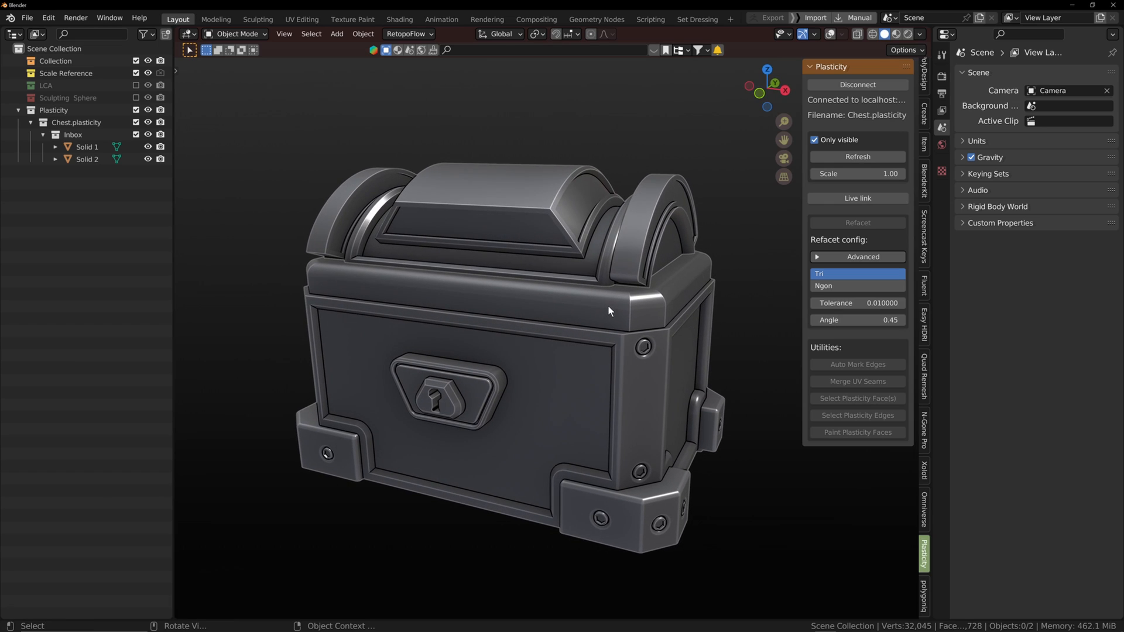
left_click(87, 159)
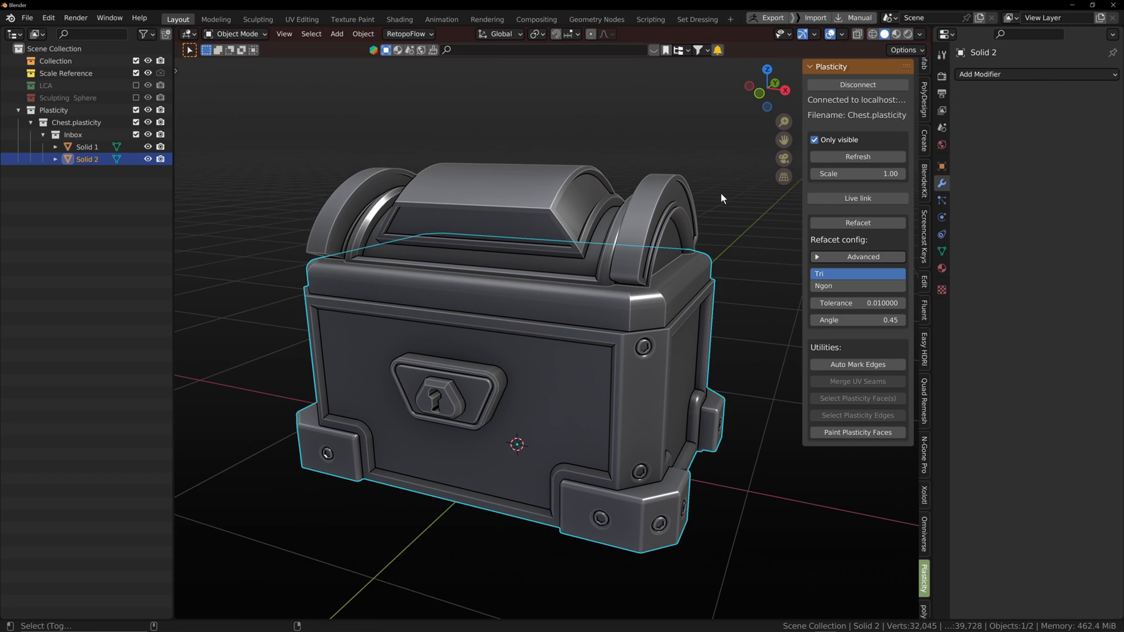
key("Tab")
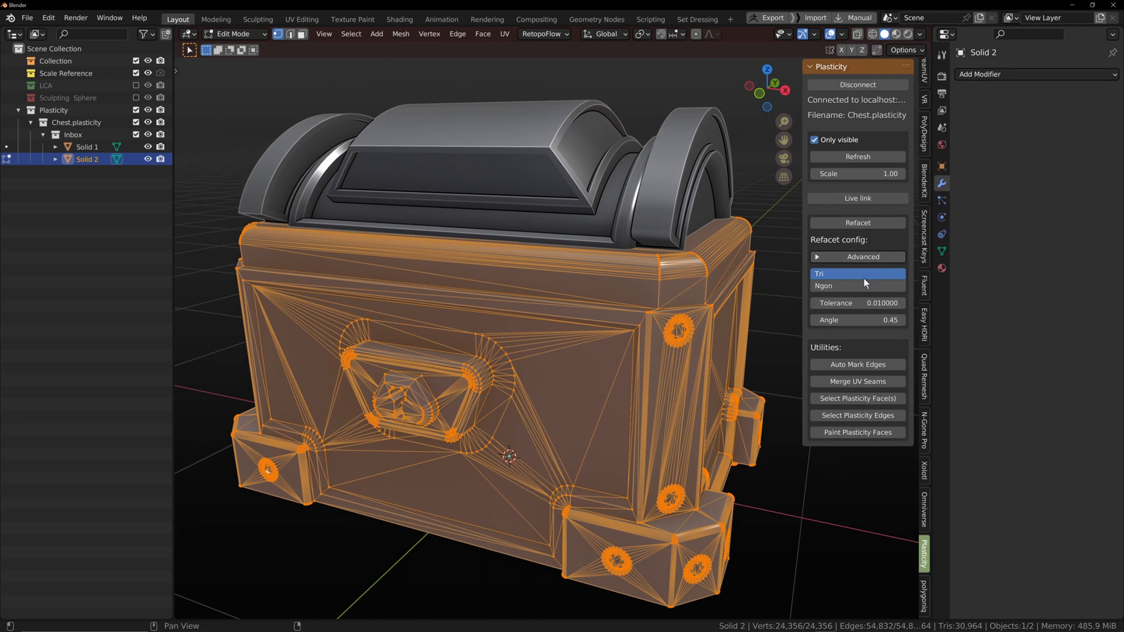
left_click(857, 285)
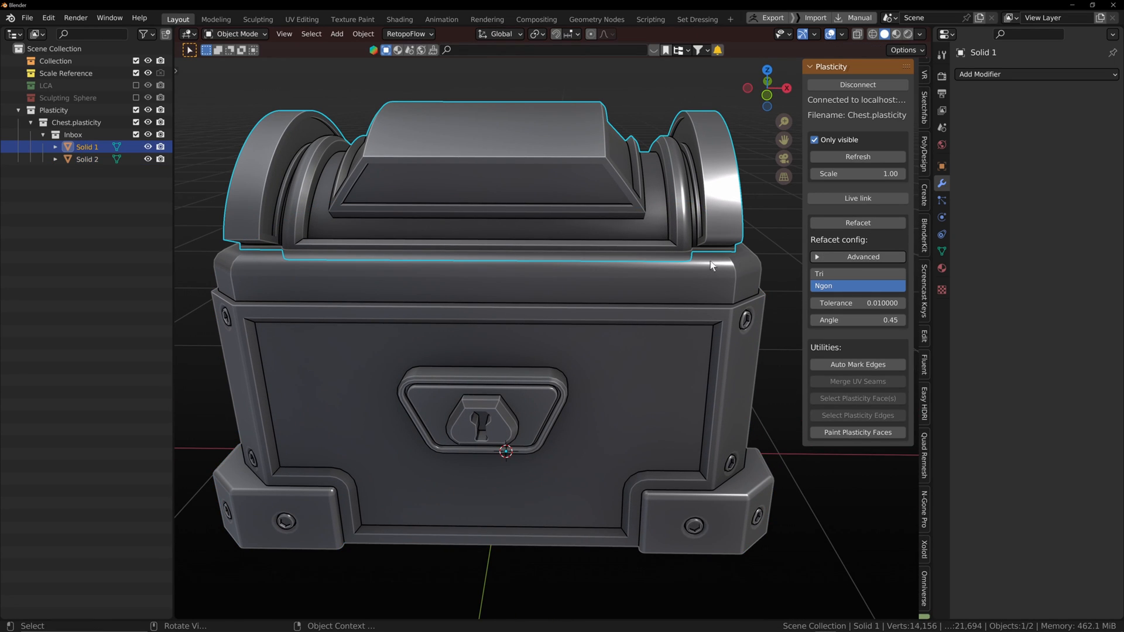
left_click_drag(709, 266, 681, 288)
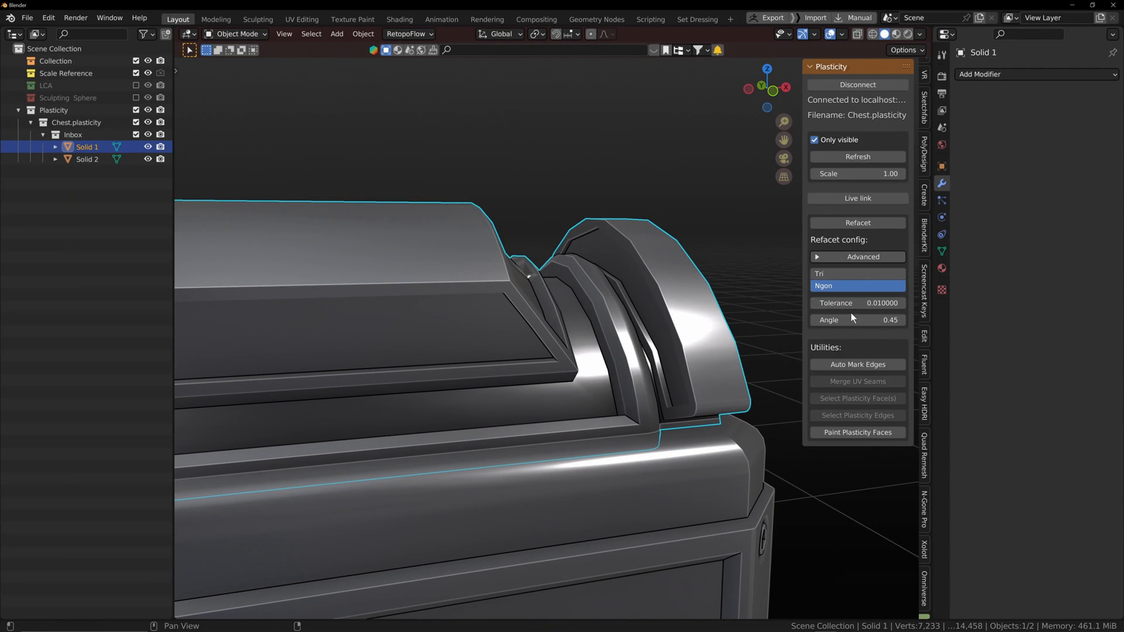
mouse_move(835, 264)
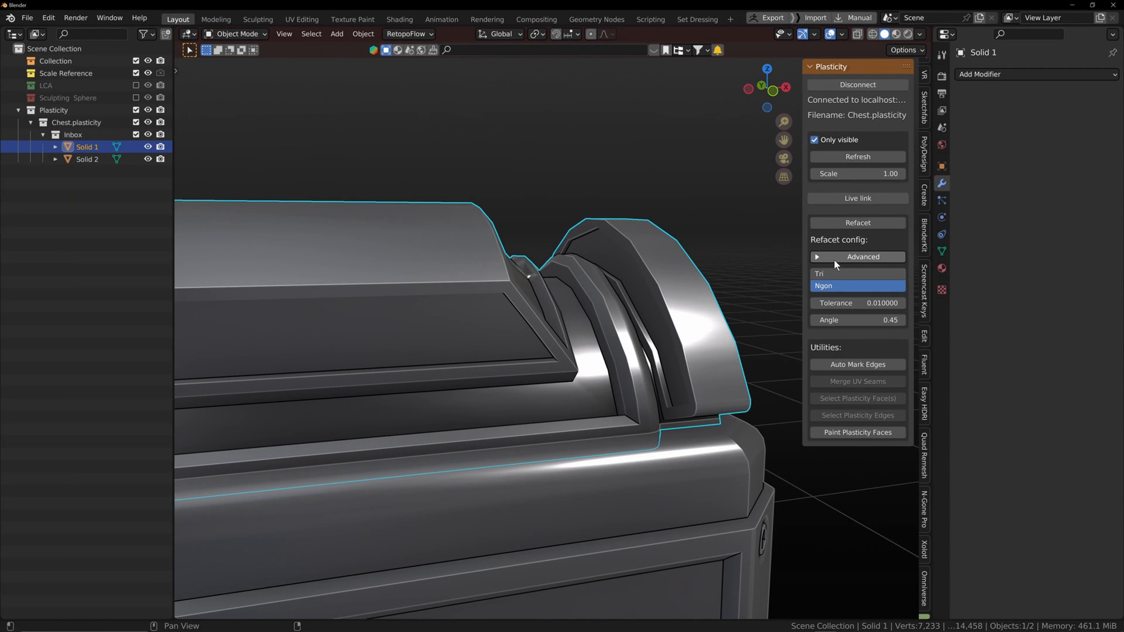
Lower the advanced Face Plane tolerance so the lid's curved end refacets smoothly.
left_click(857, 256)
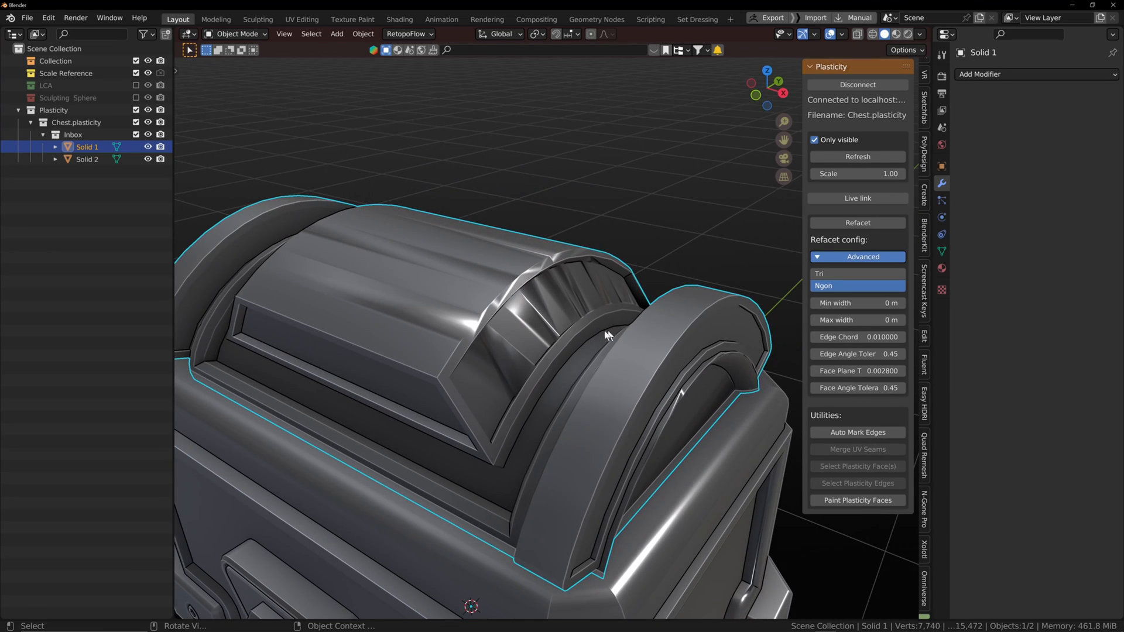
left_click_drag(606, 335, 544, 337)
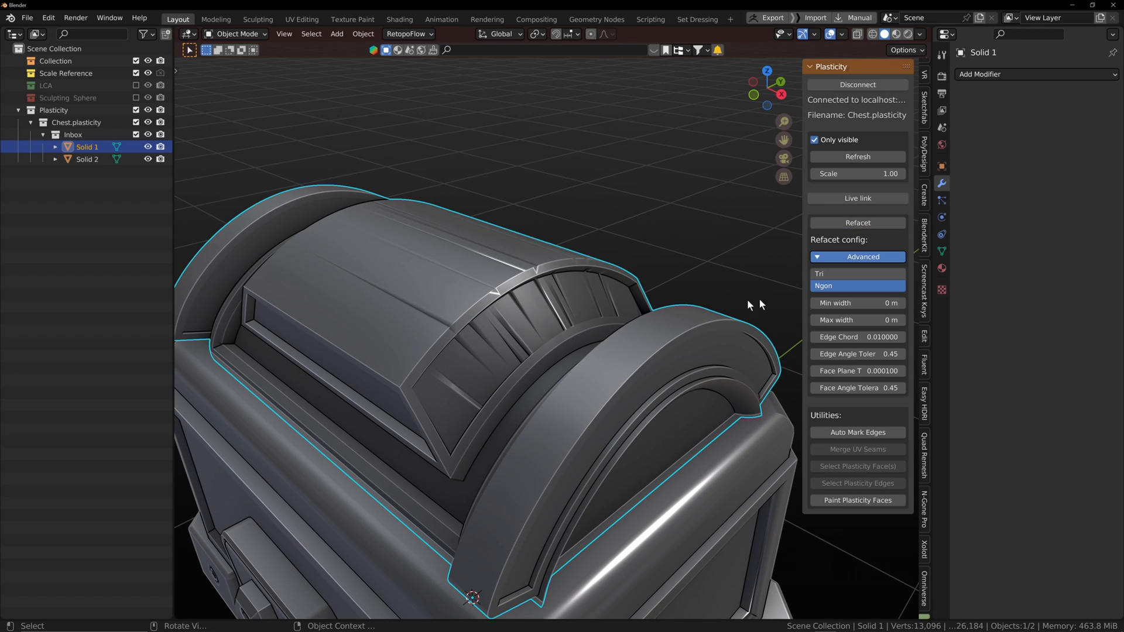
mouse_move(859, 370)
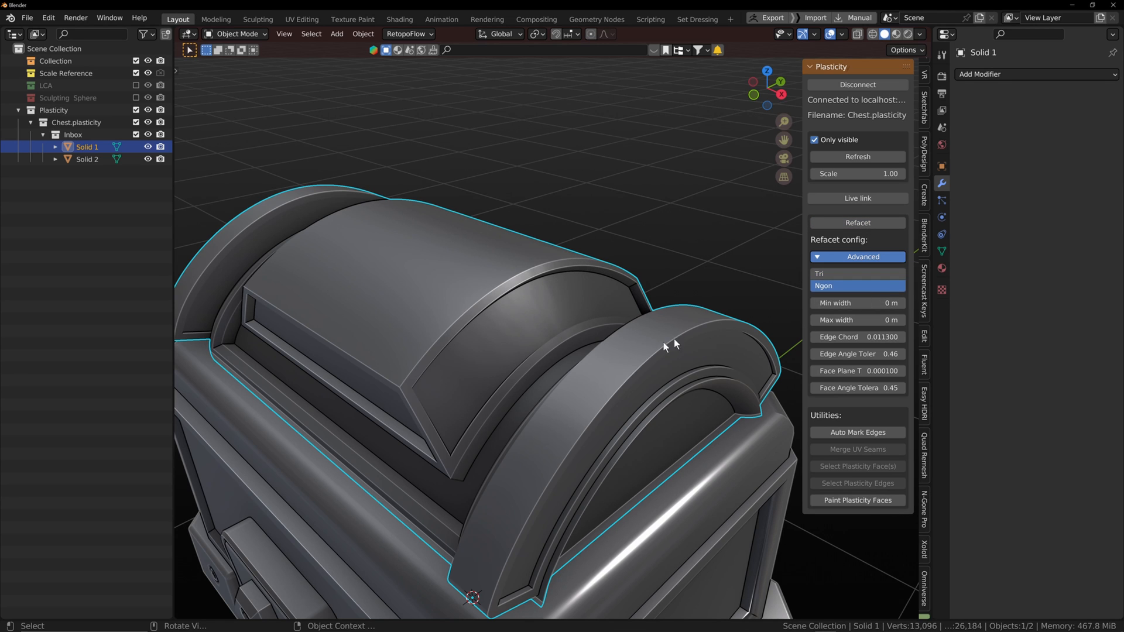
left_click_drag(666, 344, 560, 323)
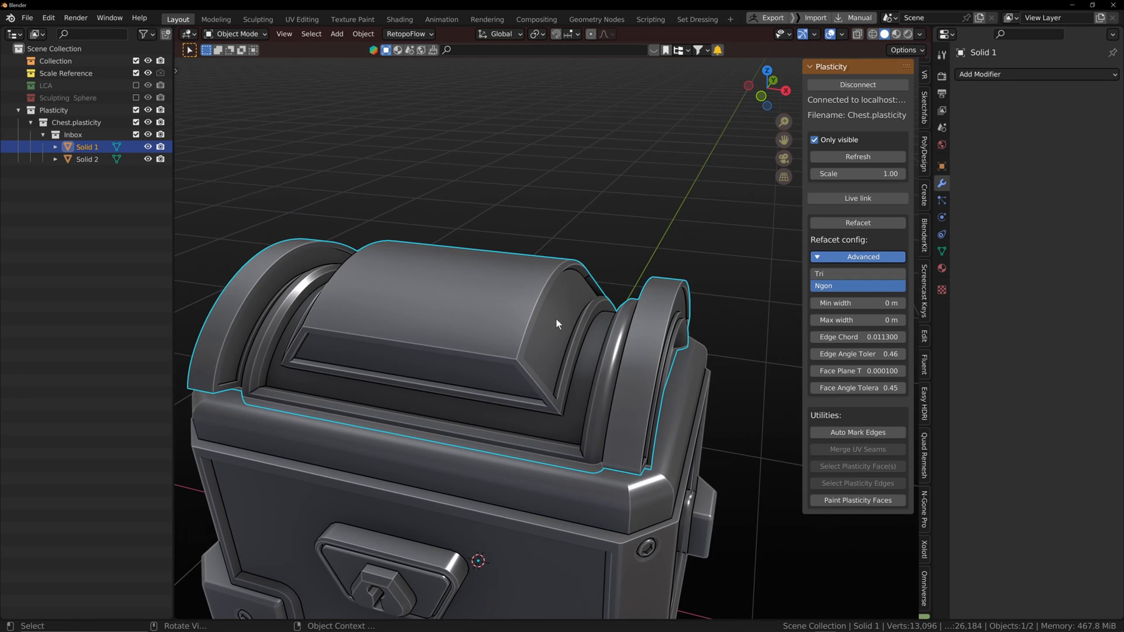
key("Tab")
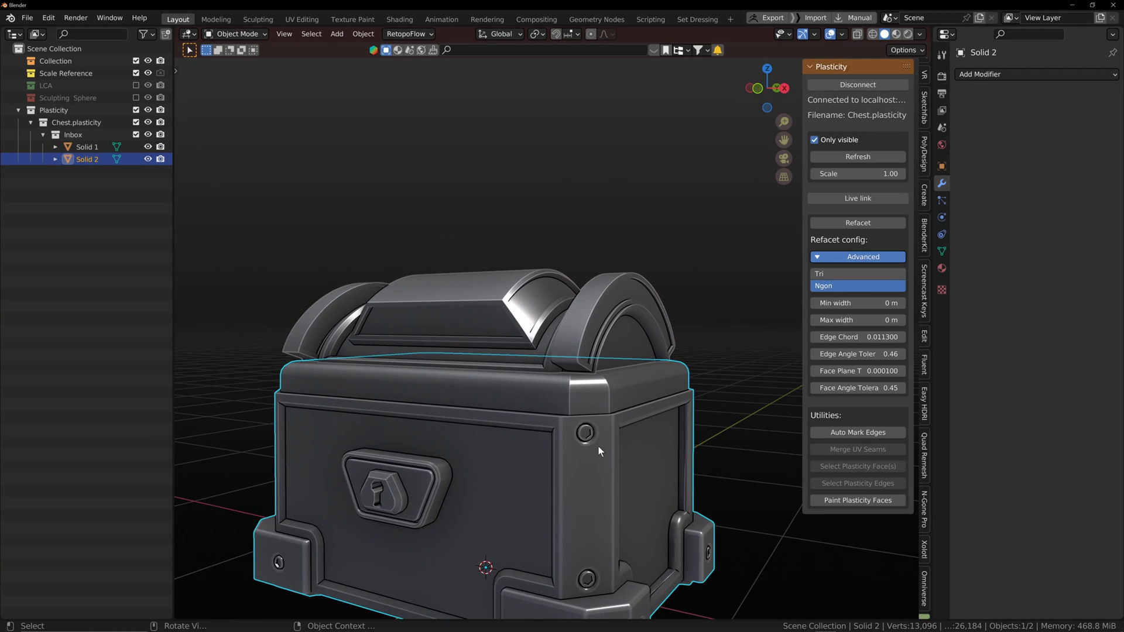
scroll("down", 3)
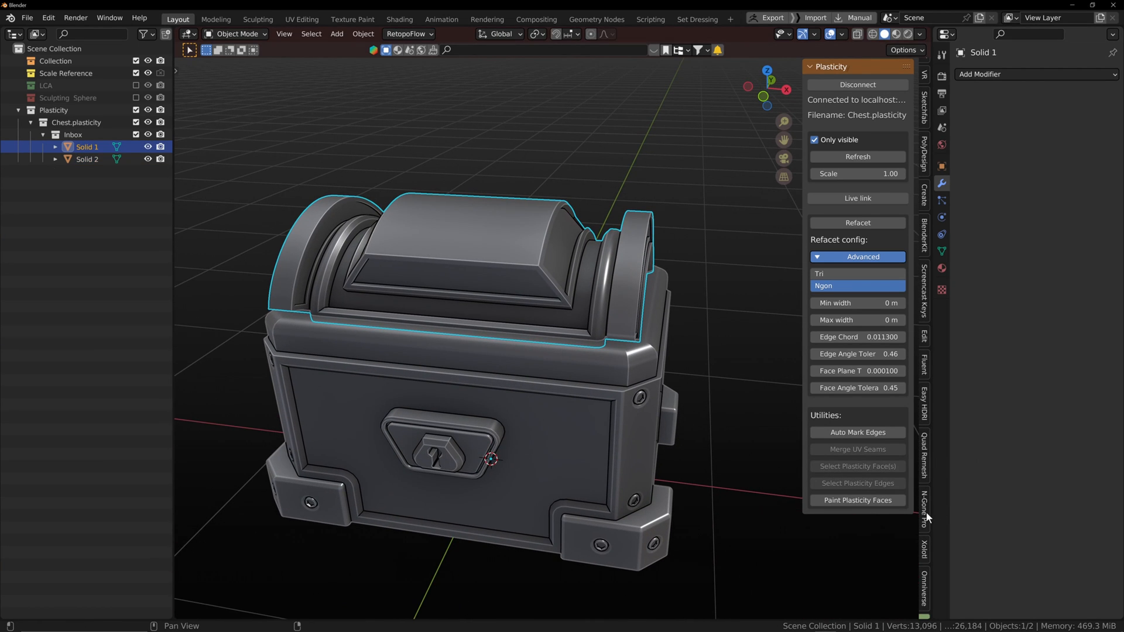
Delete the duplicated lid and rename the chest base copy to Chest Base in N-Gone Pro.
left_click(923, 511)
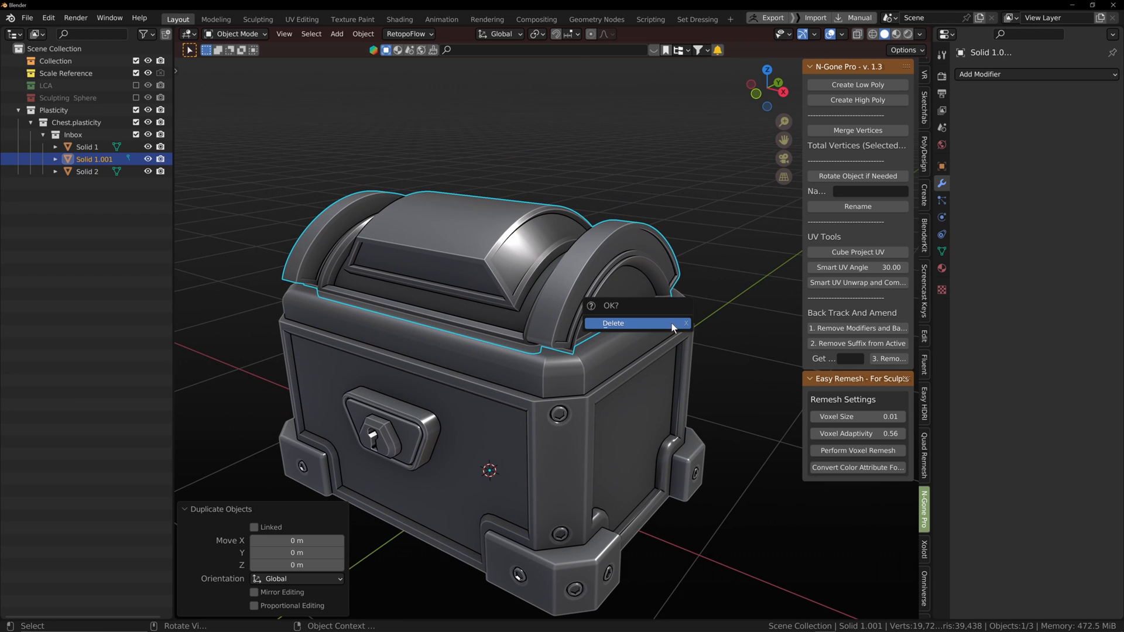
left_click(628, 324)
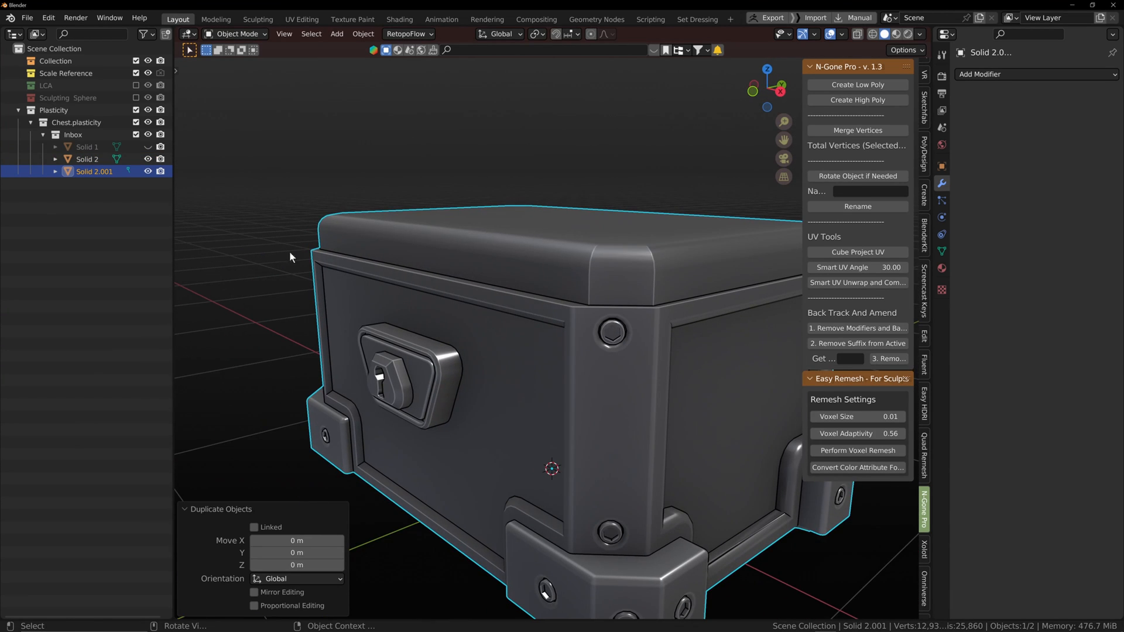
left_click(869, 191)
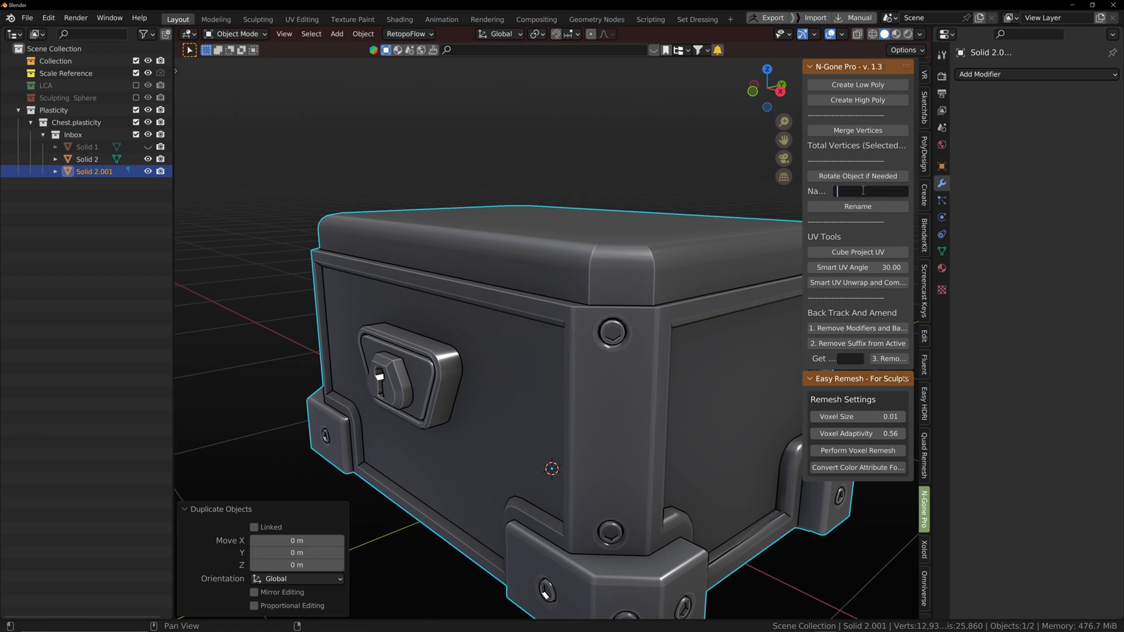
type("Chest Base")
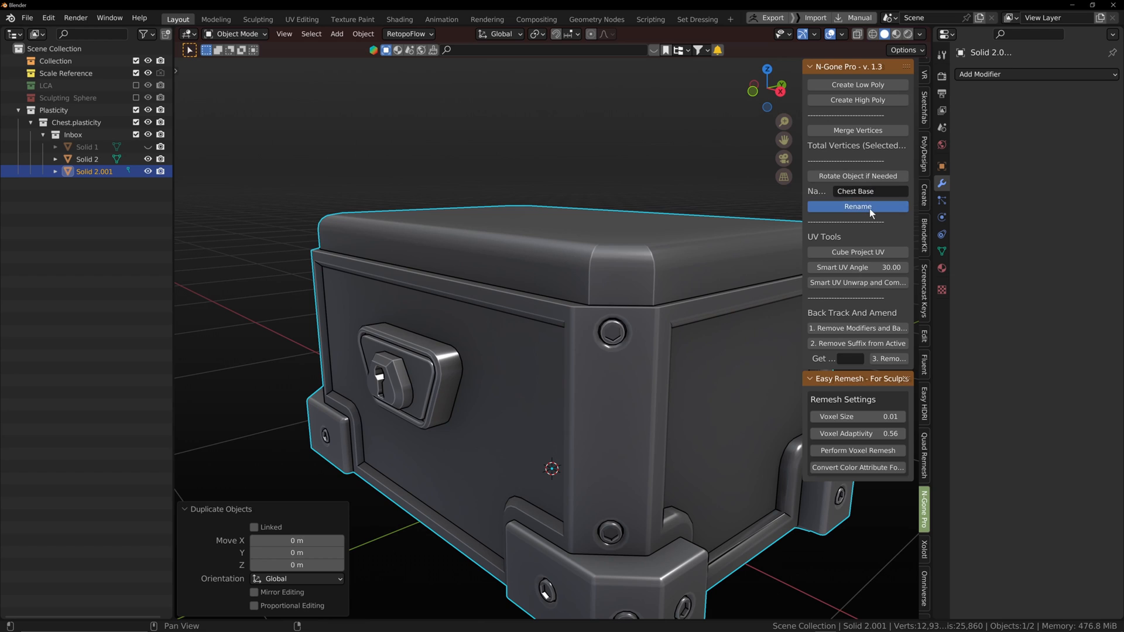
left_click(857, 206)
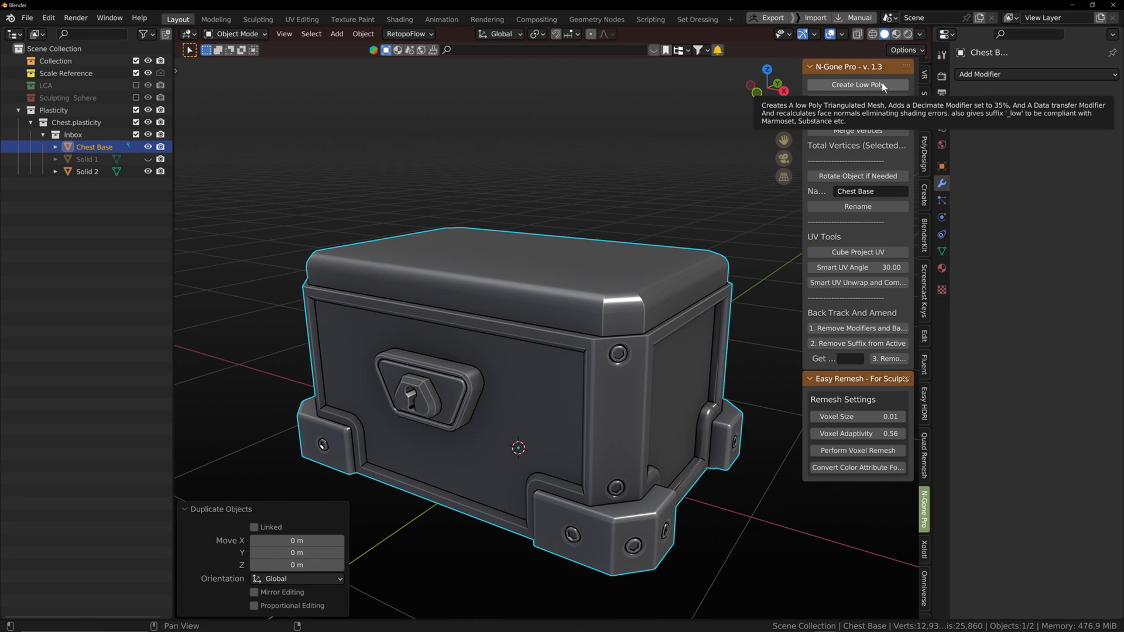
Generate the decimated low-poly Chest Base_low and return the view to solid shading.
left_click(857, 84)
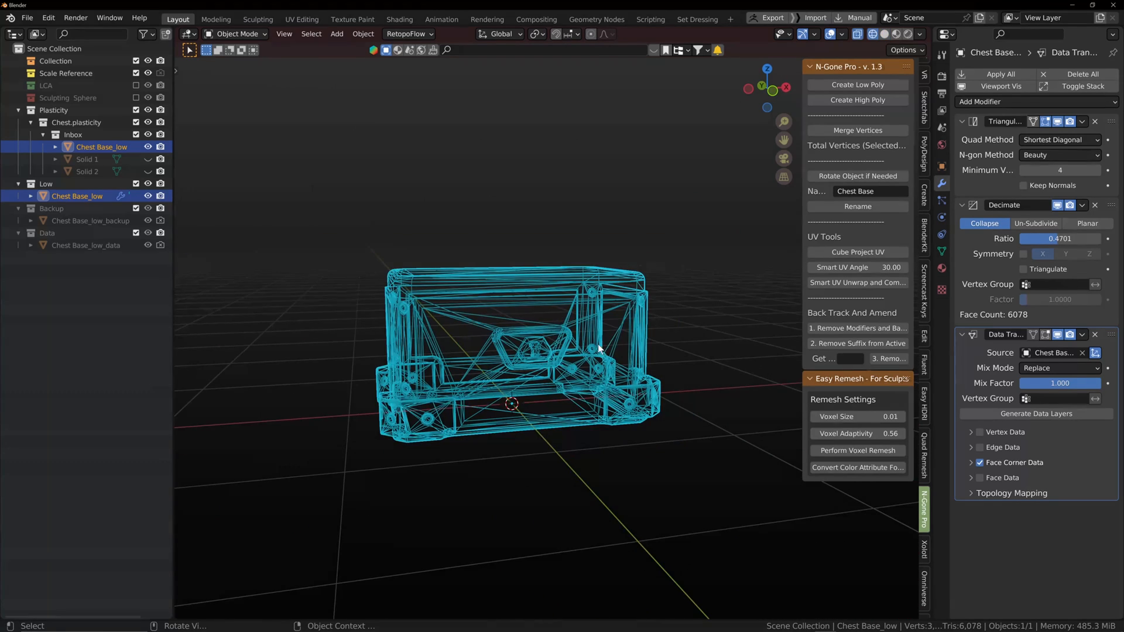
left_click_drag(598, 348, 591, 380)
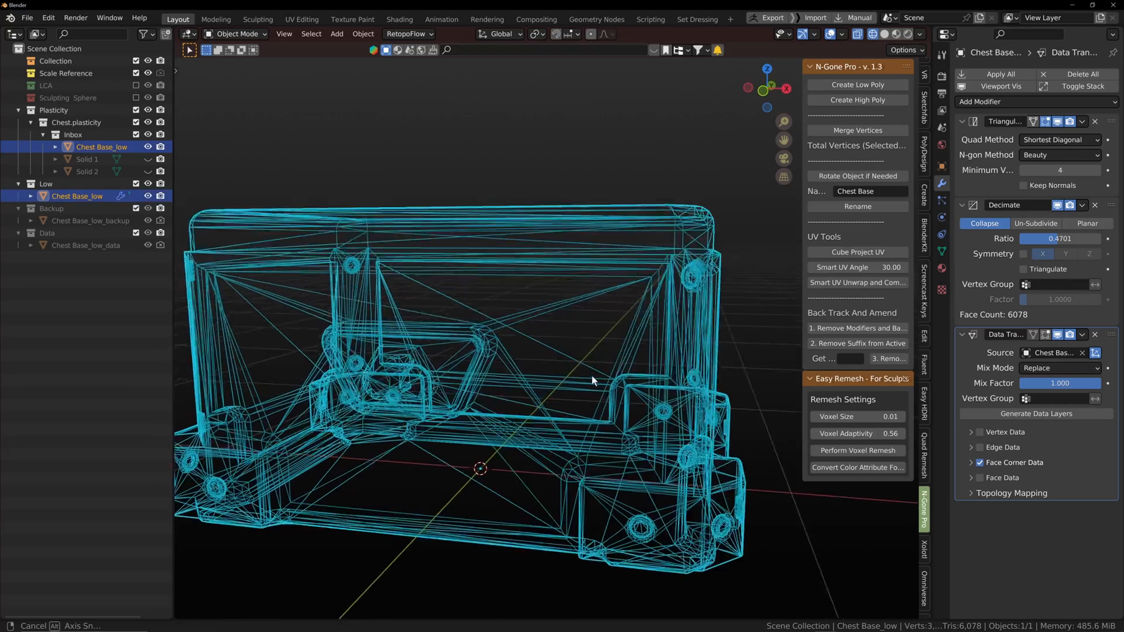
key("Z")
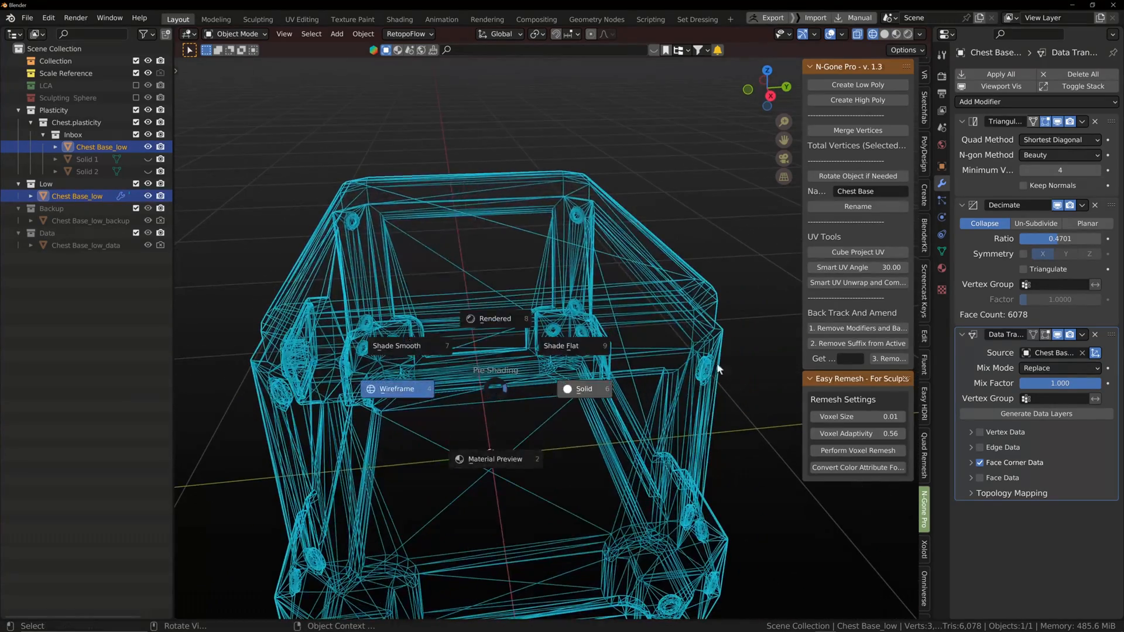
left_click(584, 388)
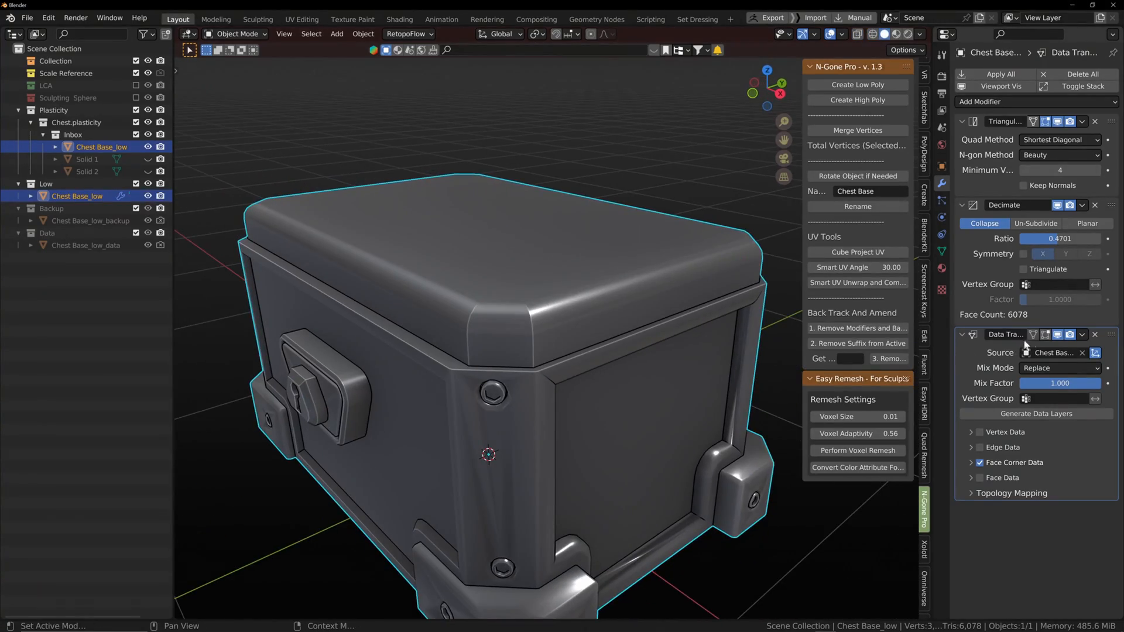